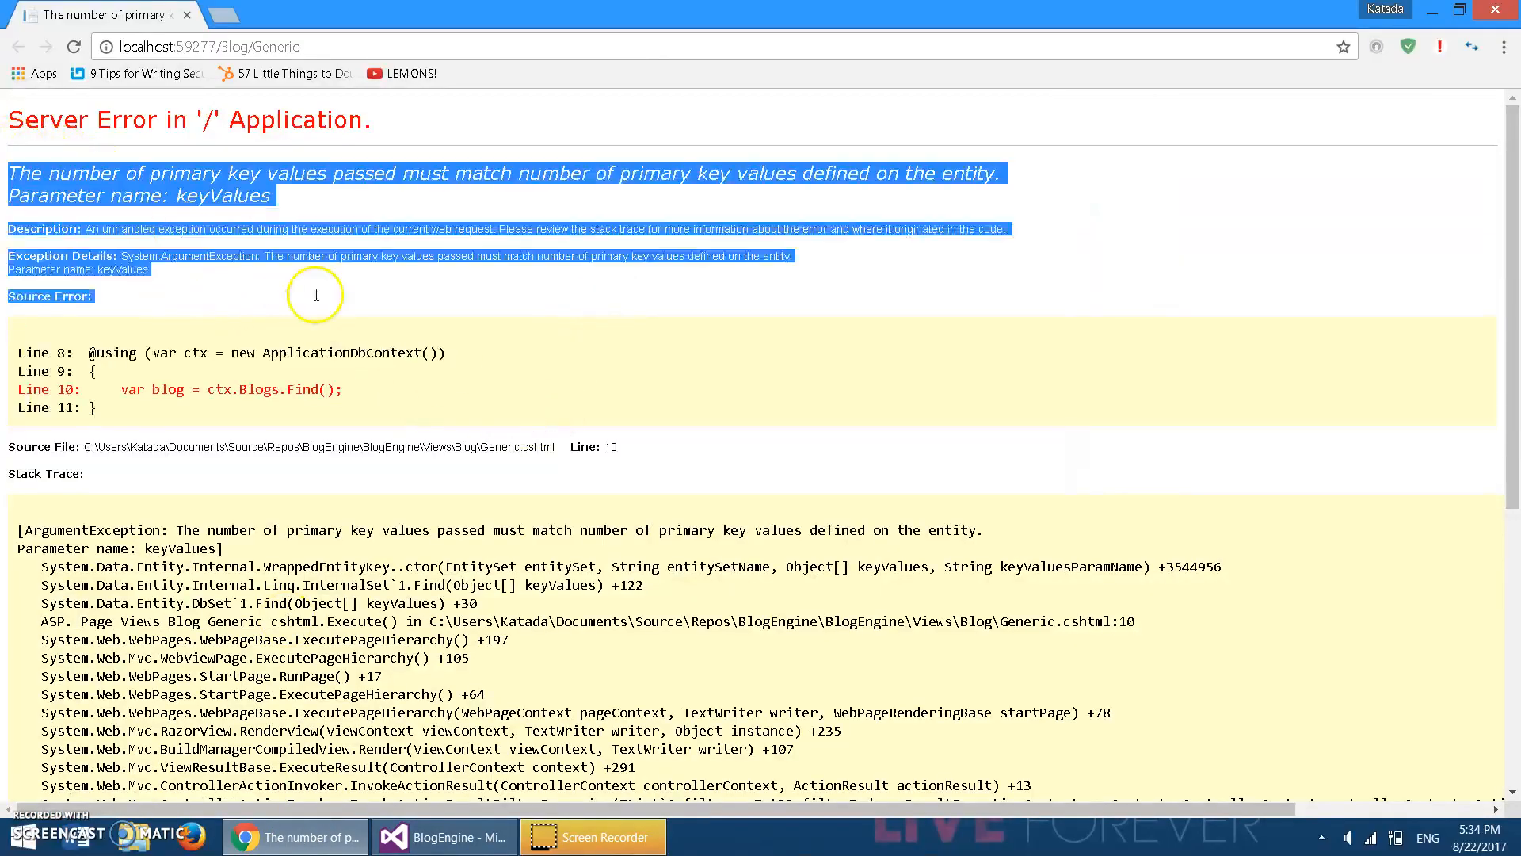
- Review the primary key Server Error page in Chrome, highlighting its Source Error lines, and return to BlogEngine
left_click(224, 46)
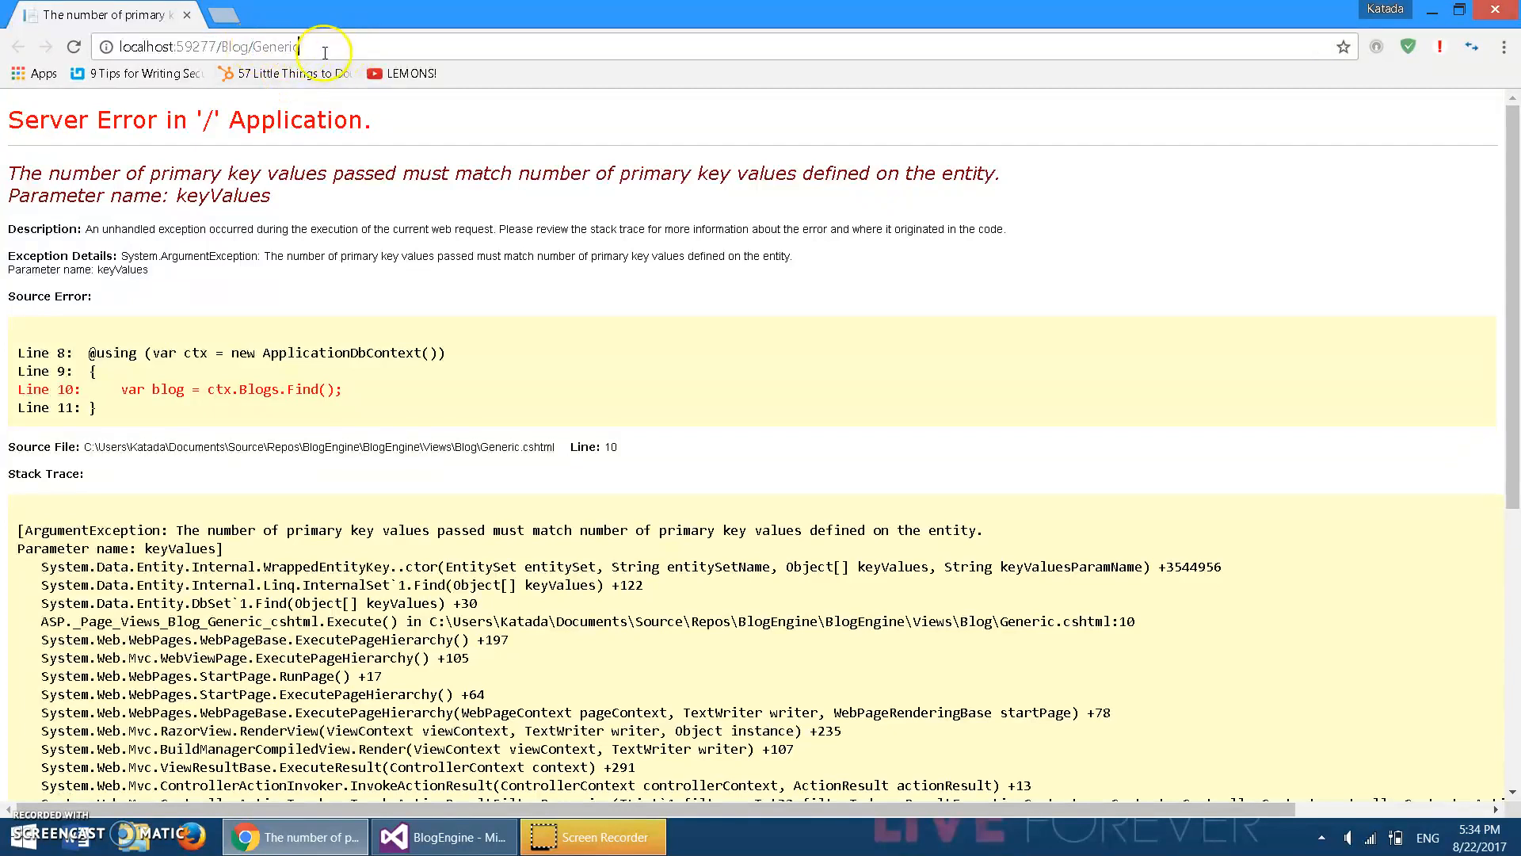
left_click_drag(10, 173, 444, 352)
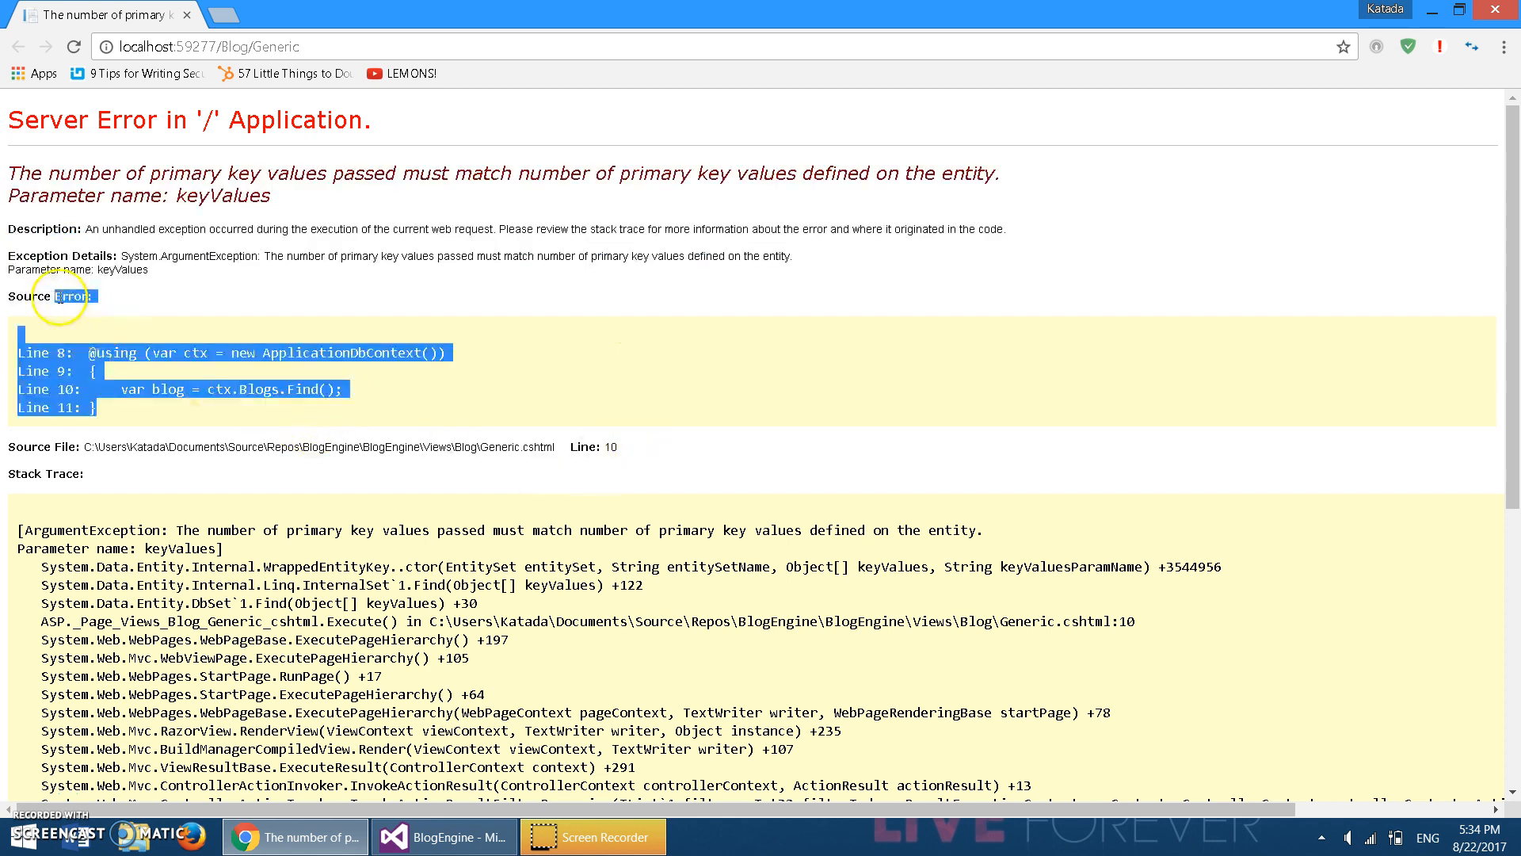
left_click(442, 837)
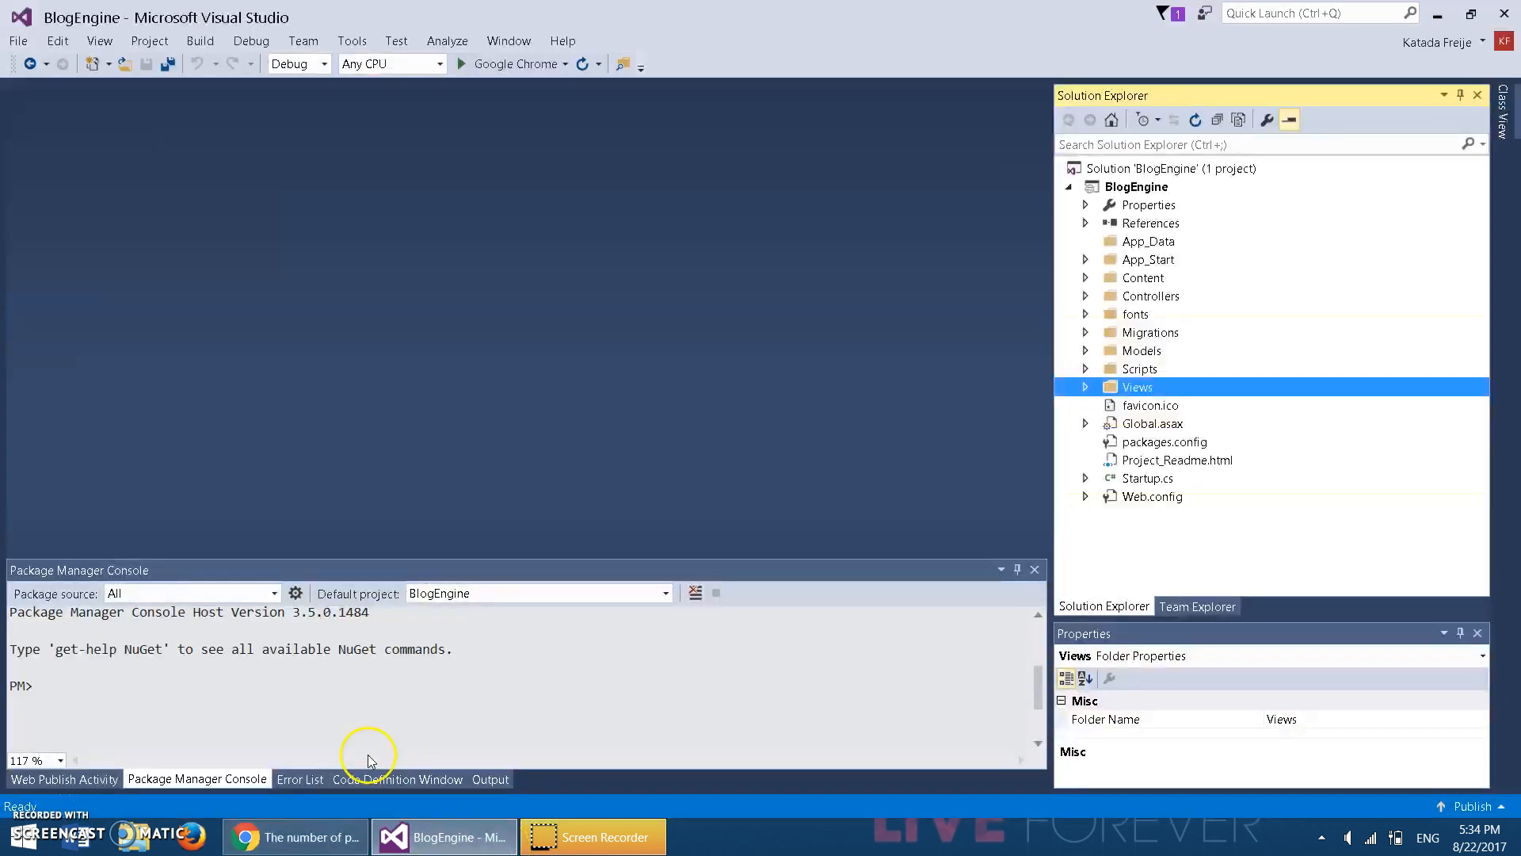
- Add a public ActionResult Create() method returning View() to BlogController below Index()
left_click(1087, 297)
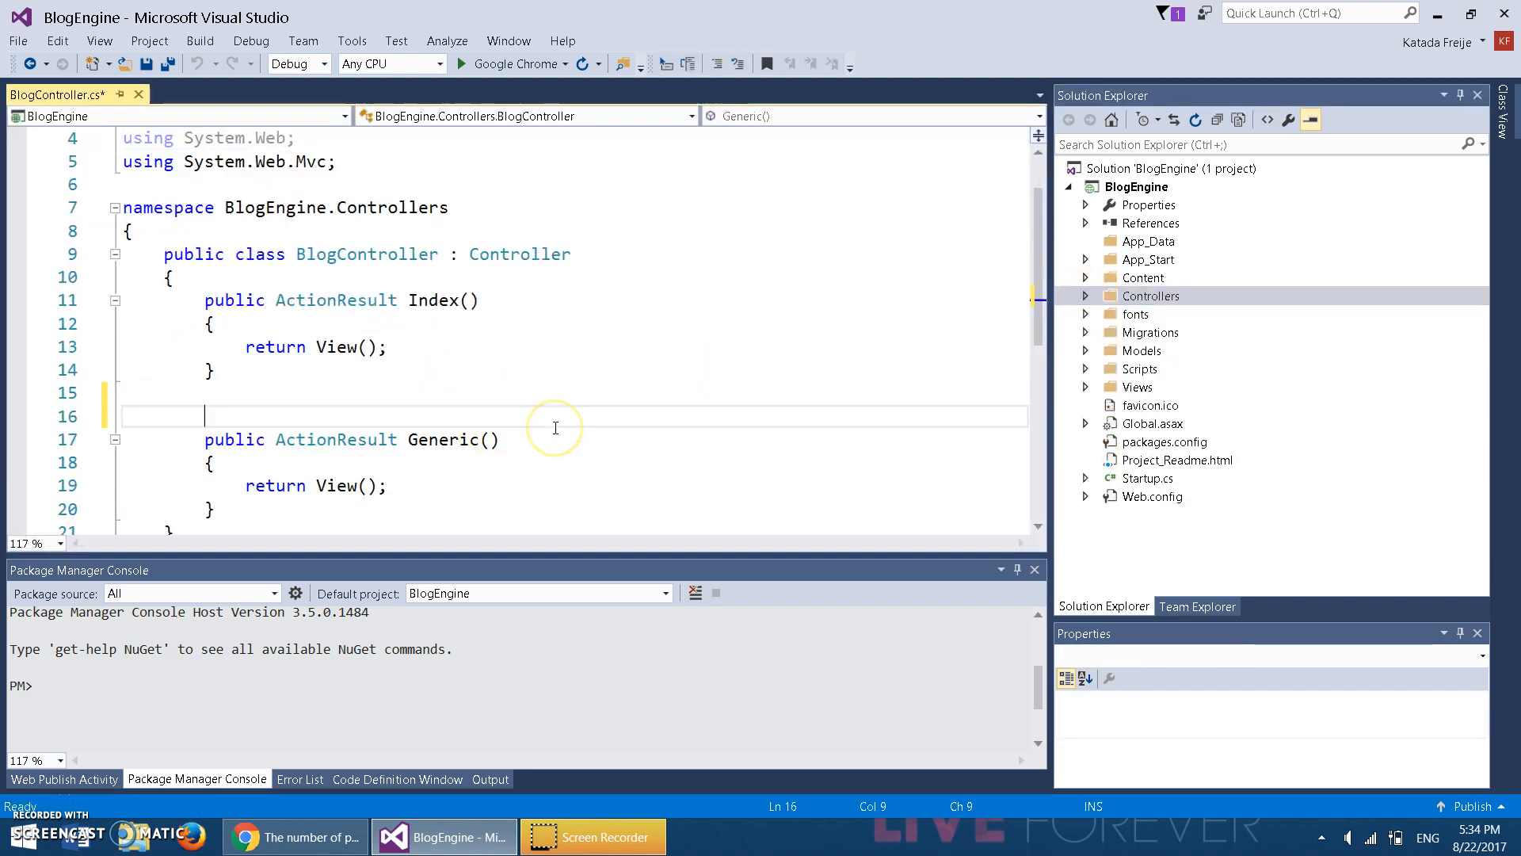
key("enter")
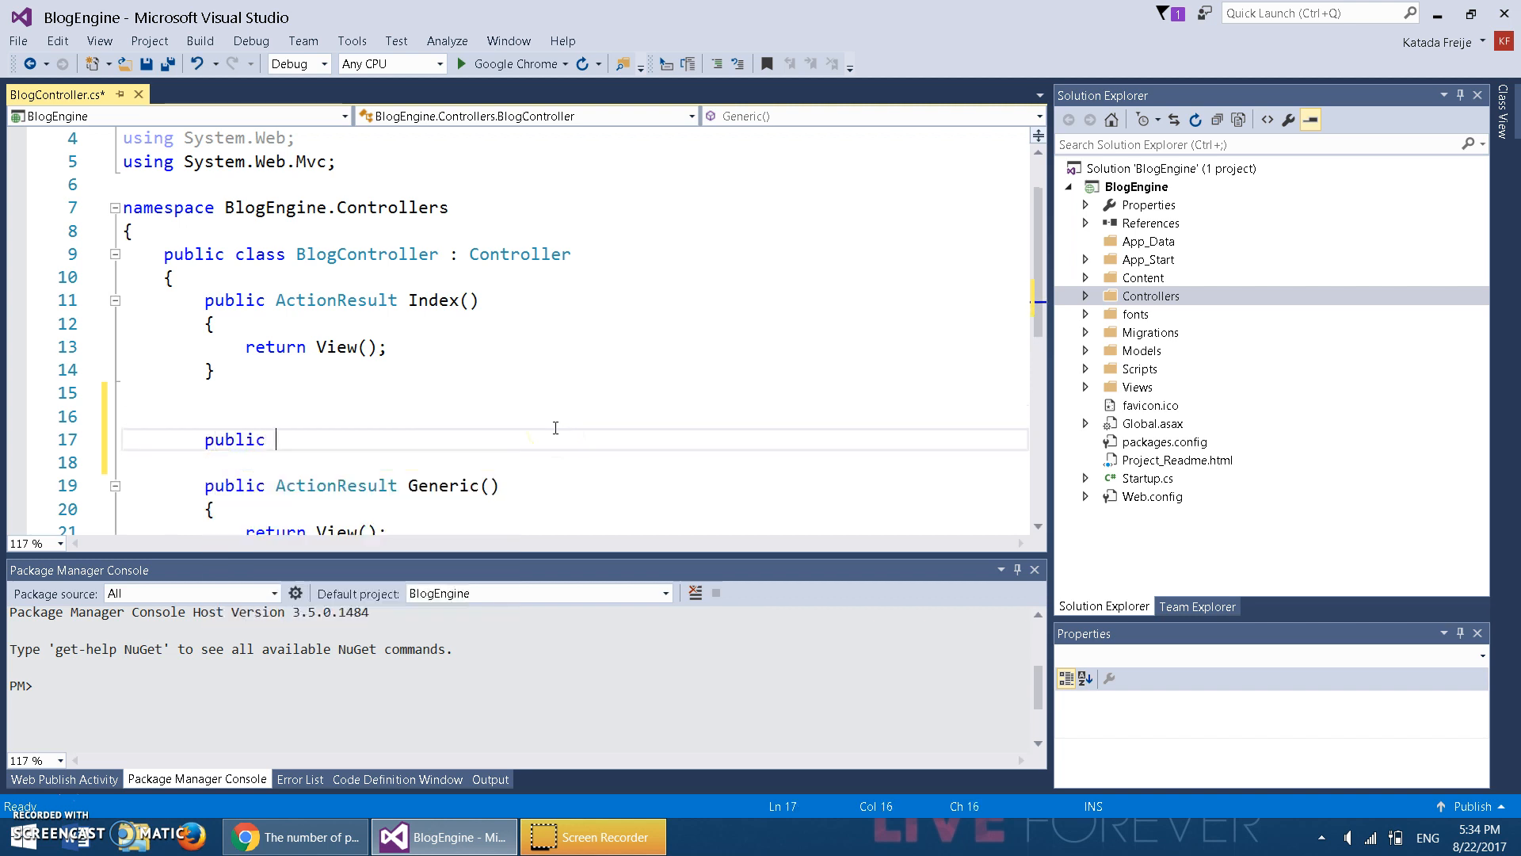
type("ActionResult C")
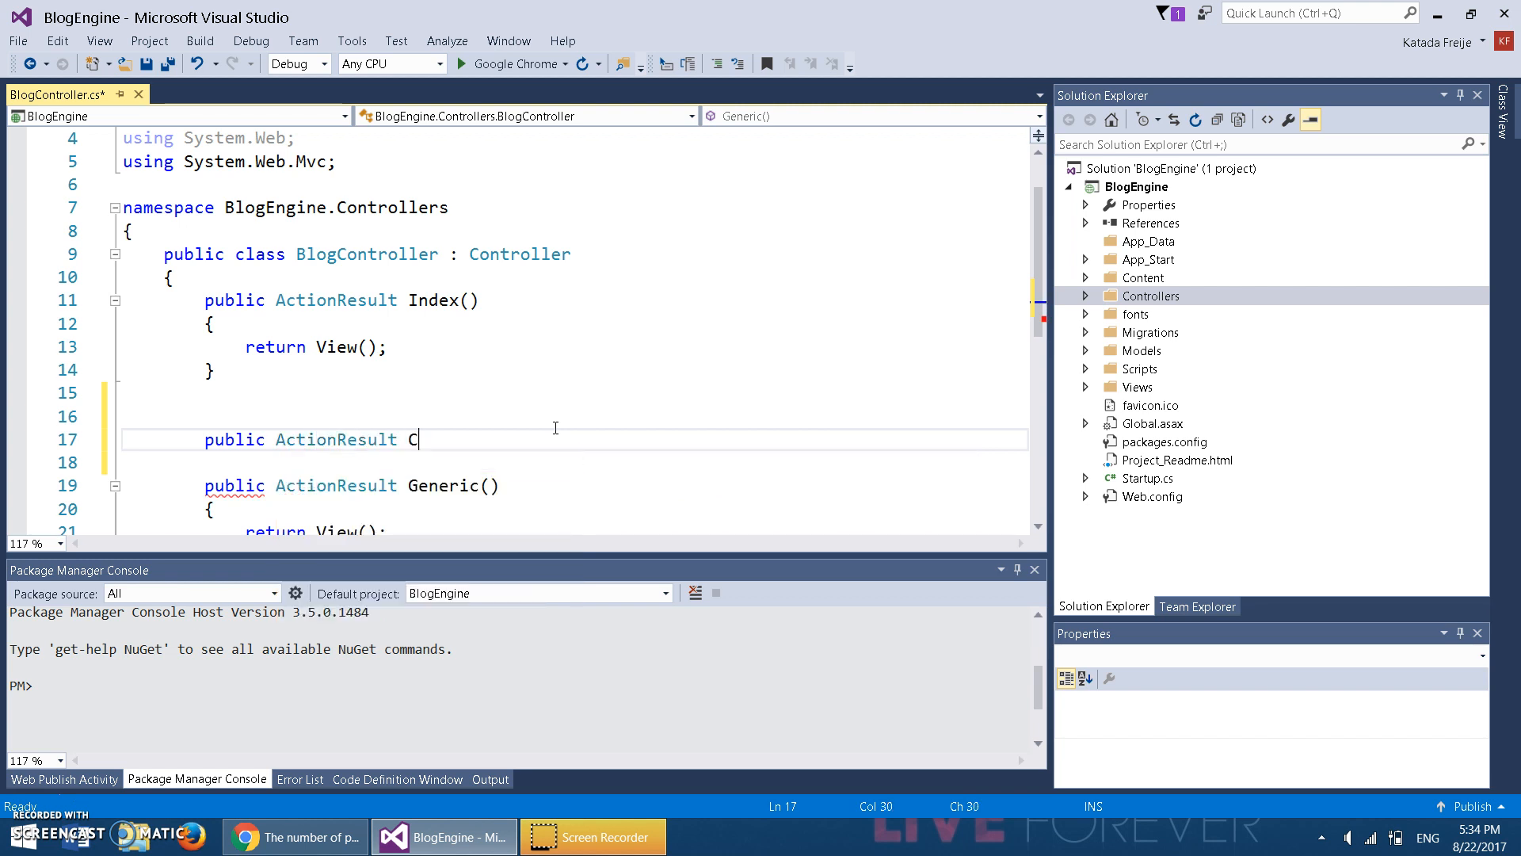
type("reate()")
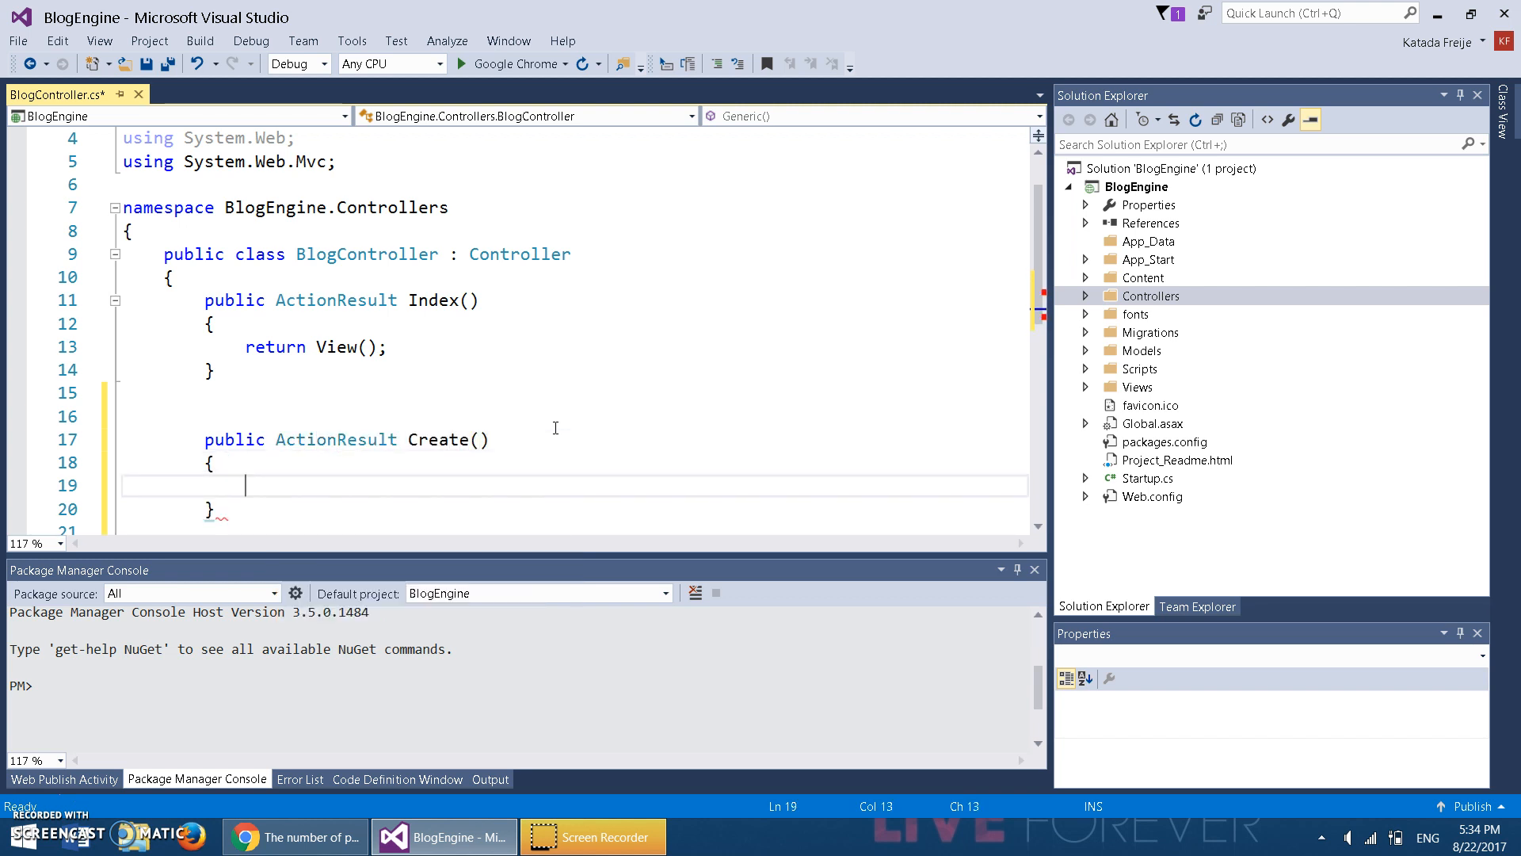
type("return View();")
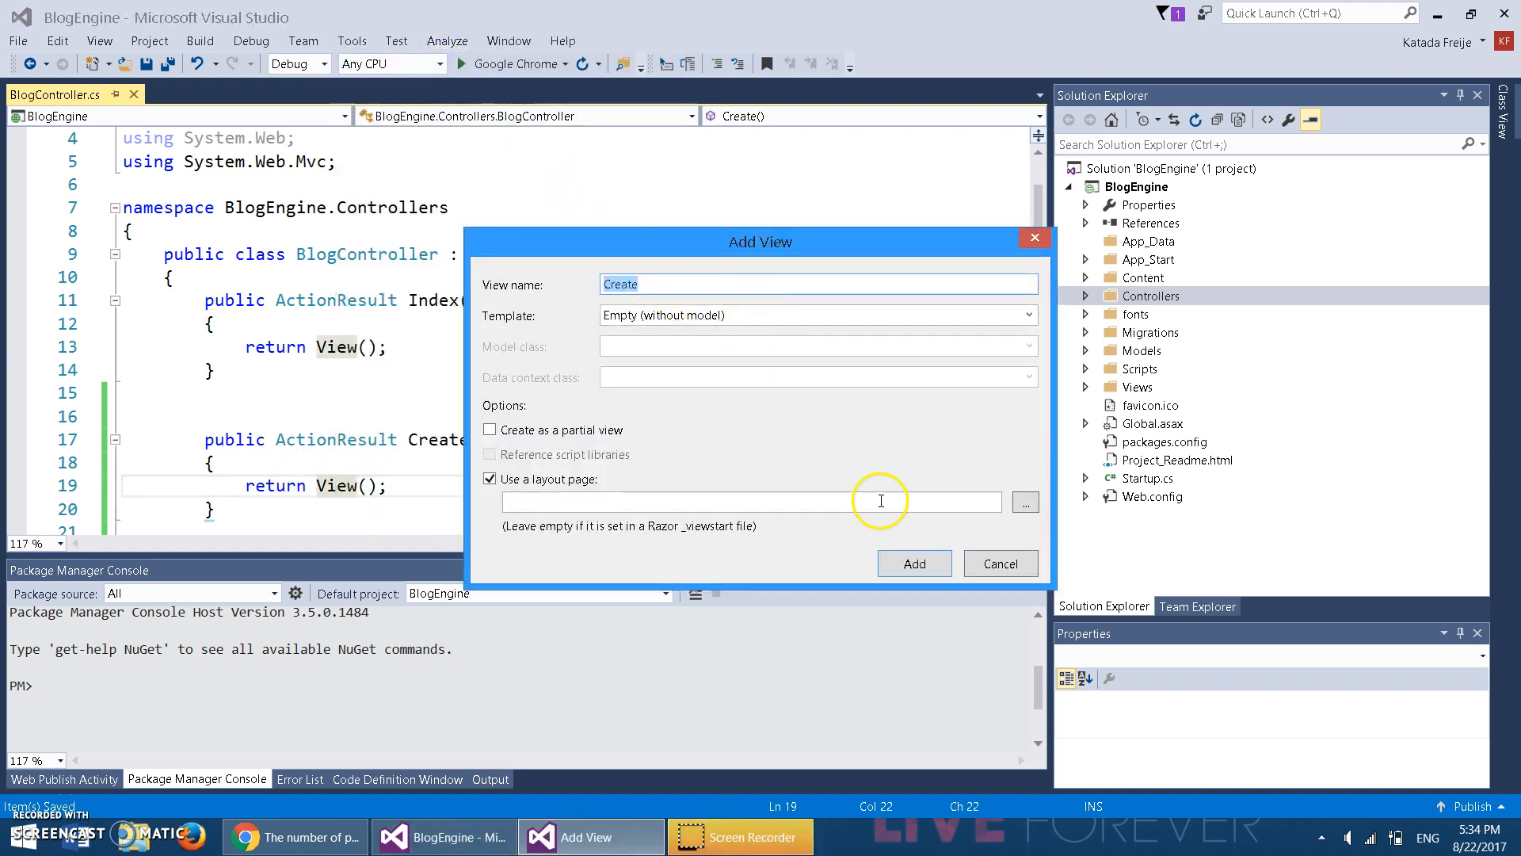
mouse_move(913, 349)
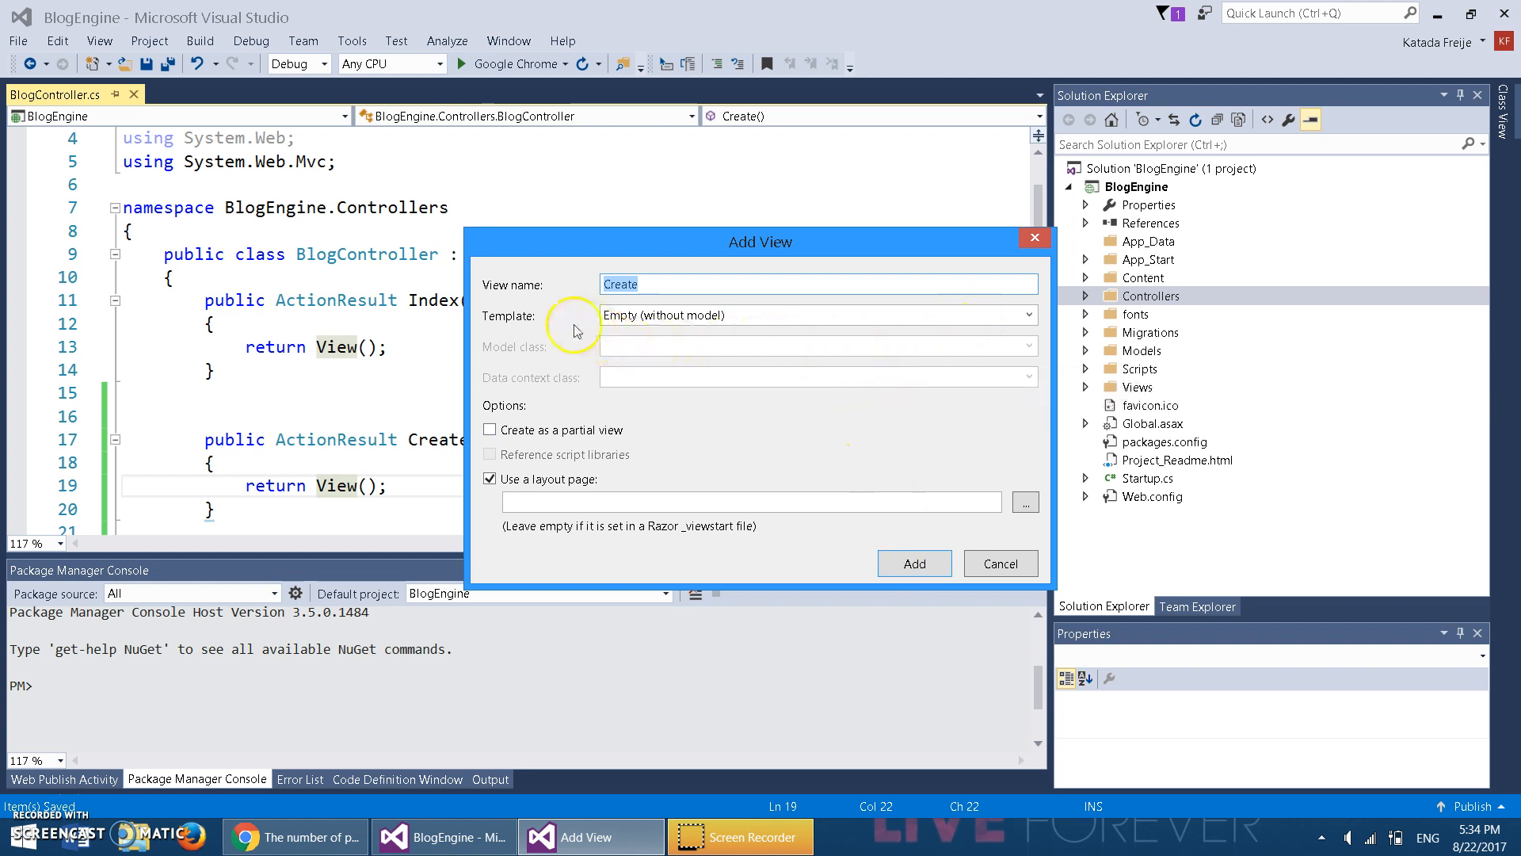
- Scaffold the view with the Create template, Blog model class and ApplicationDbContext
left_click(1028, 313)
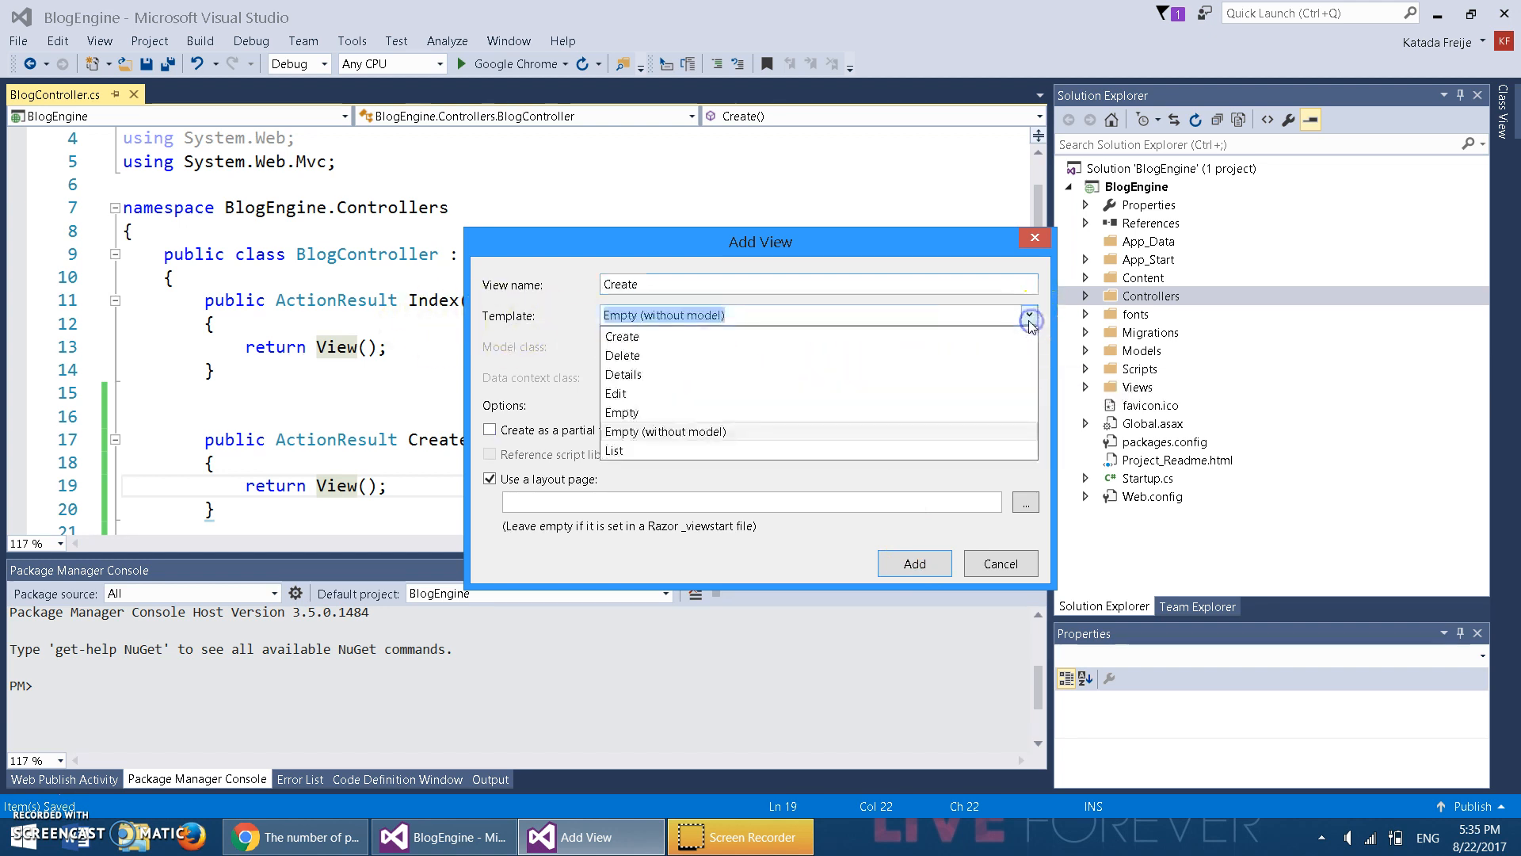
mouse_move(625, 374)
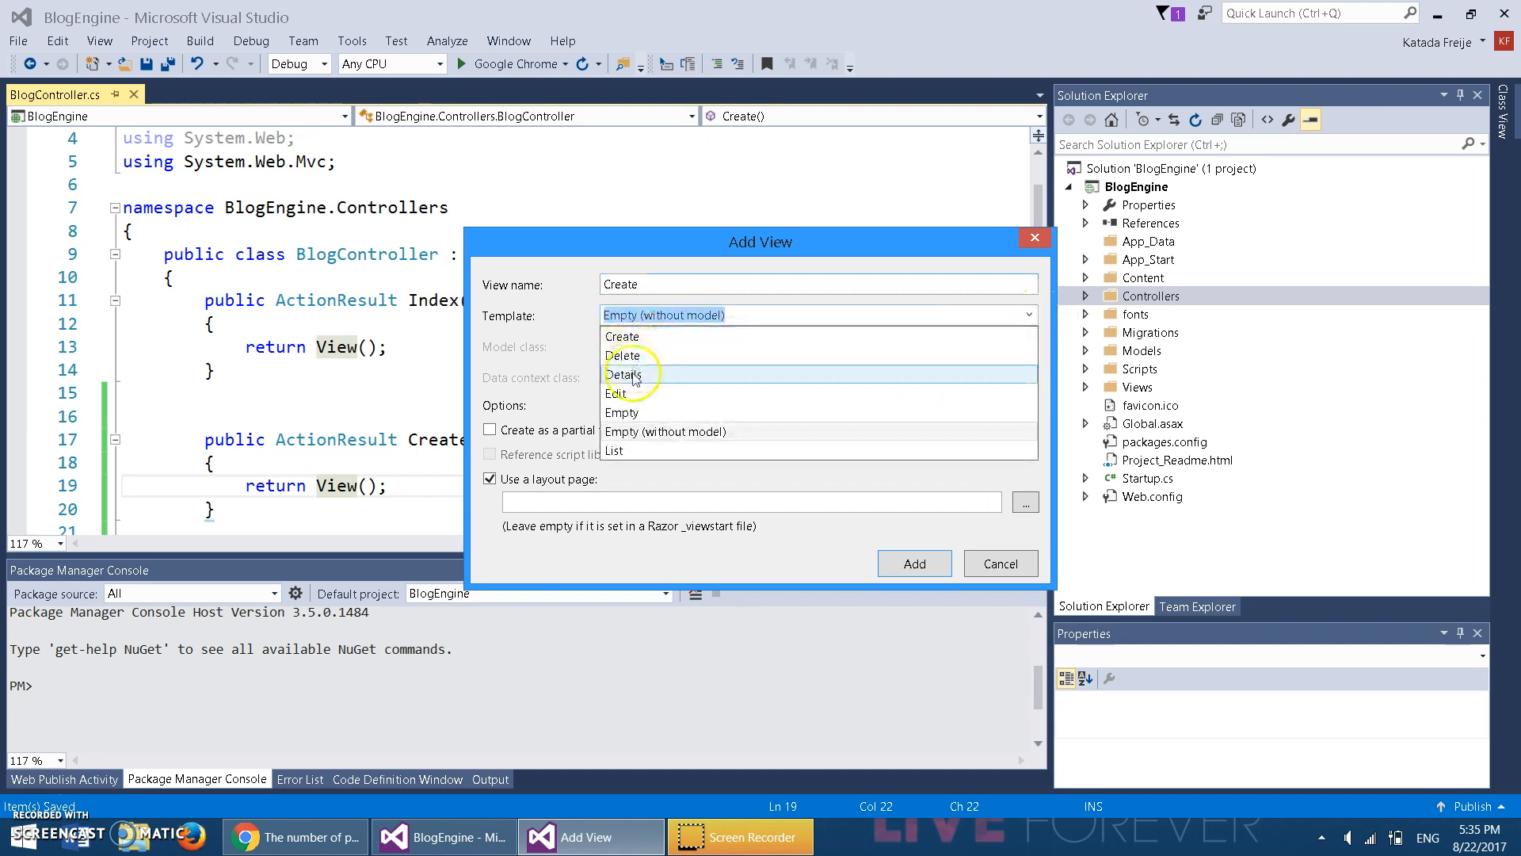
left_click(621, 336)
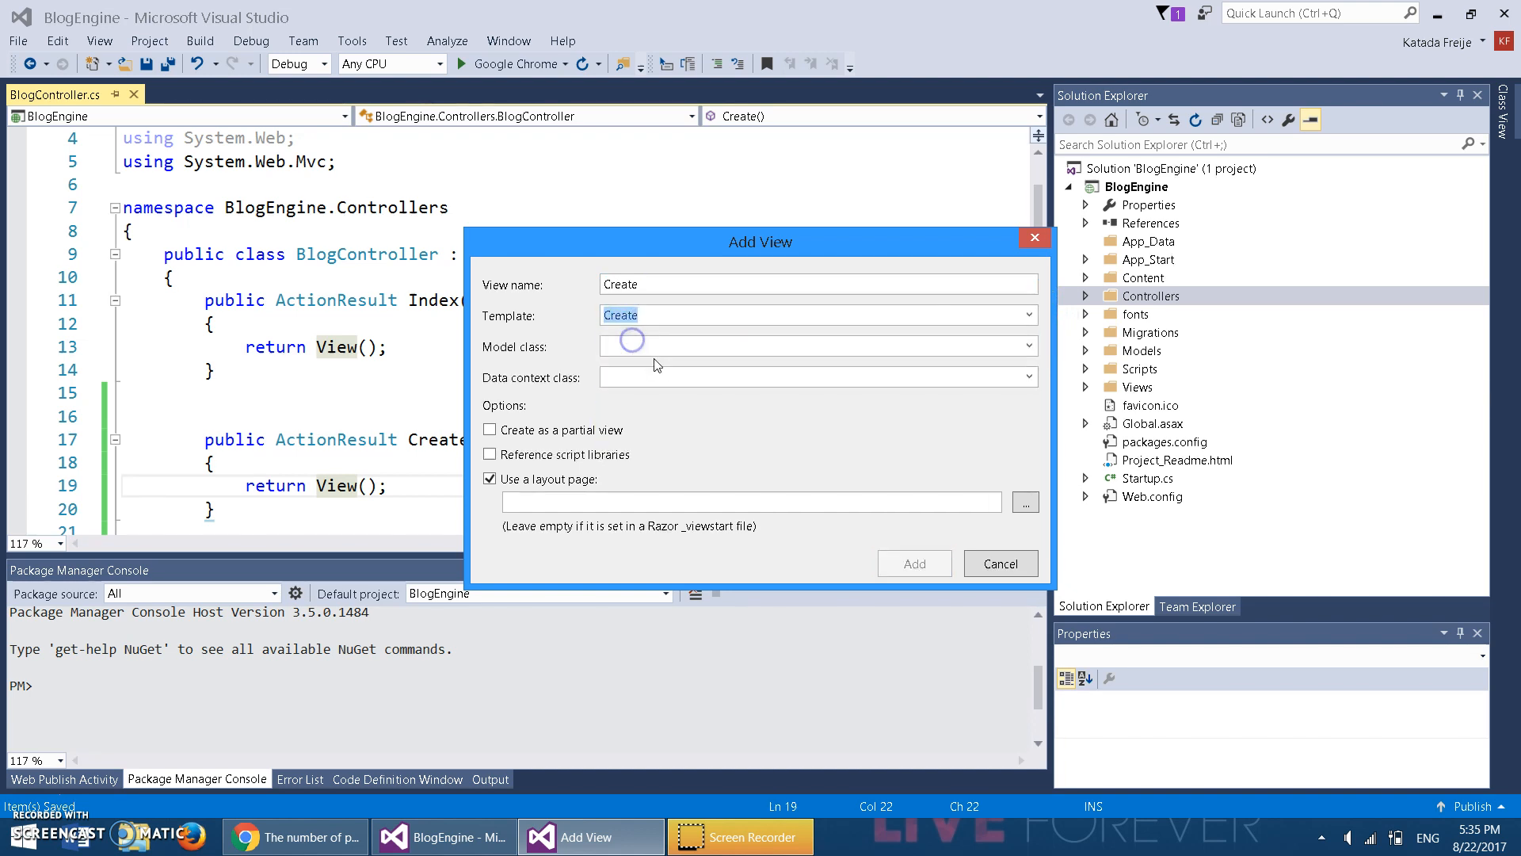
left_click(1025, 347)
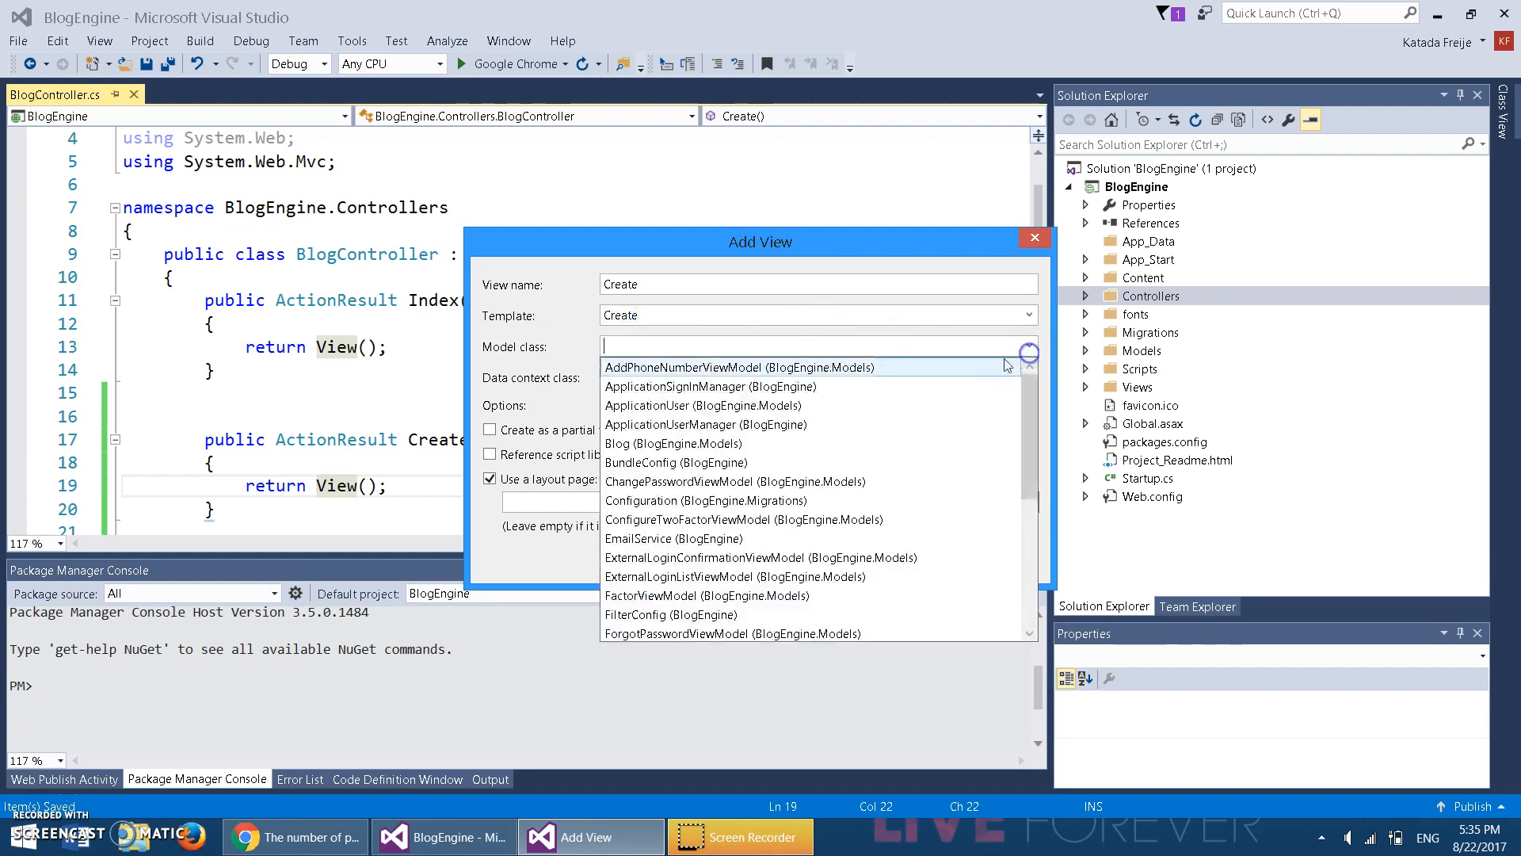
left_click(673, 443)
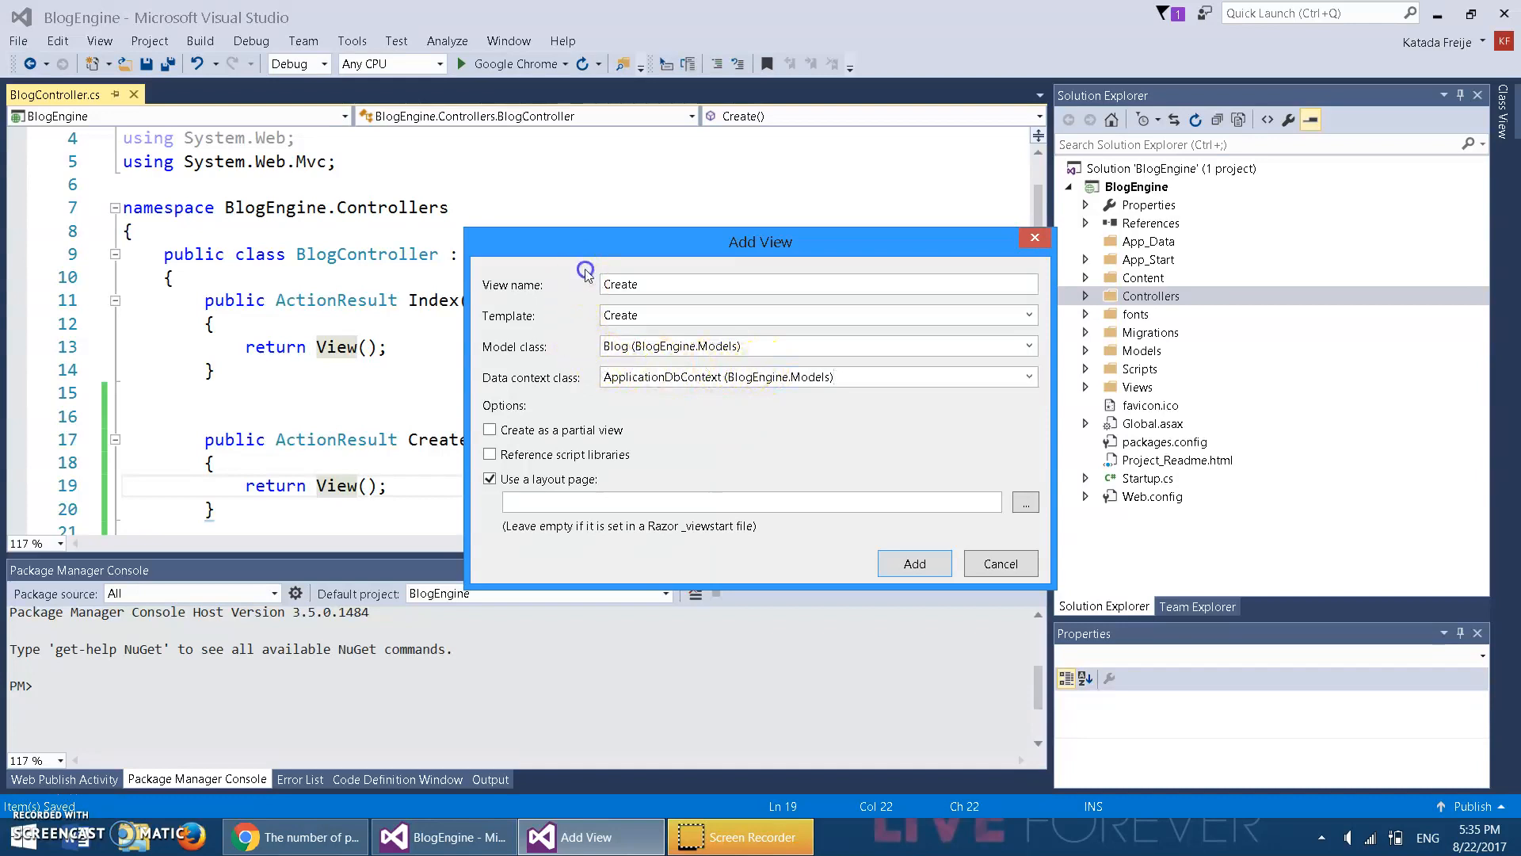
left_click(912, 563)
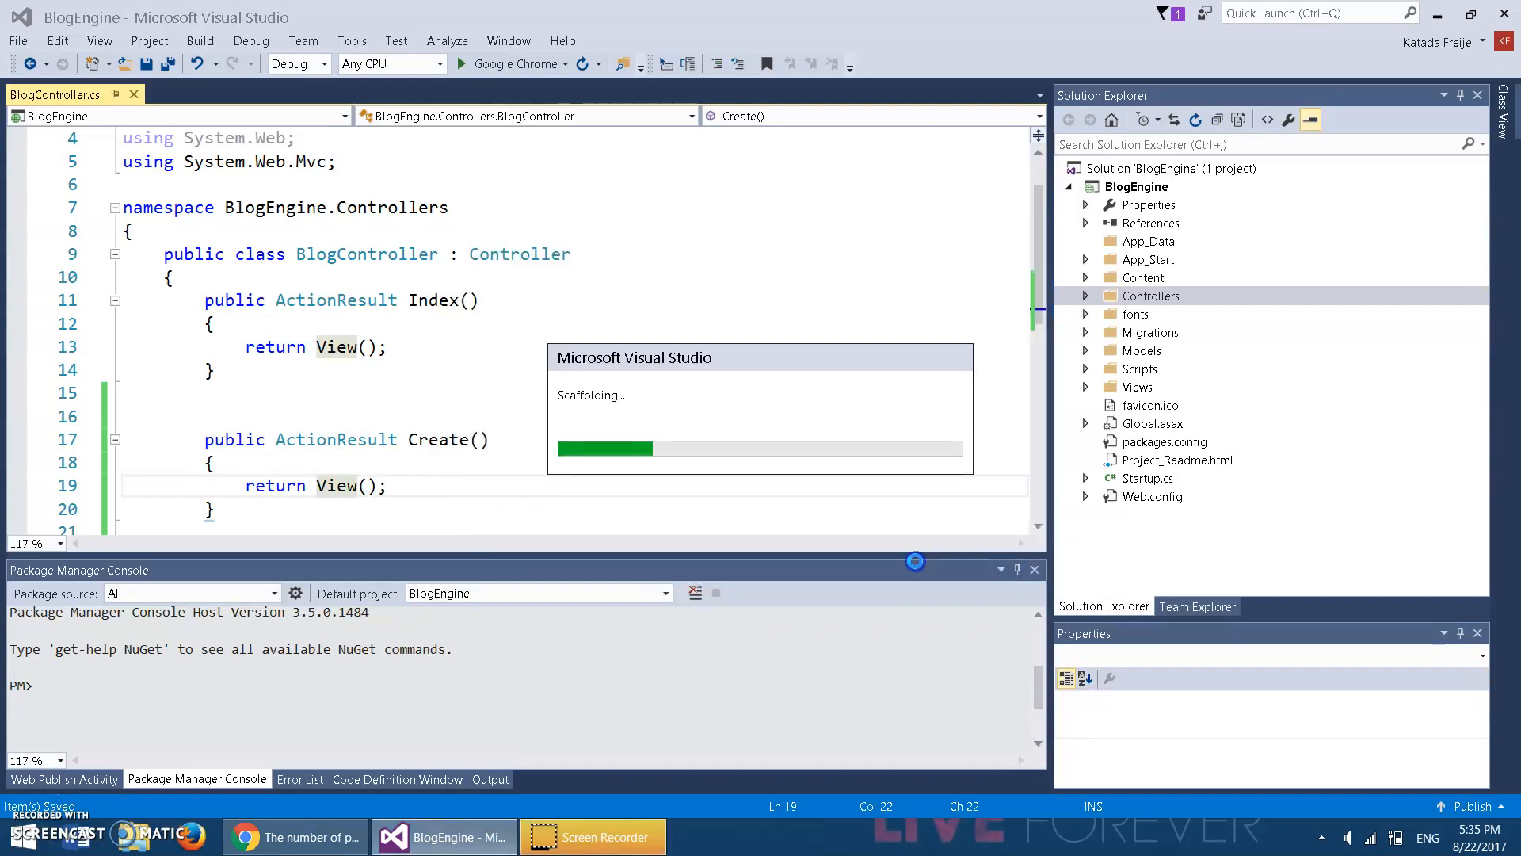
mouse_move(863, 443)
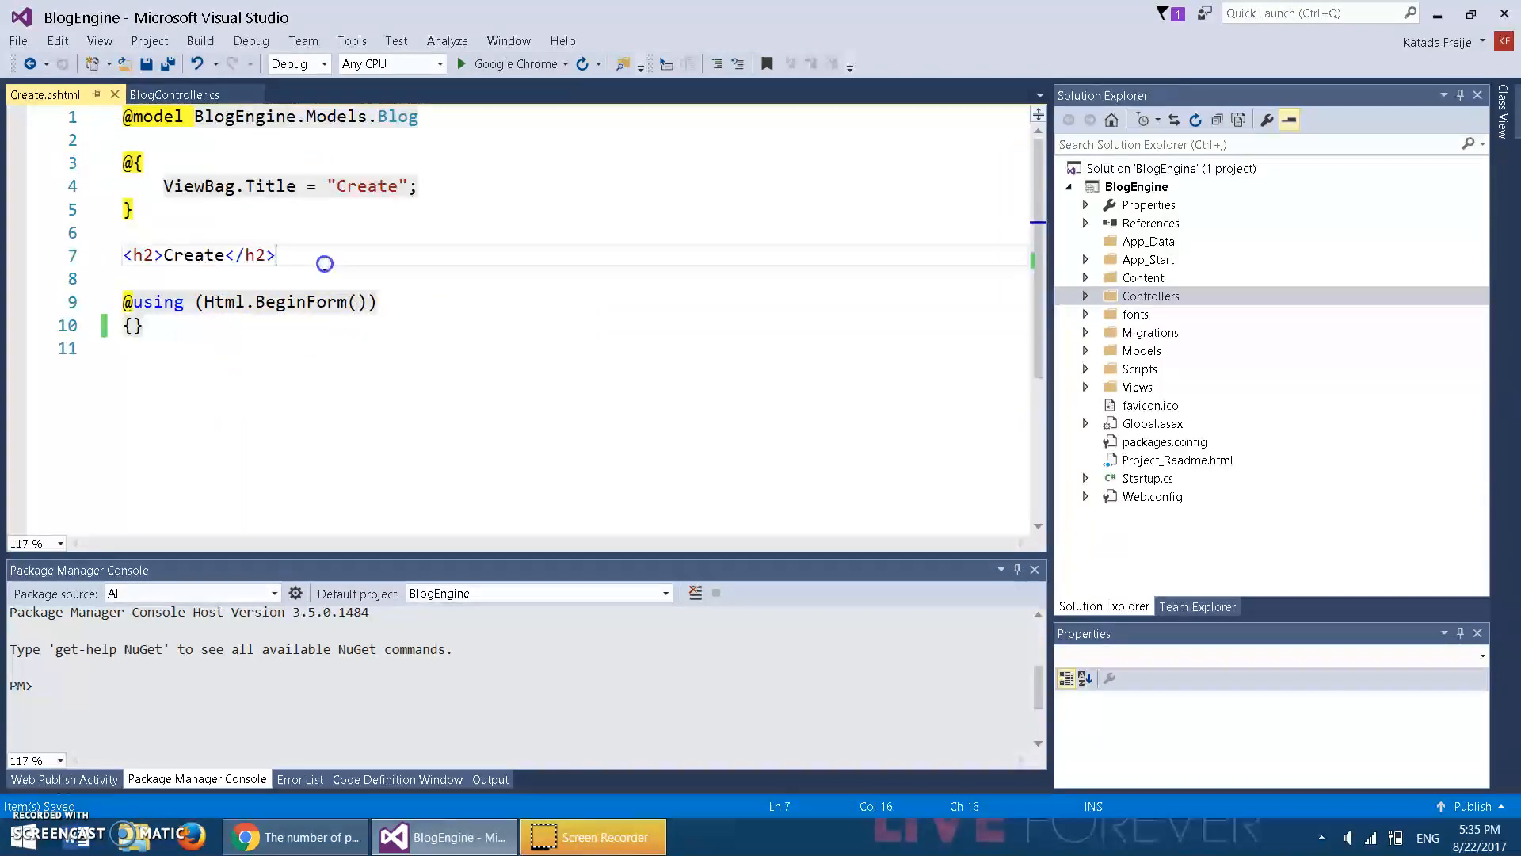
- Trim Create.cshtml to the Blog model, Create title, heading and an empty Html.BeginForm block
left_click(351, 301)
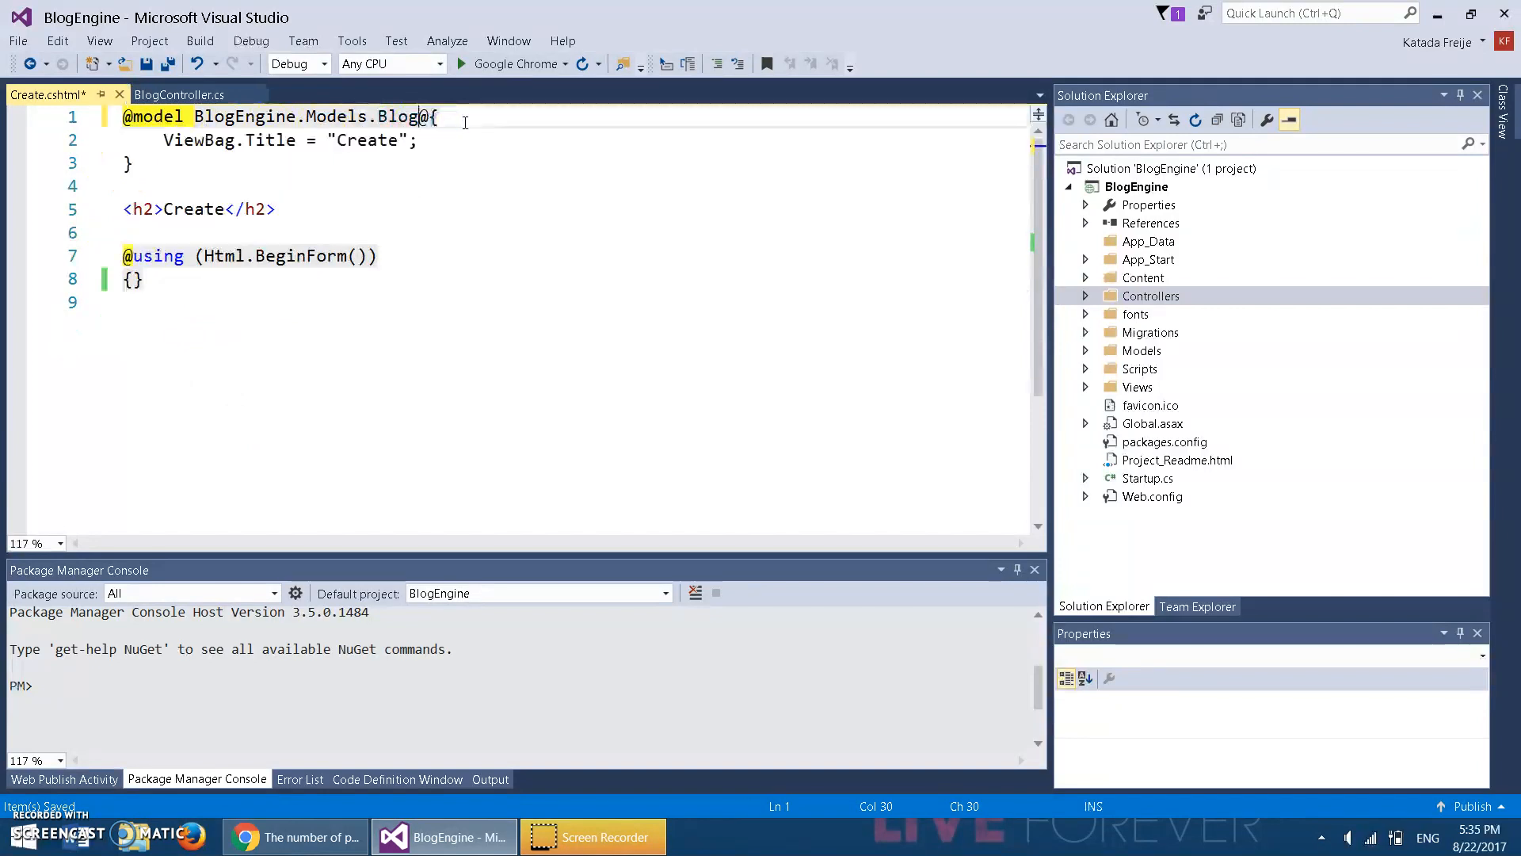
key("Enter")
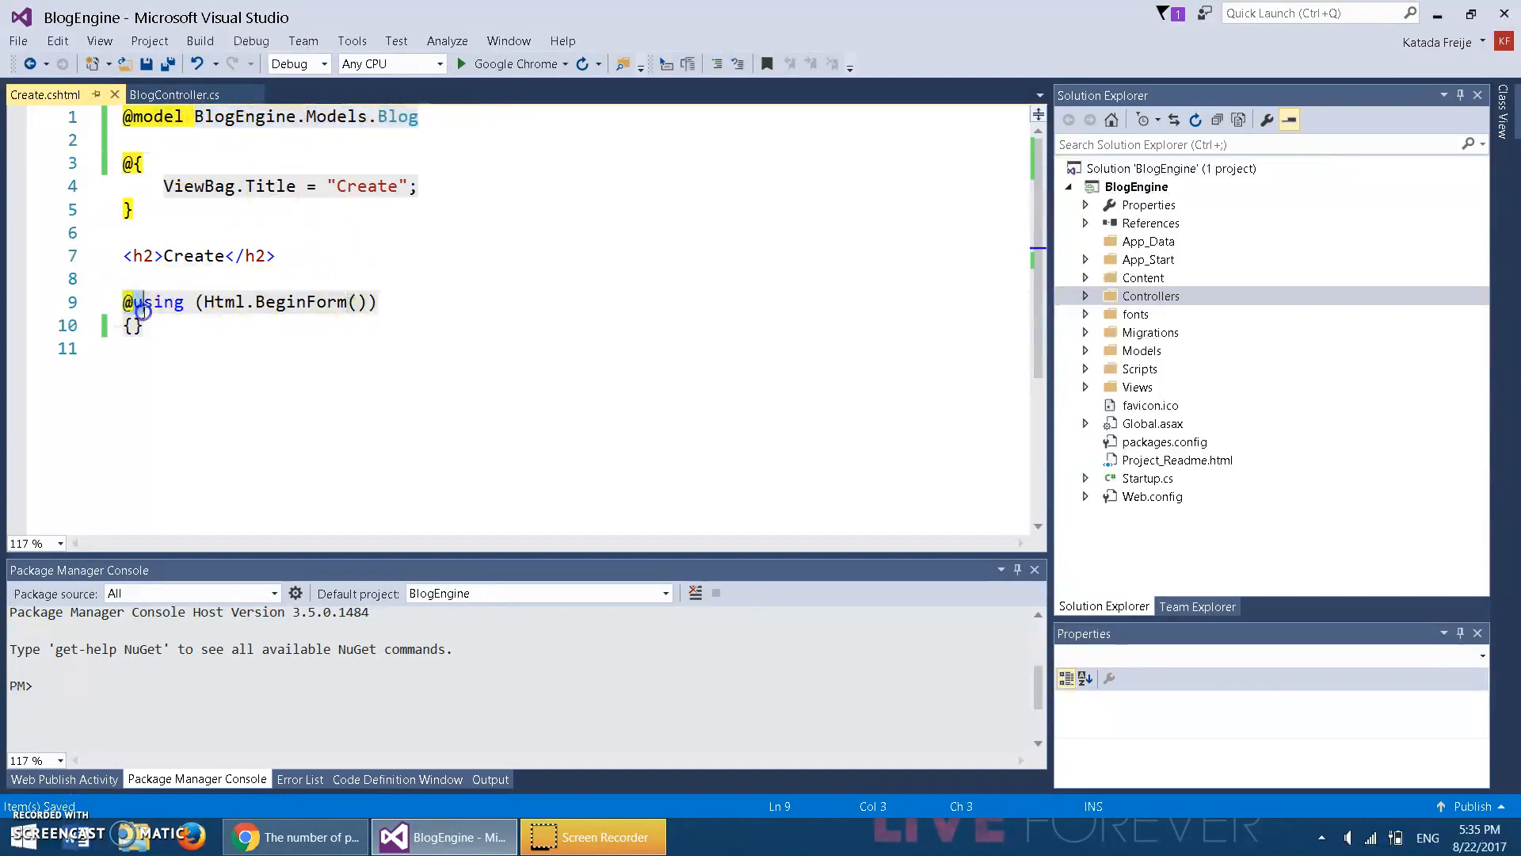
left_click(140, 325)
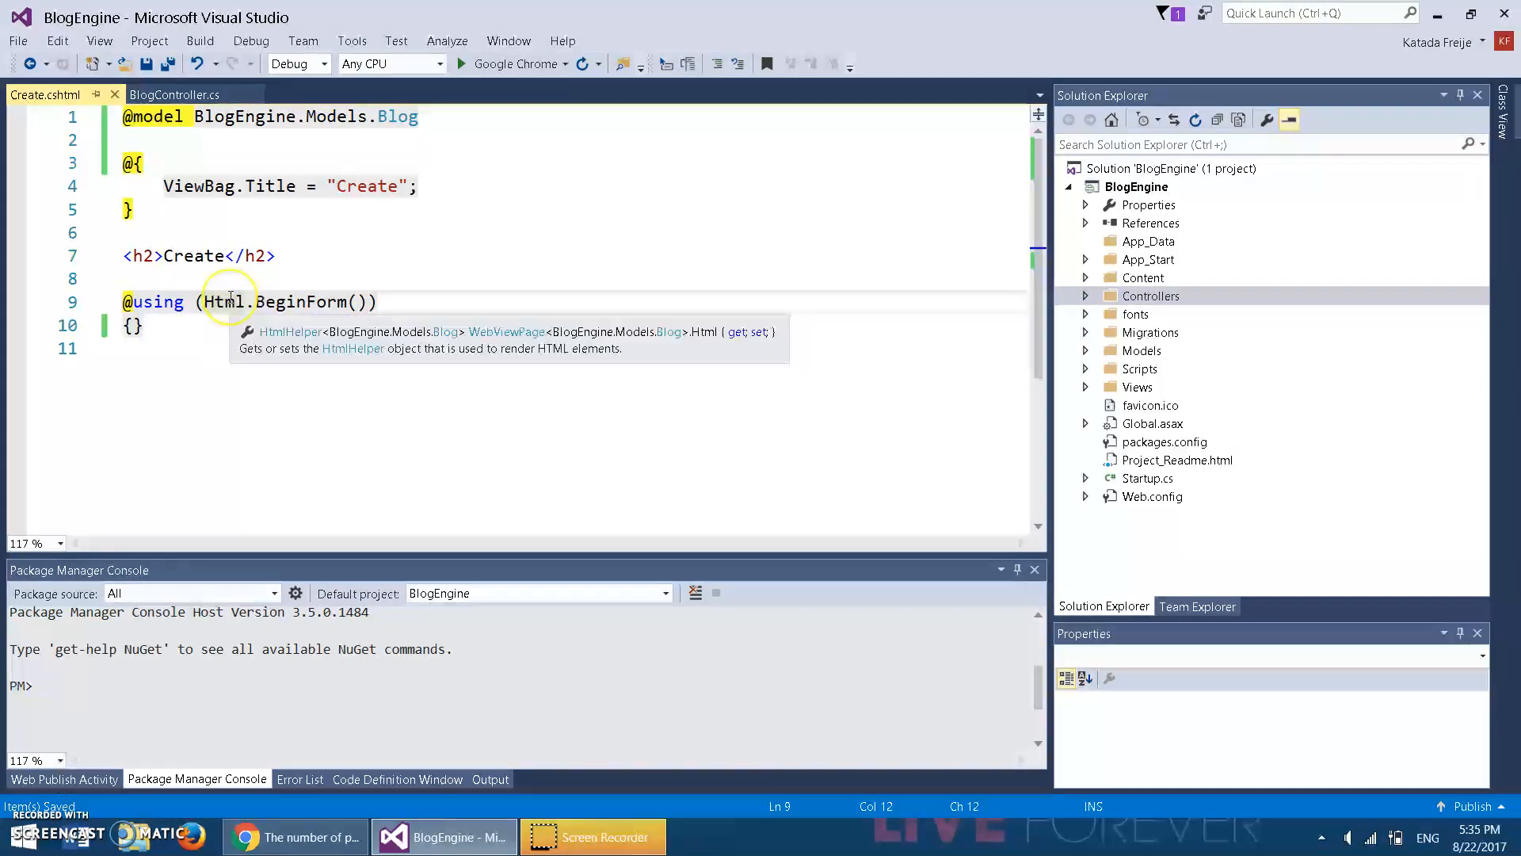
mouse_move(230, 301)
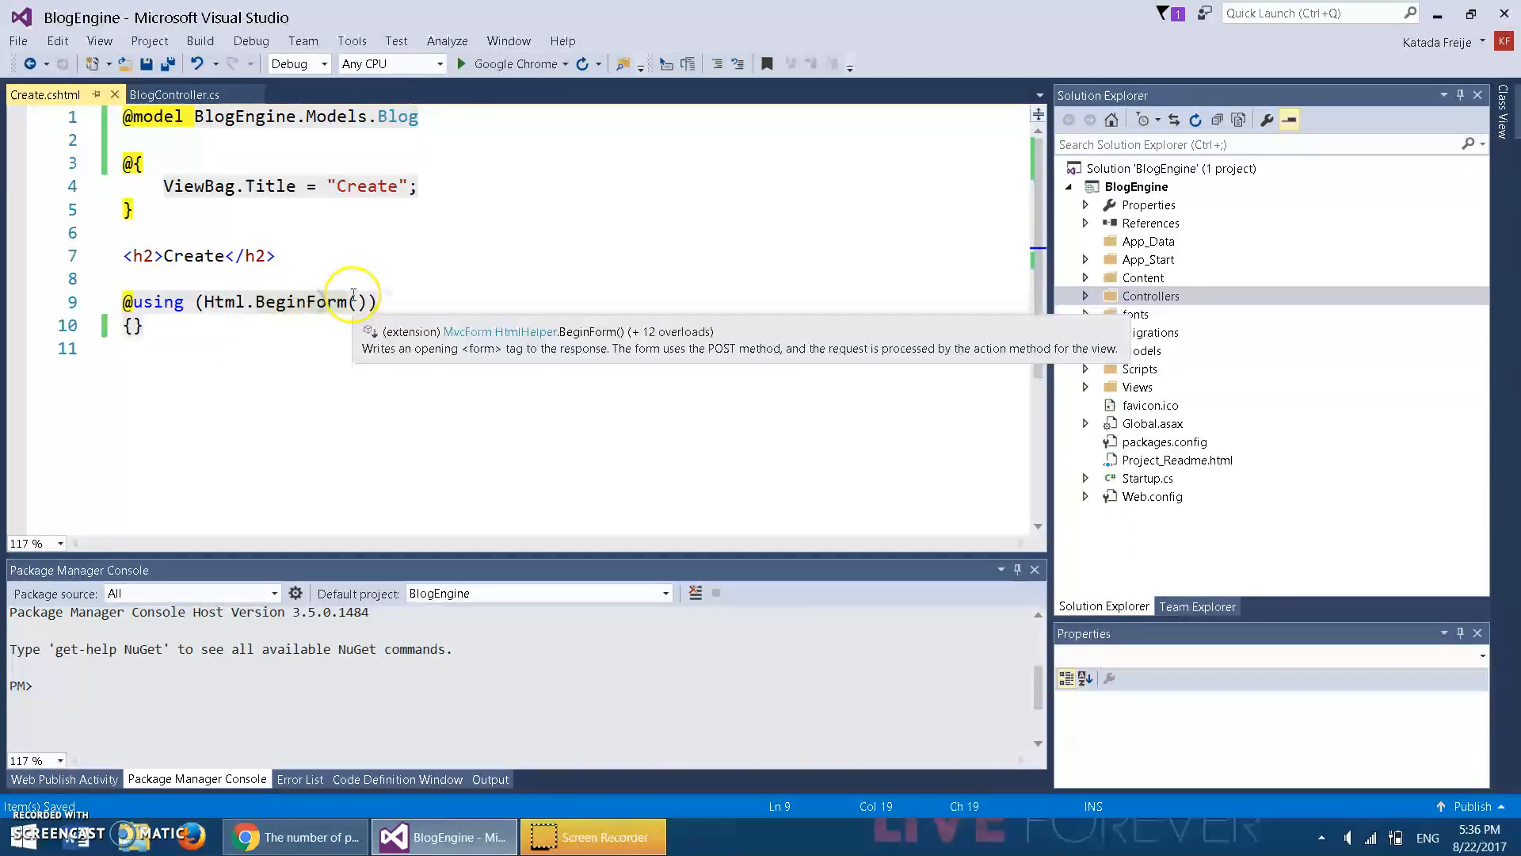
- Target Html.BeginForm at the "Create" action on the "Blog" controller and open its block body
type("\"C")
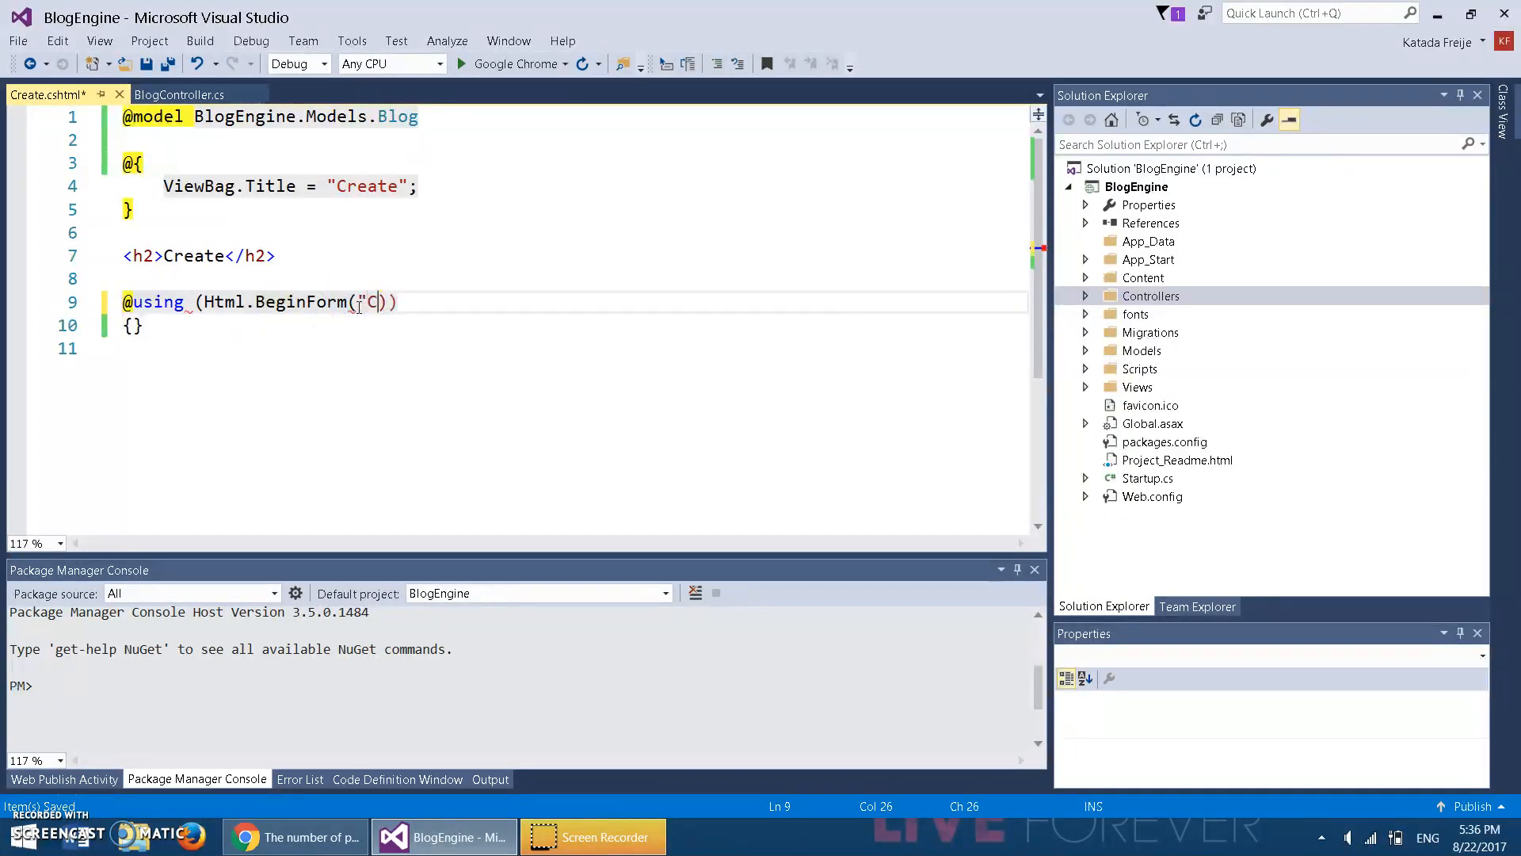
type("reate")
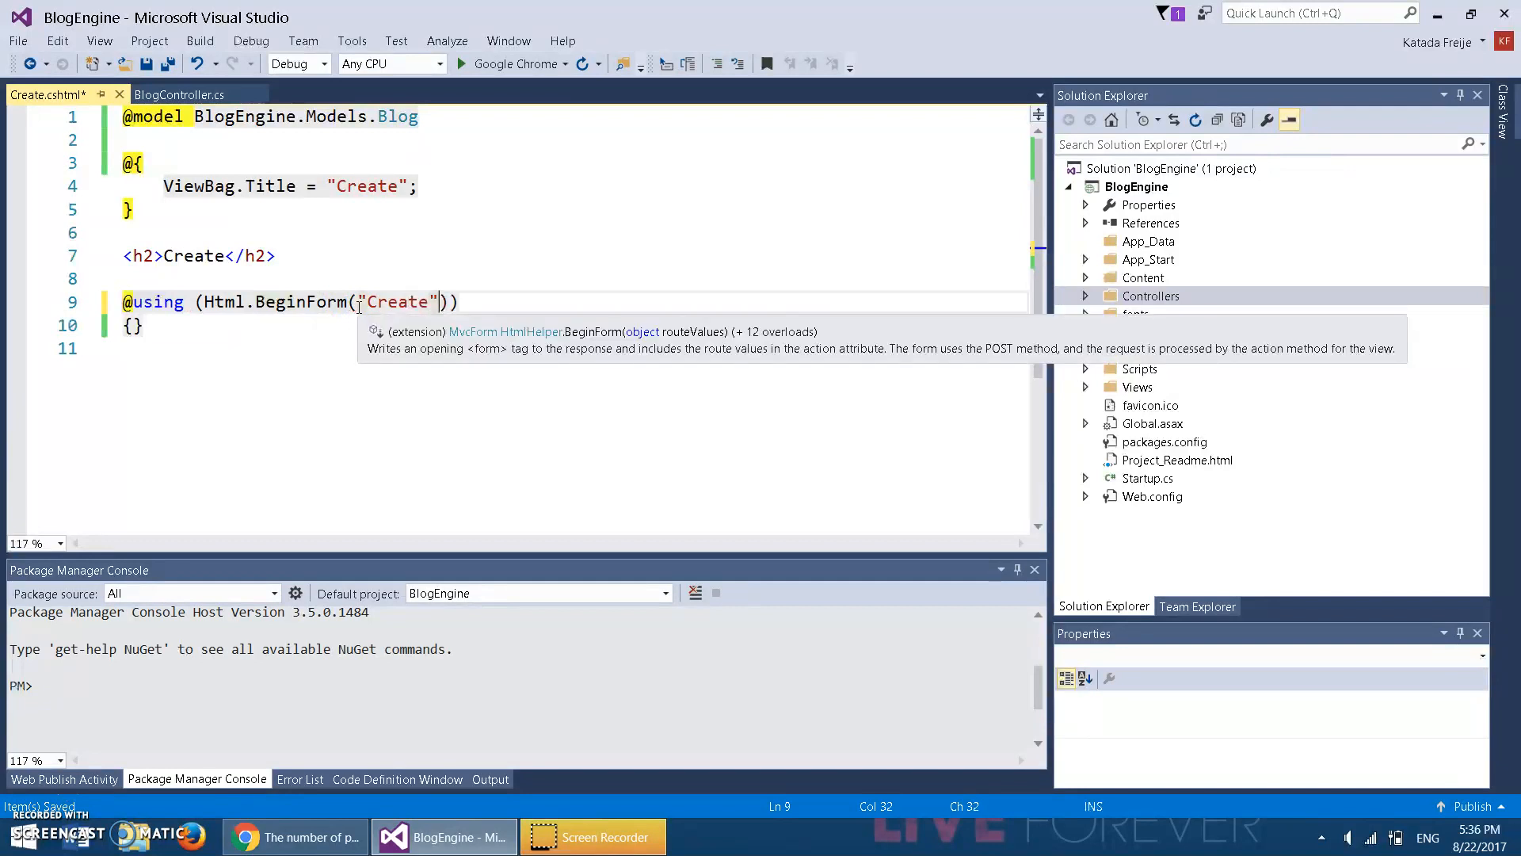
type(", \"")
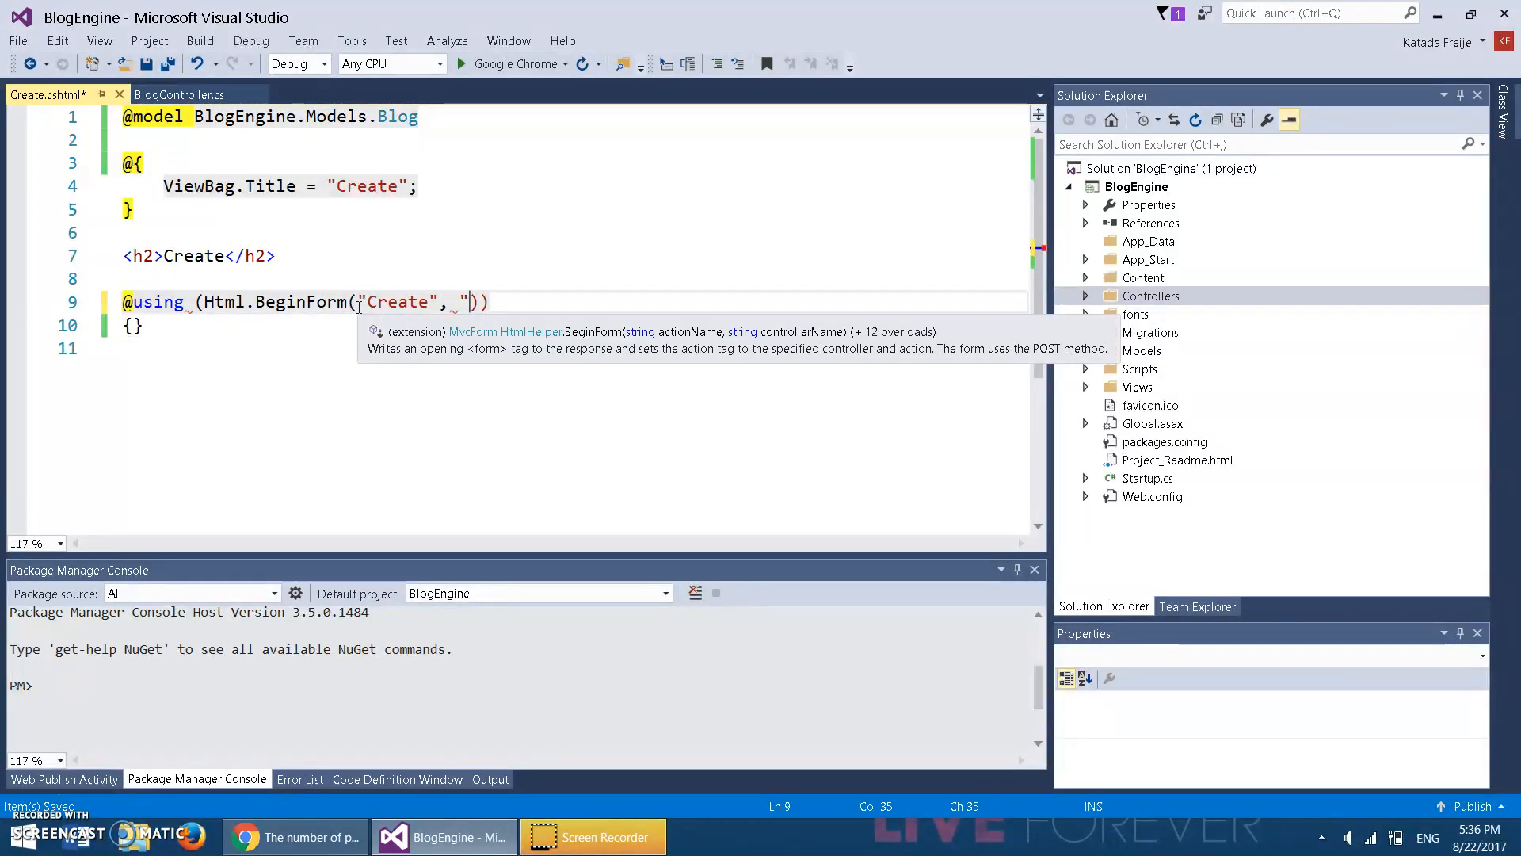
type("Blog\"")
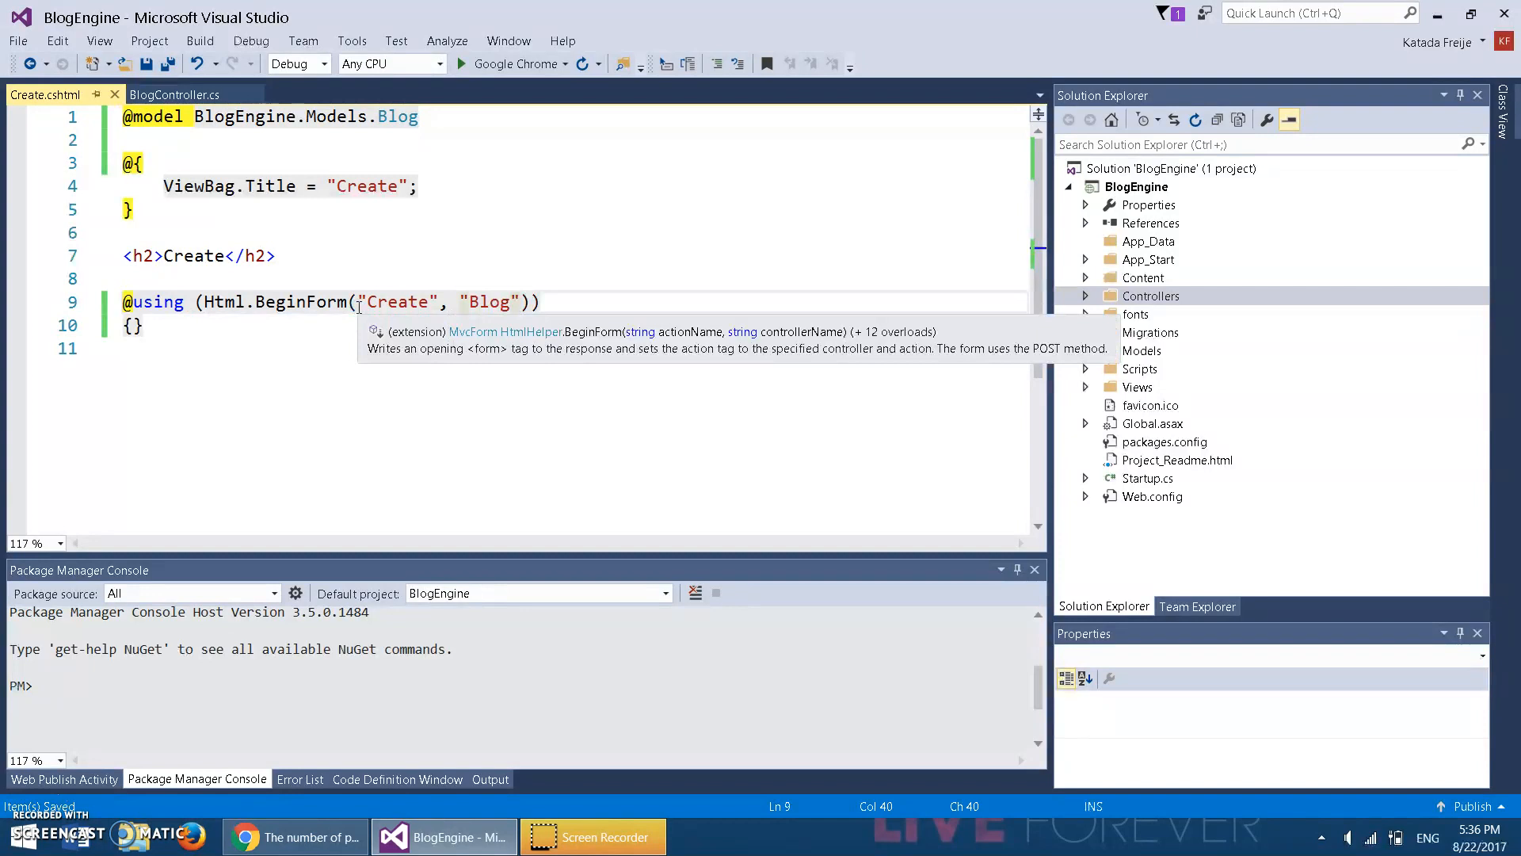
key("Enter")
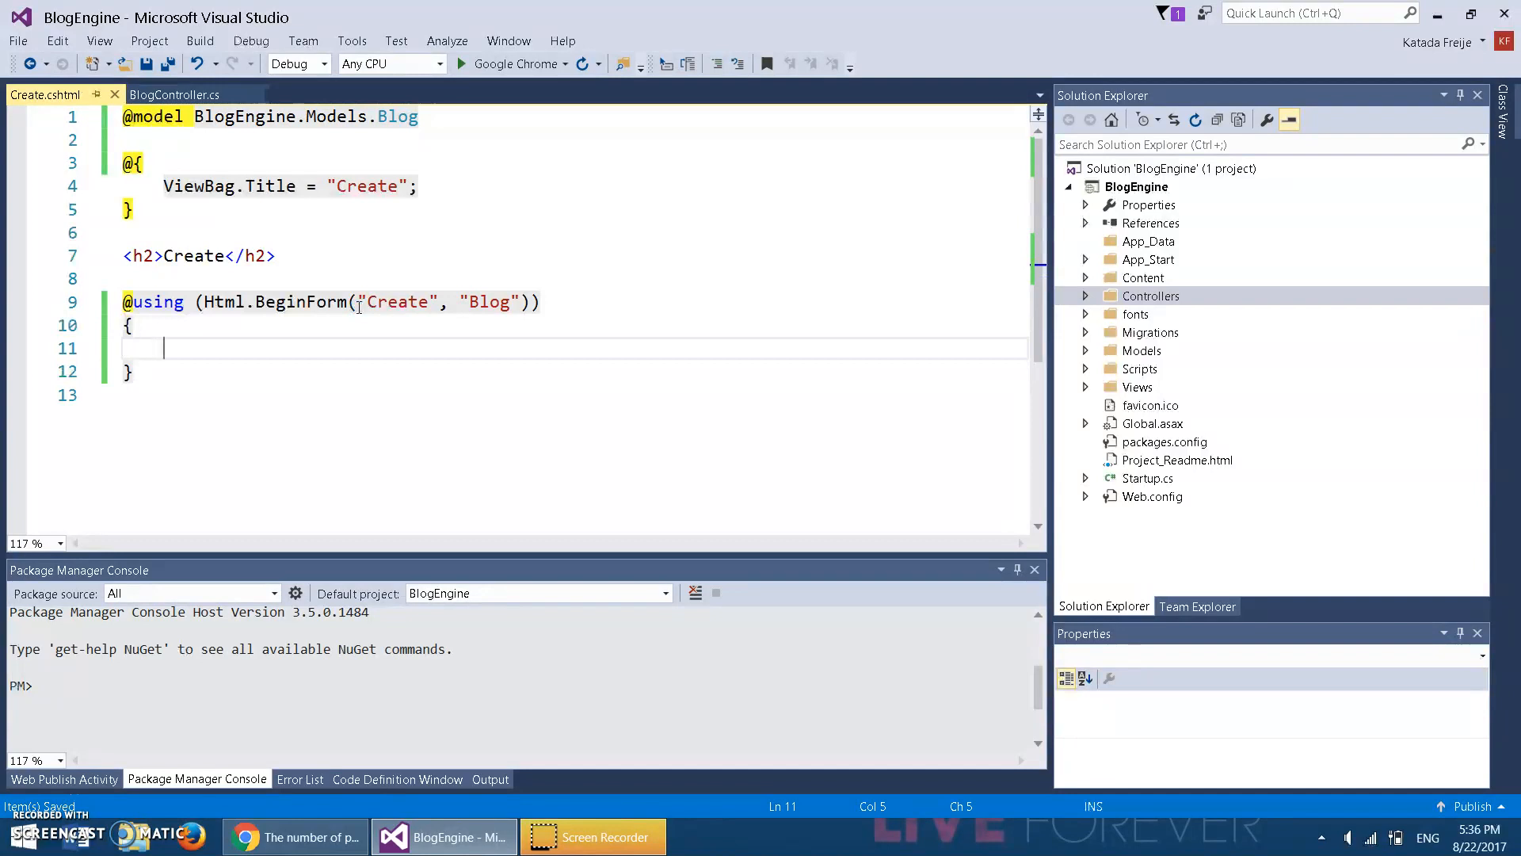
type("<div")
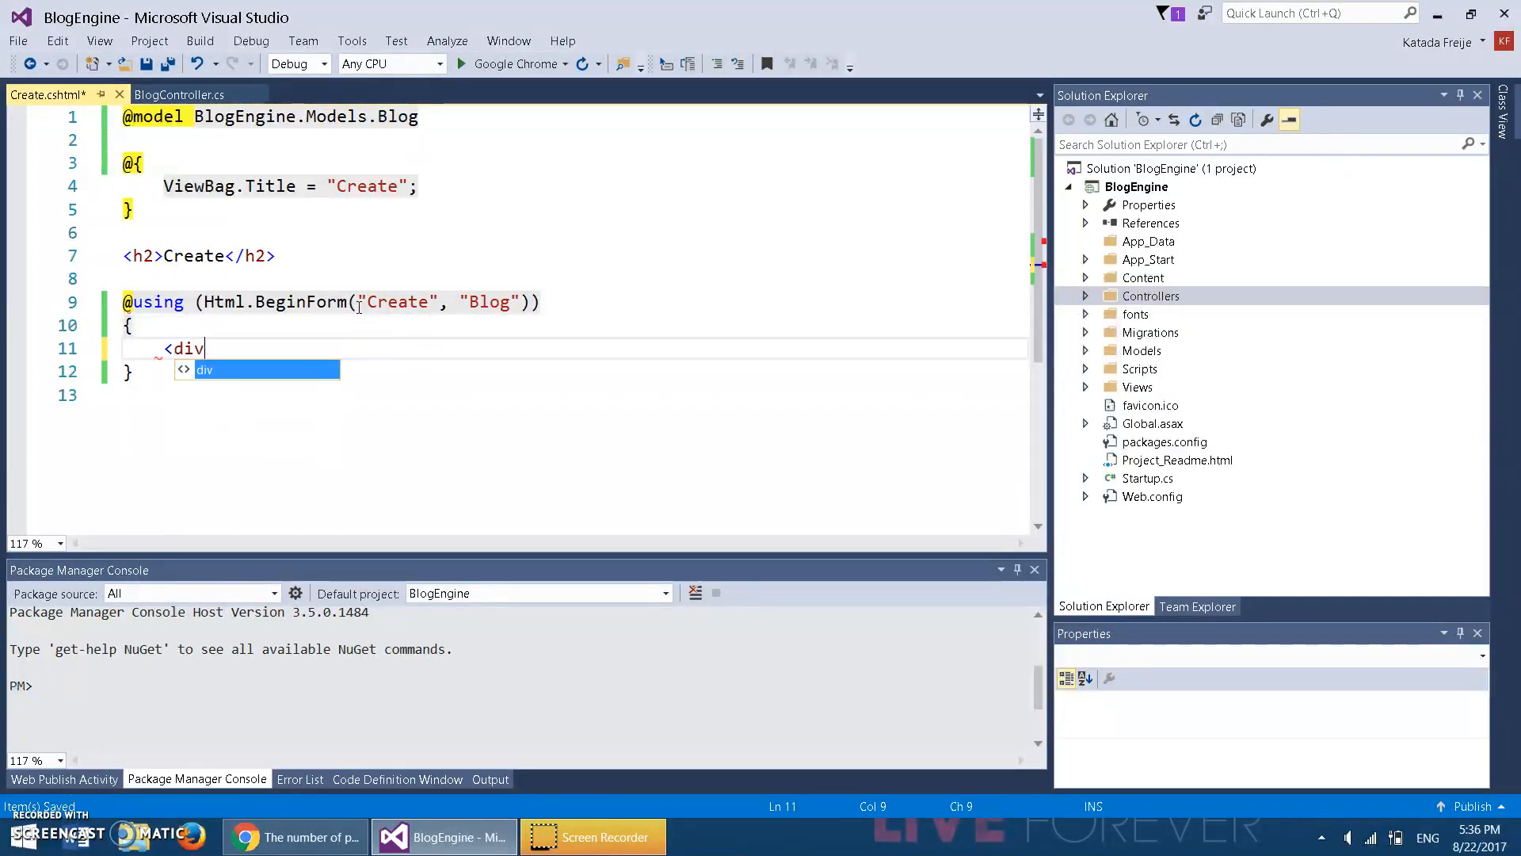
type("class=\"form-group\">")
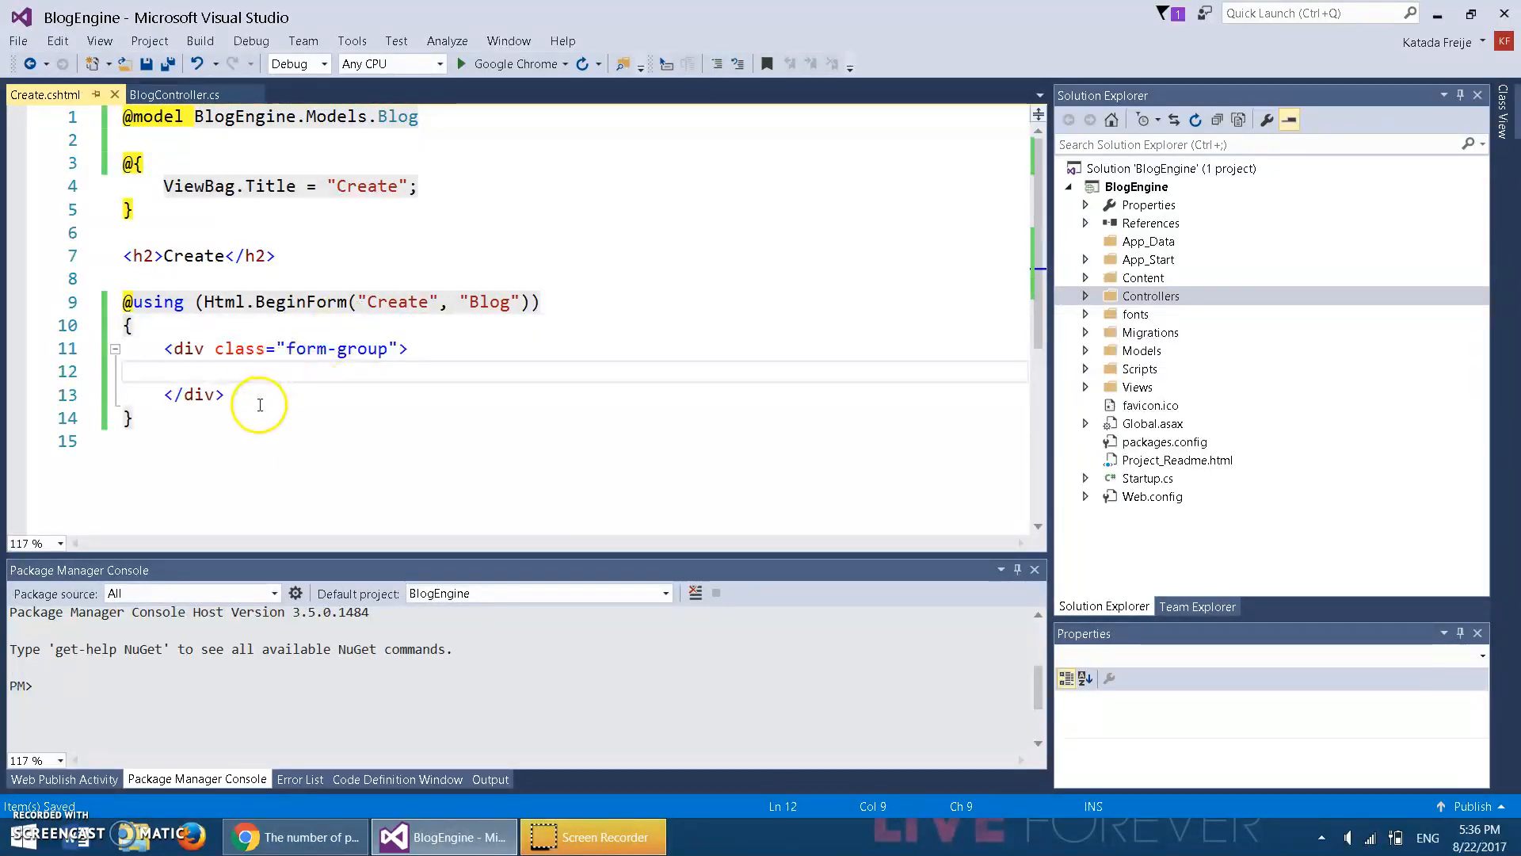
left_click(238, 395)
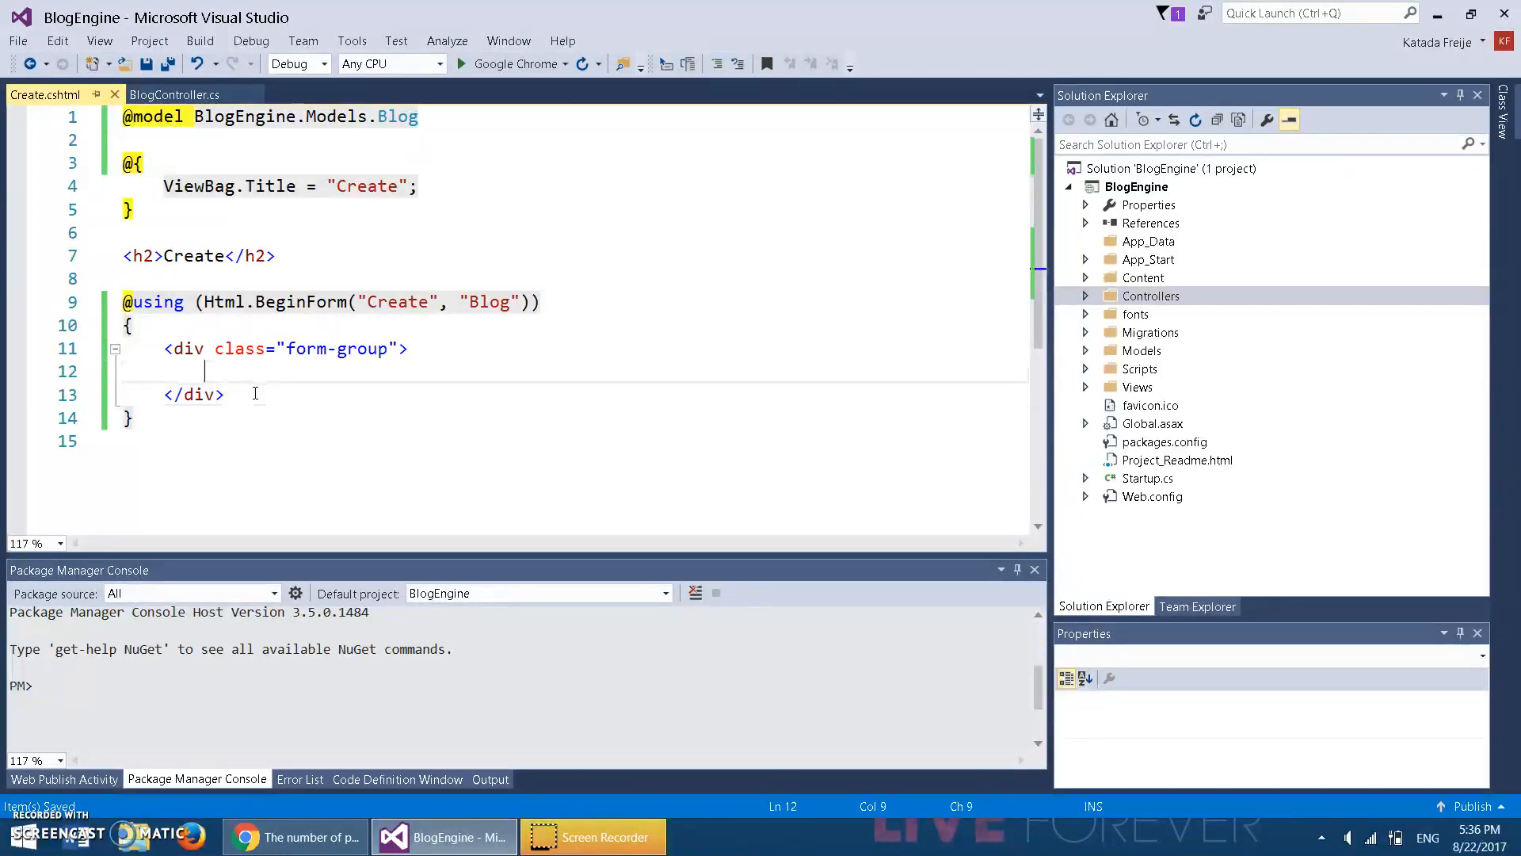
type("@H")
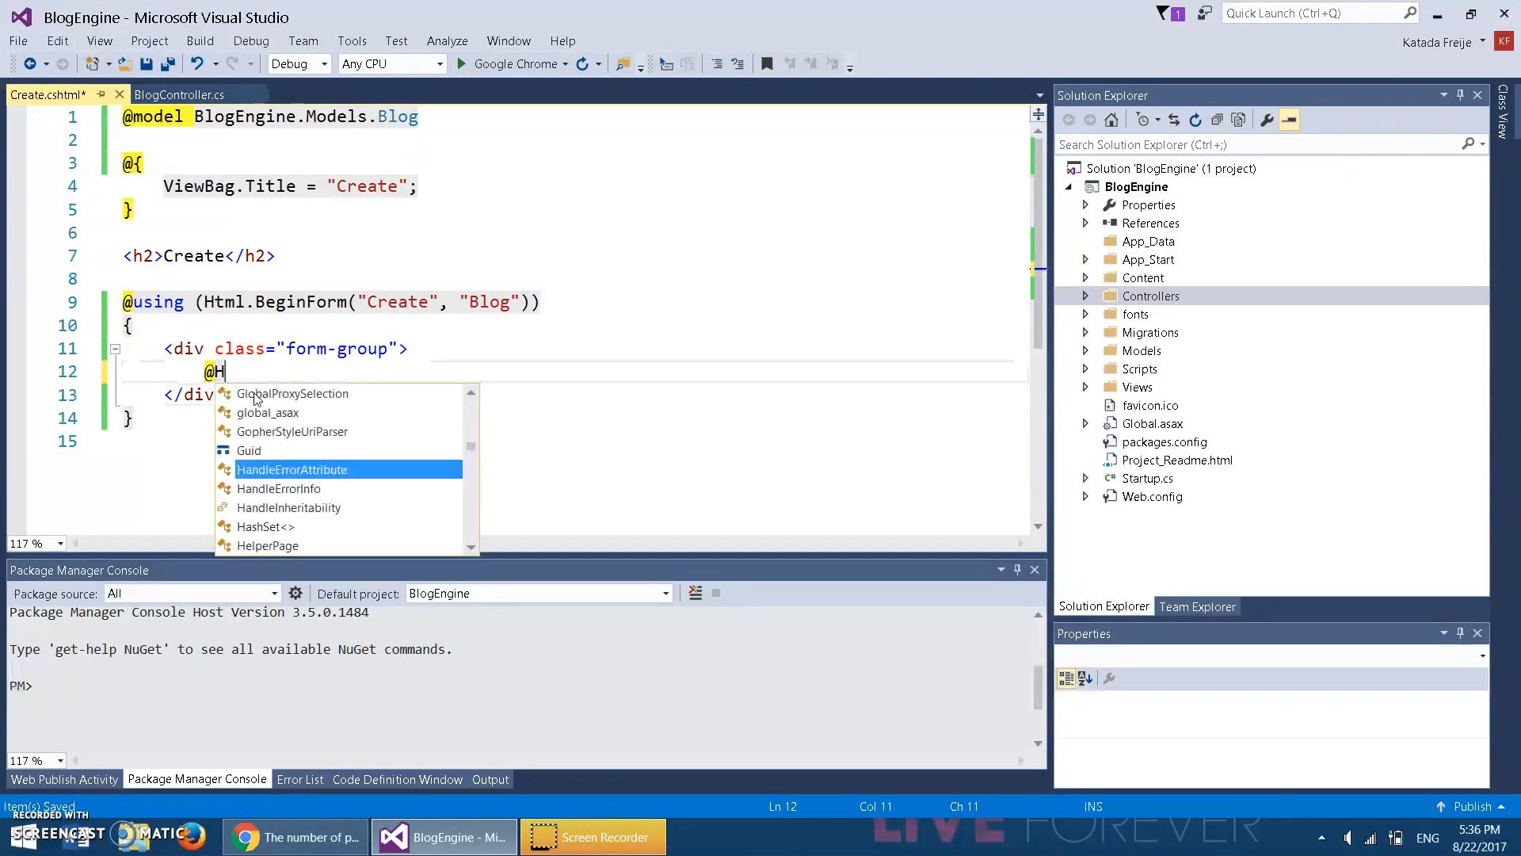
type("tml.l")
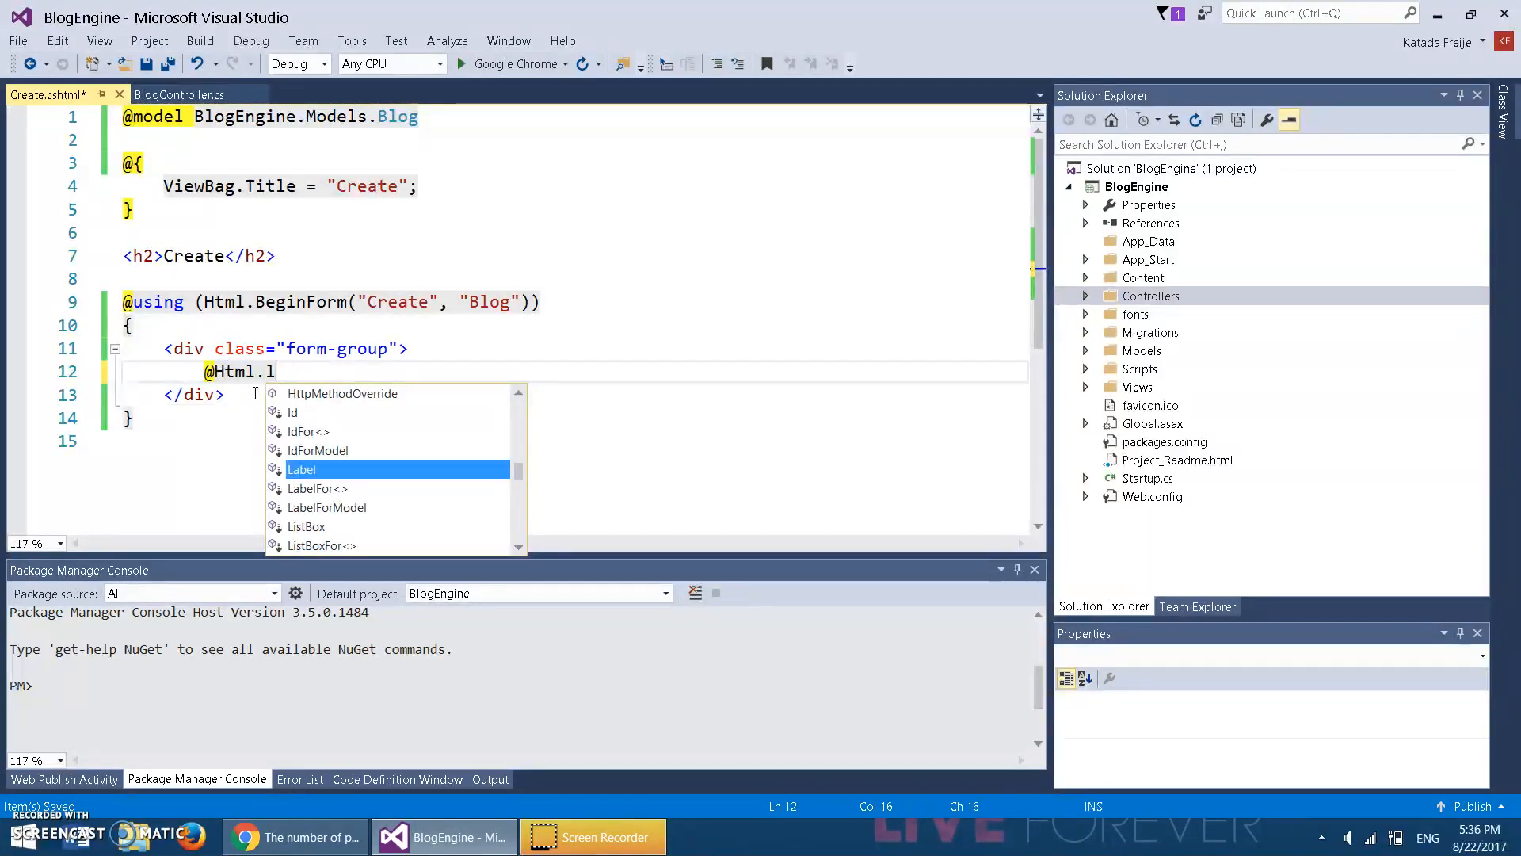
key("Backspace")
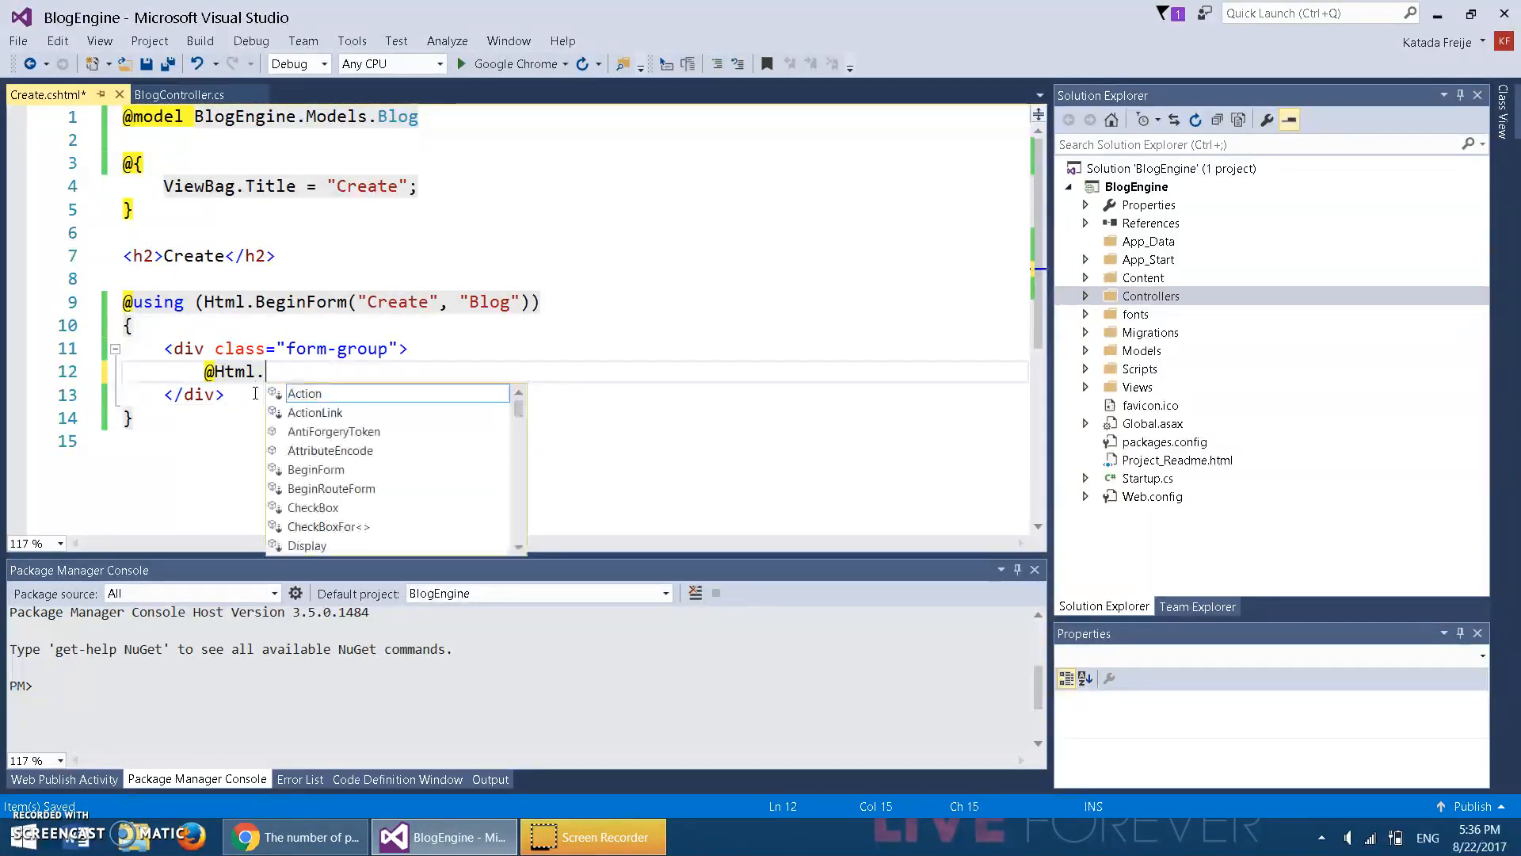
type("labelf")
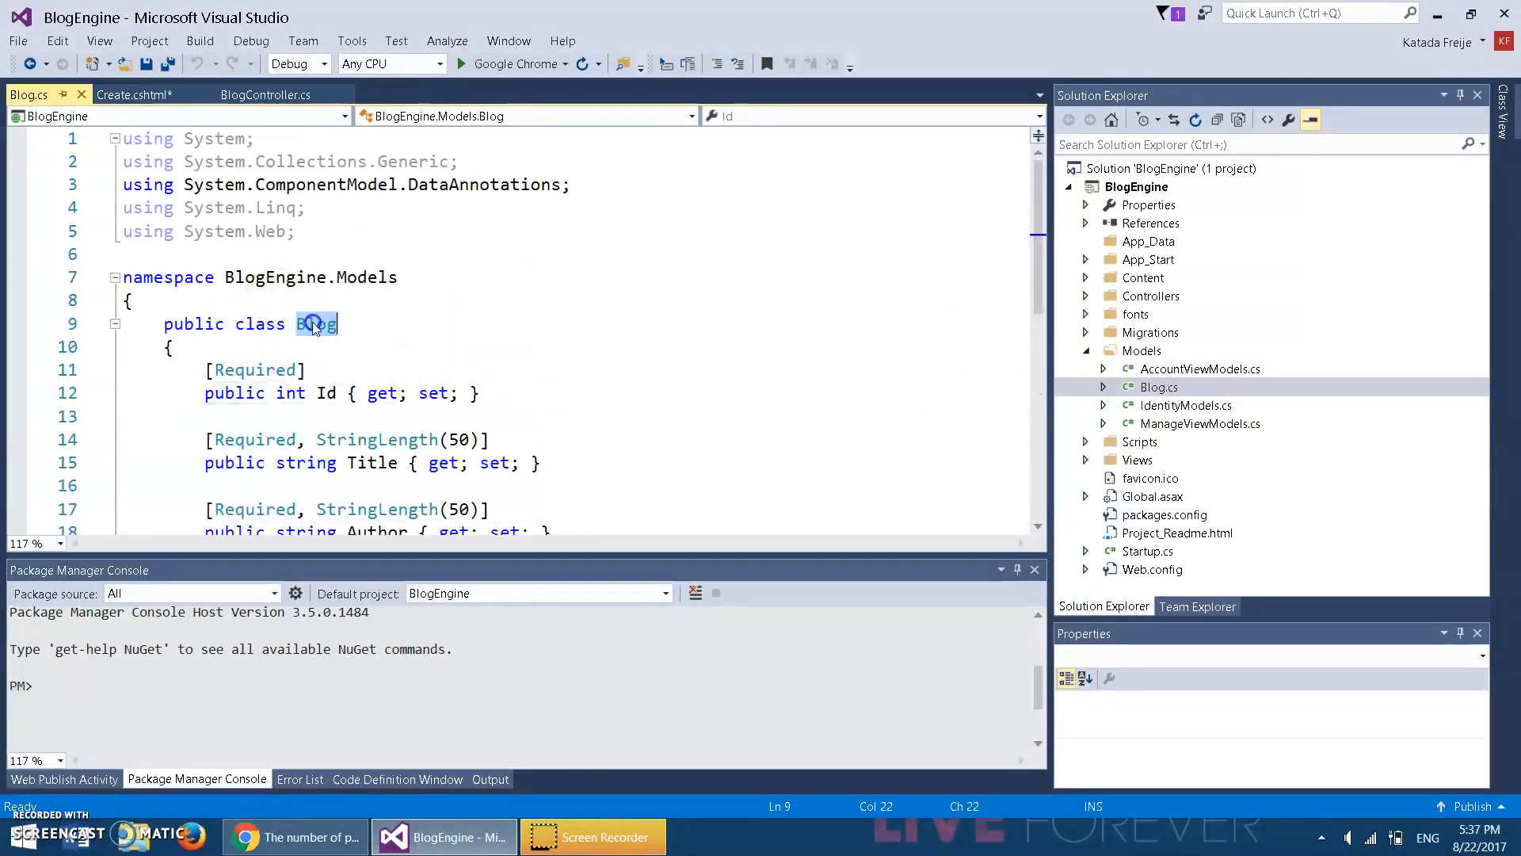
left_click(41, 94)
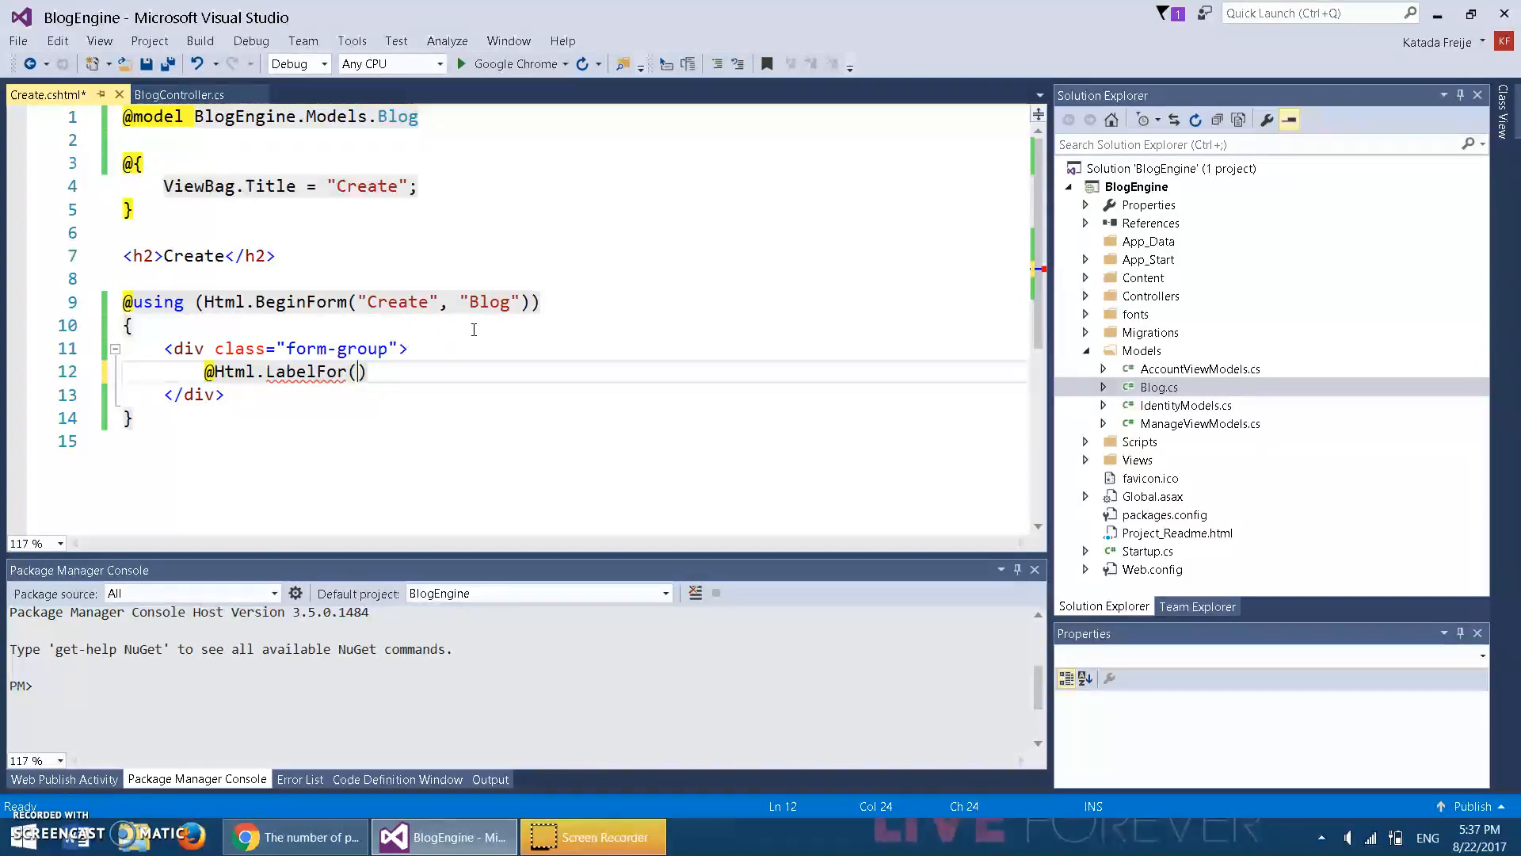
- Complete the Title label, discarding a half-typed raw input tag in favour of an Html helper
type("m")
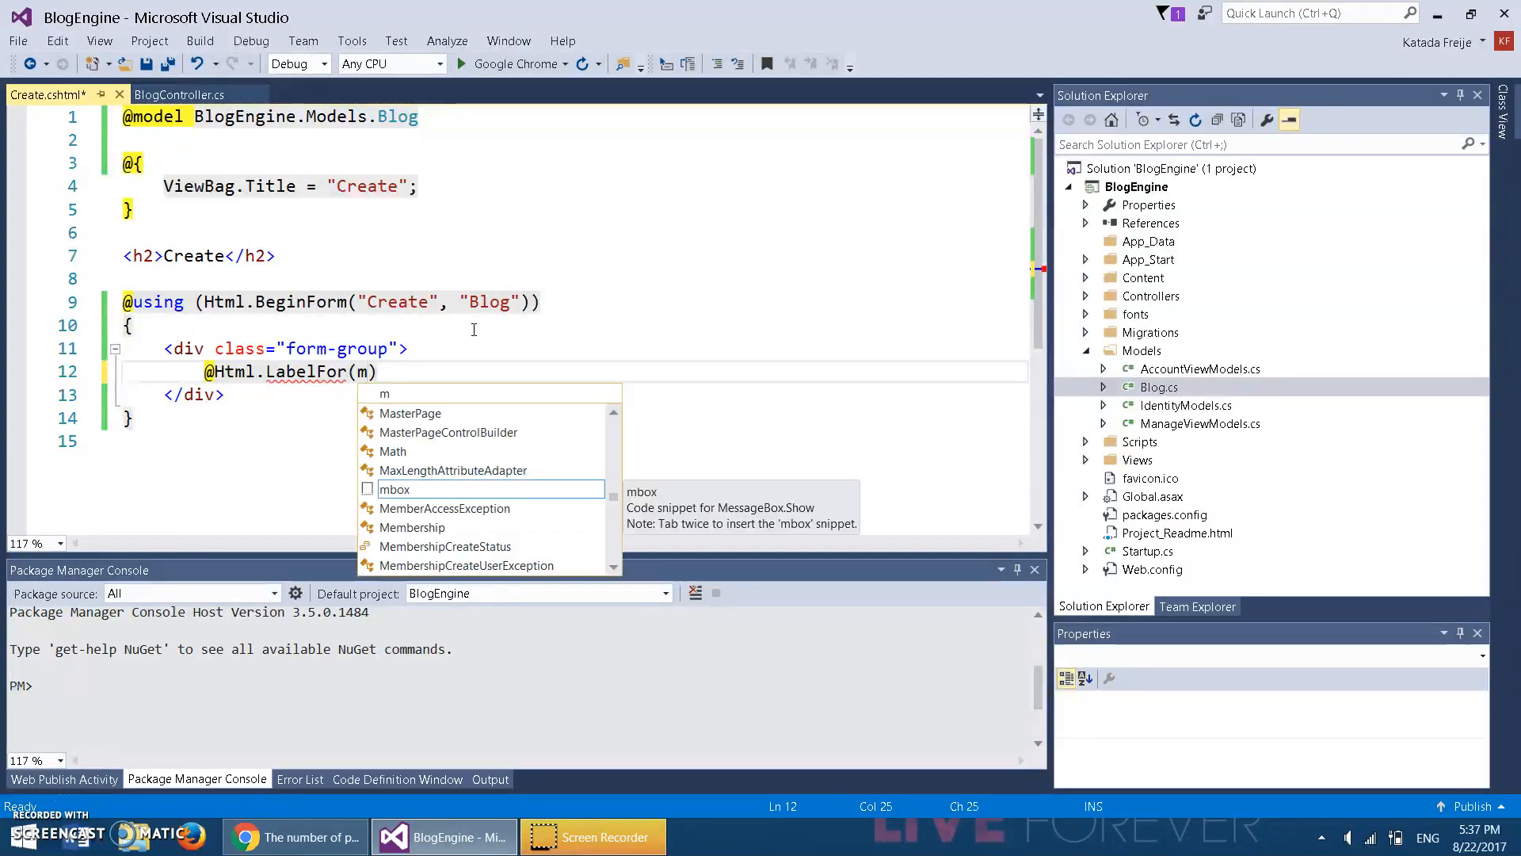
type("afa")
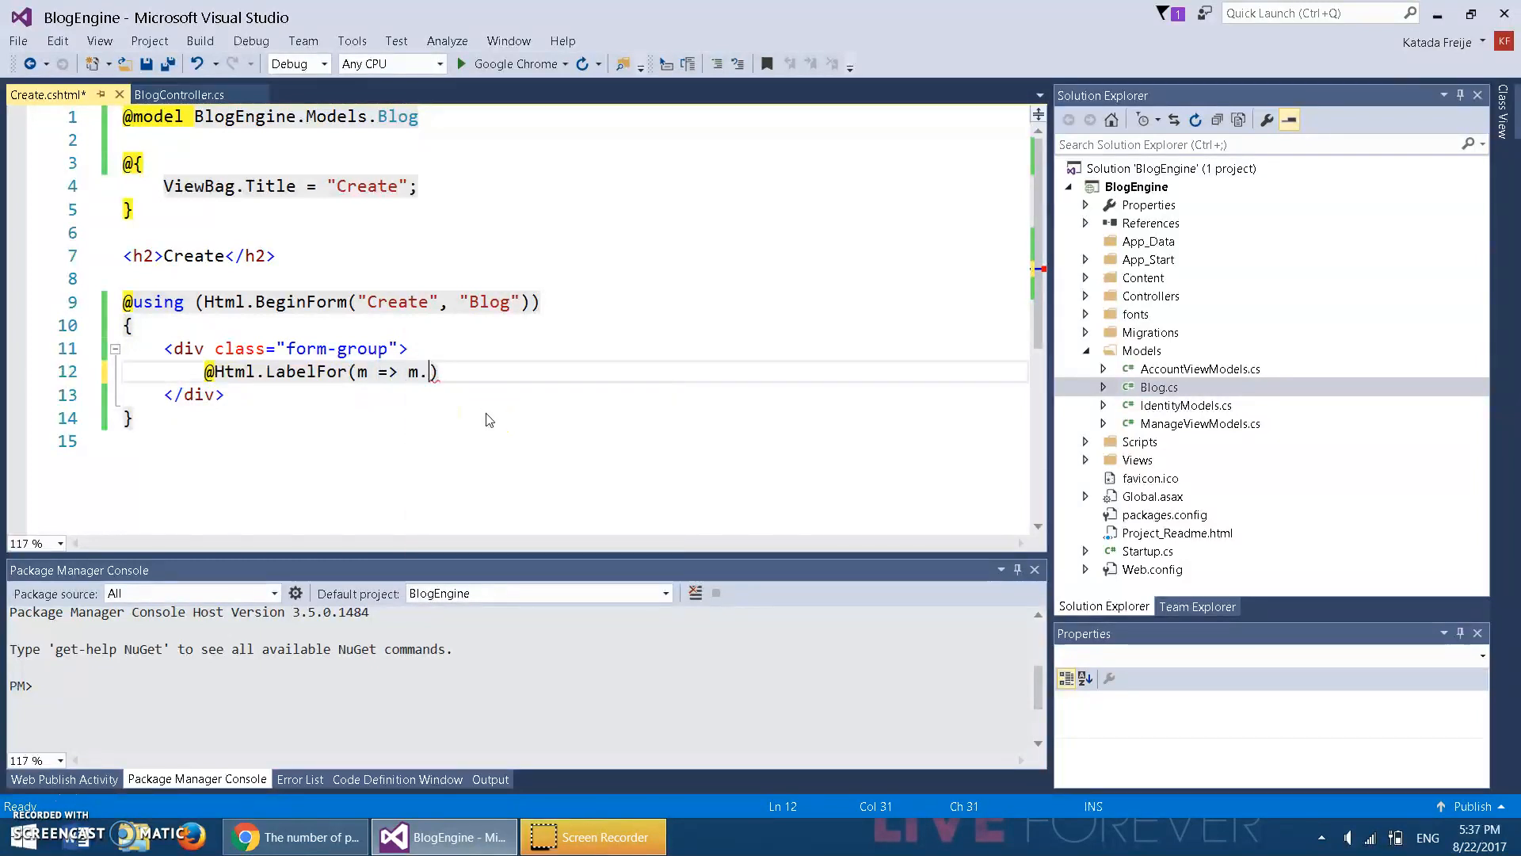
type("Title")
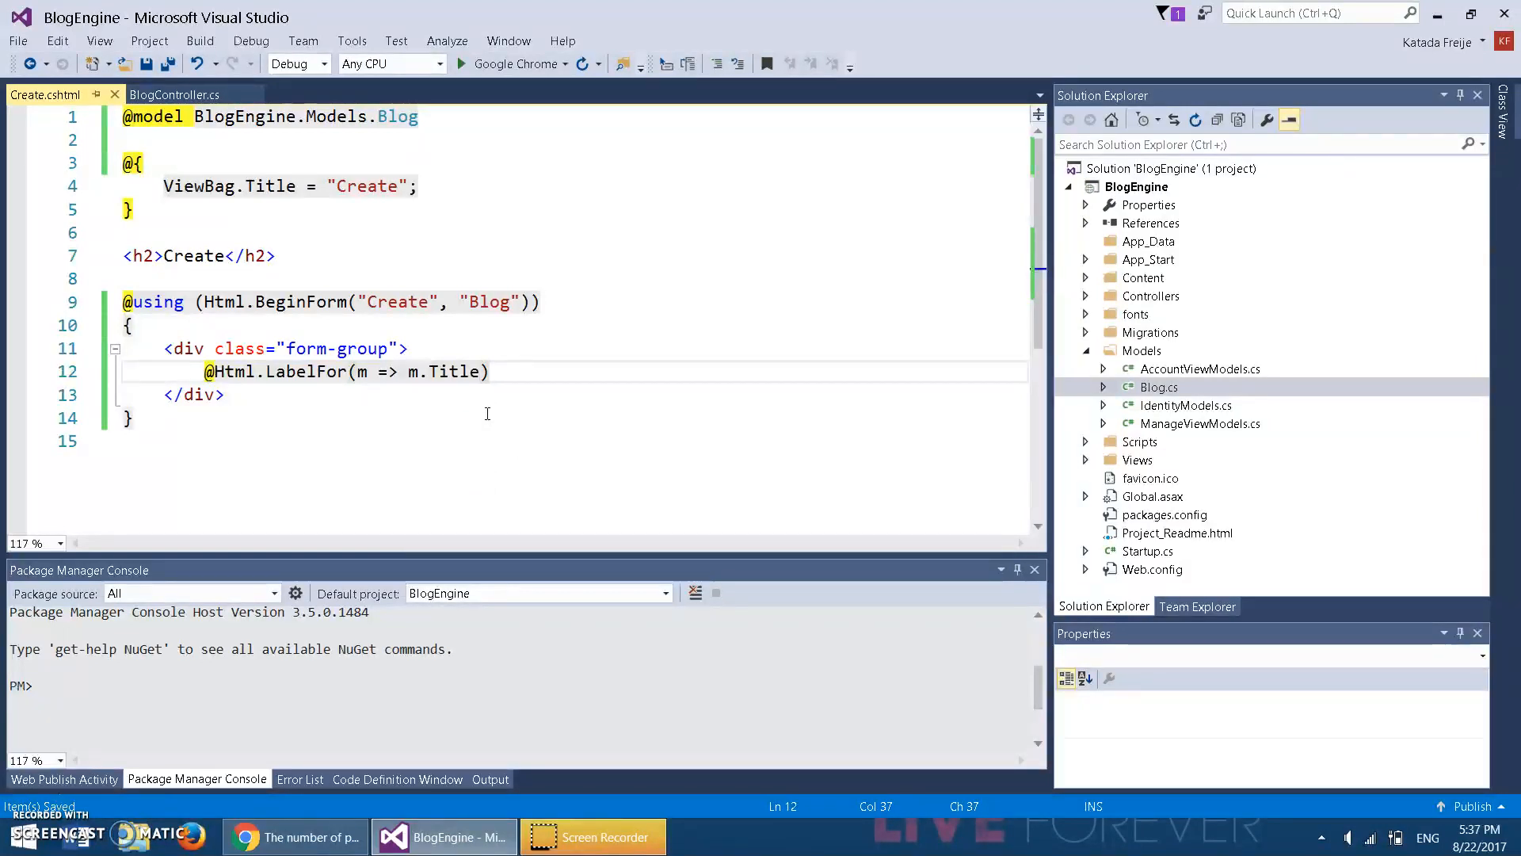
type("<i")
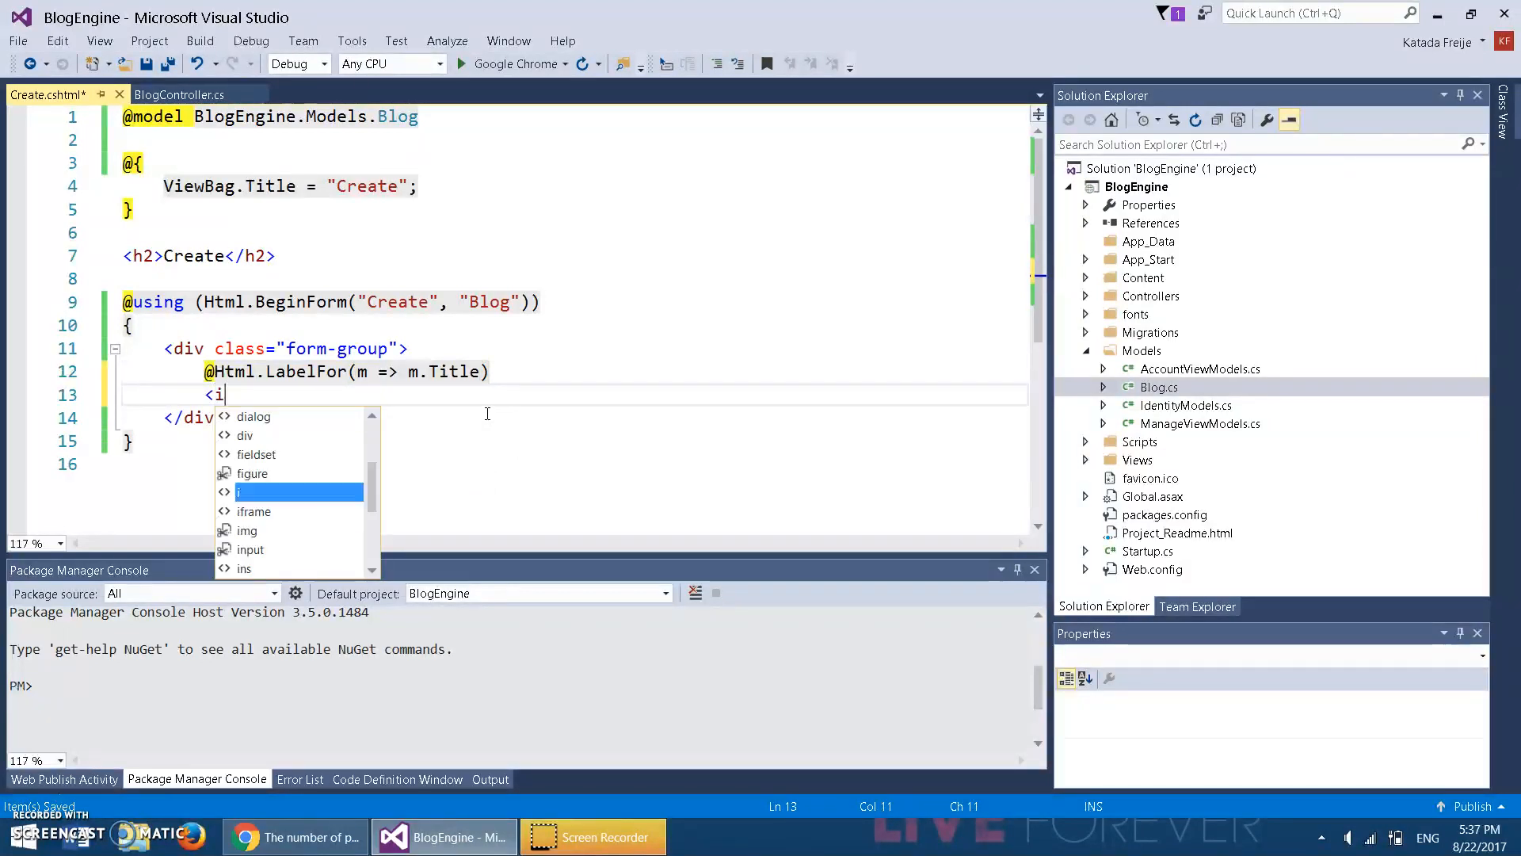
type("nput type=\"tex")
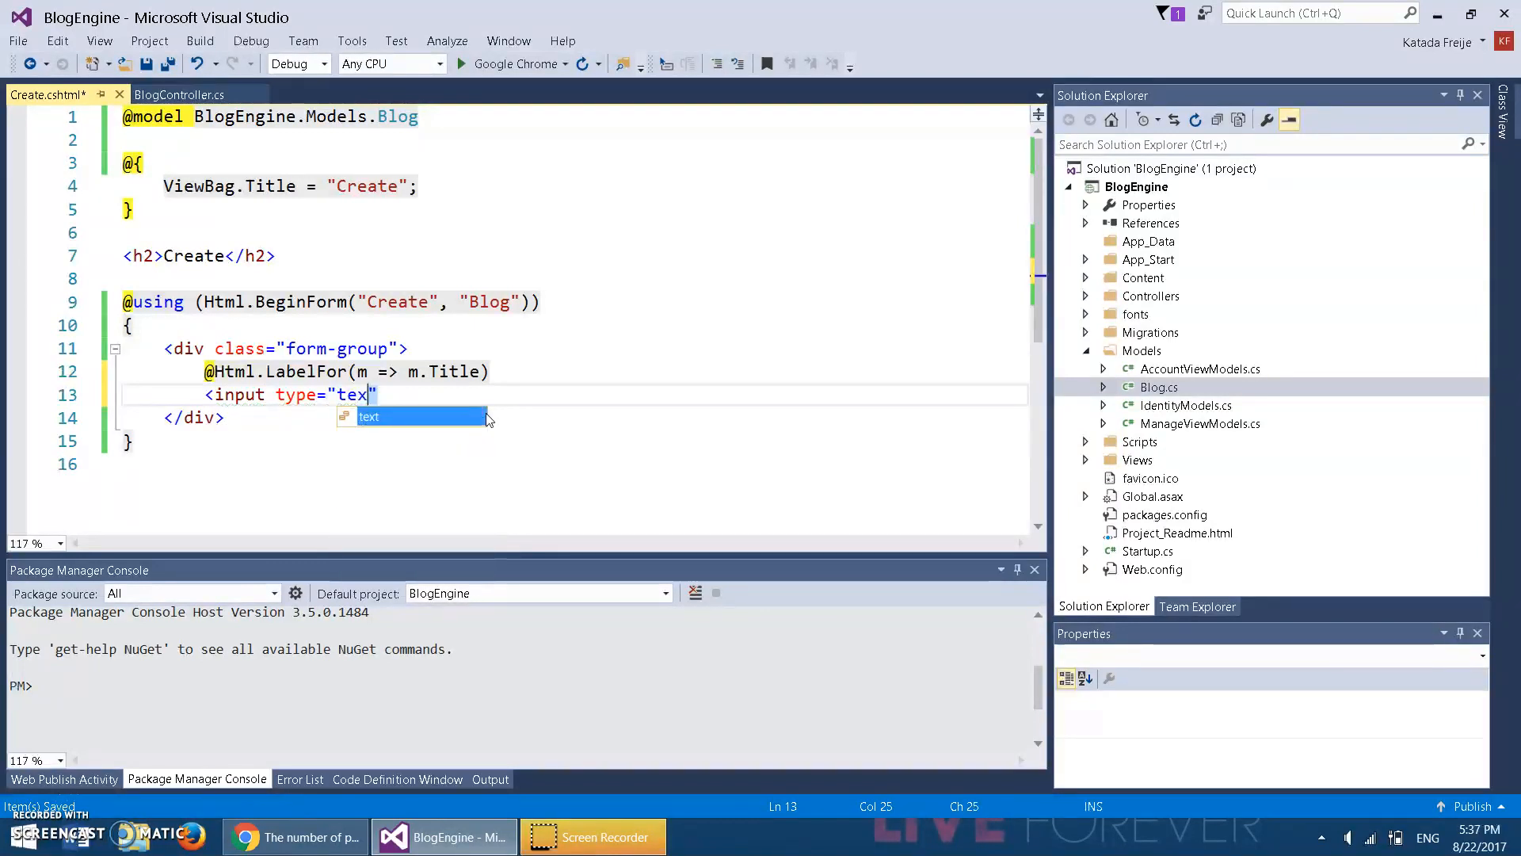
key("ctrl+z")
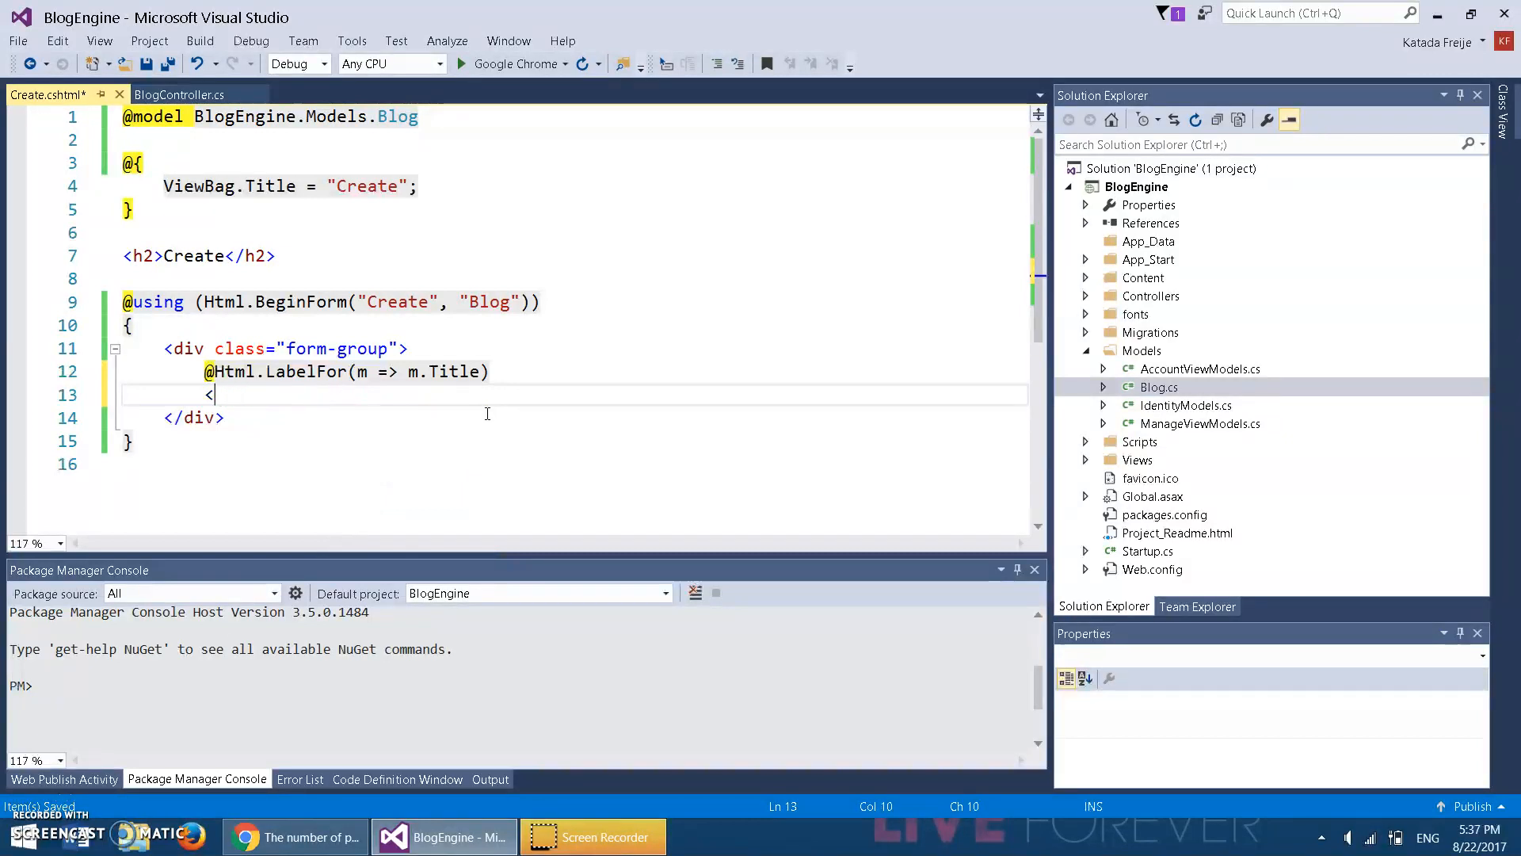
key("Backspace")
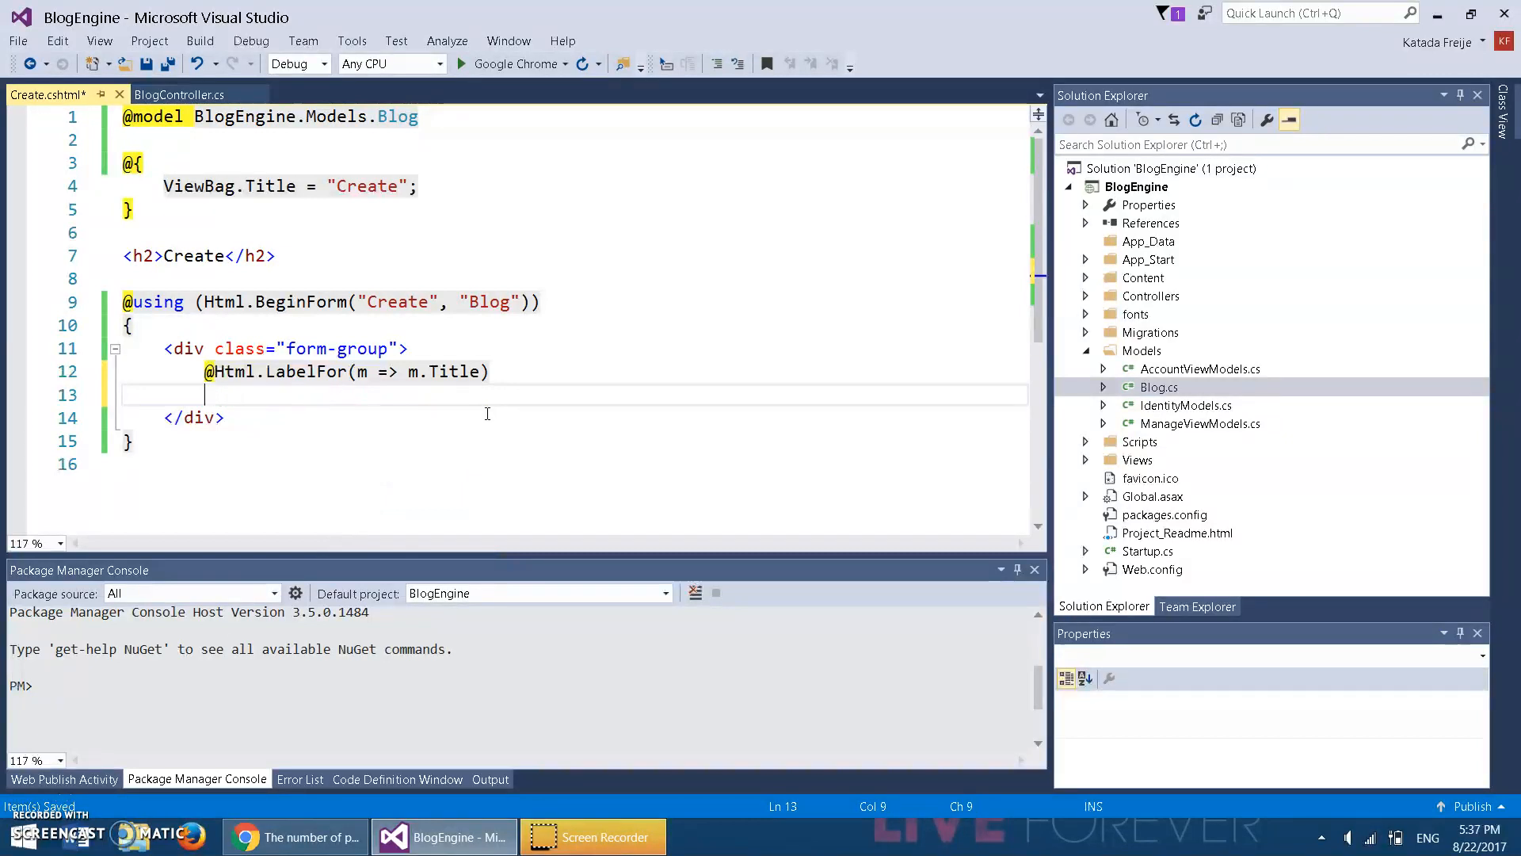
type("@")
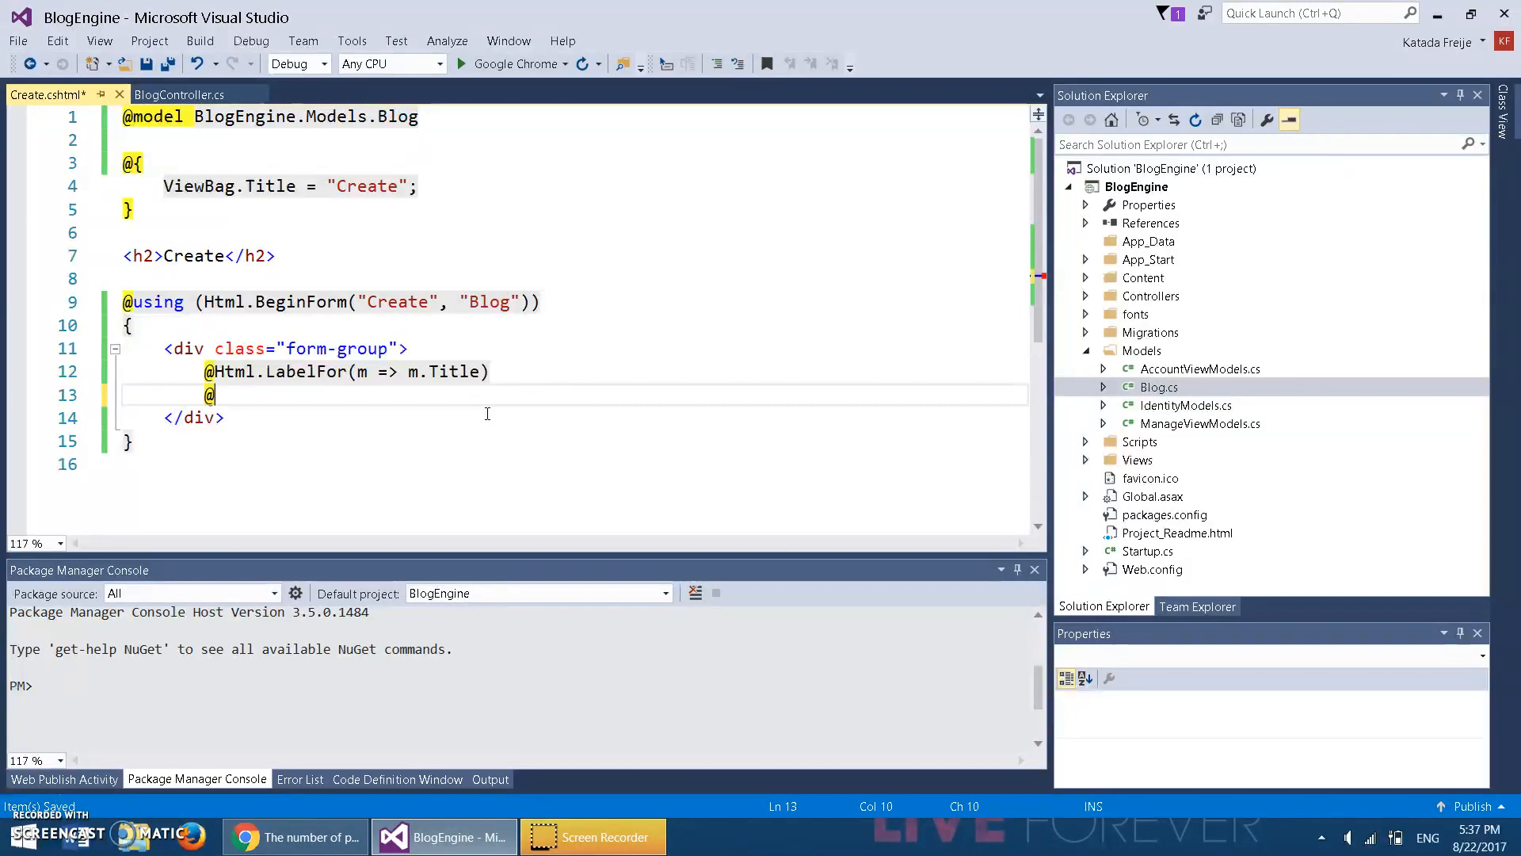
type("Html.te")
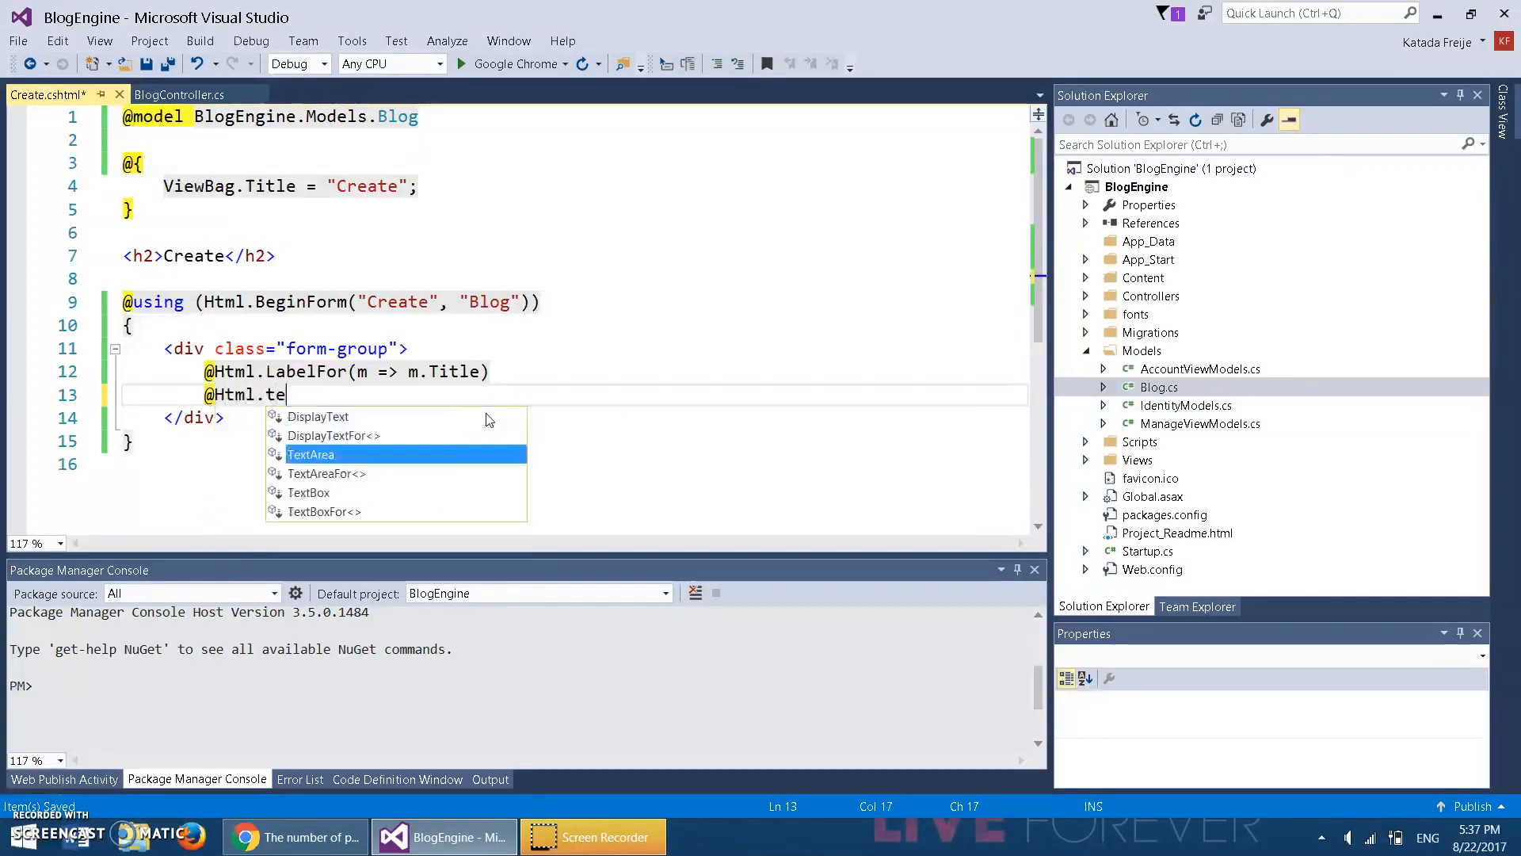
type("xt")
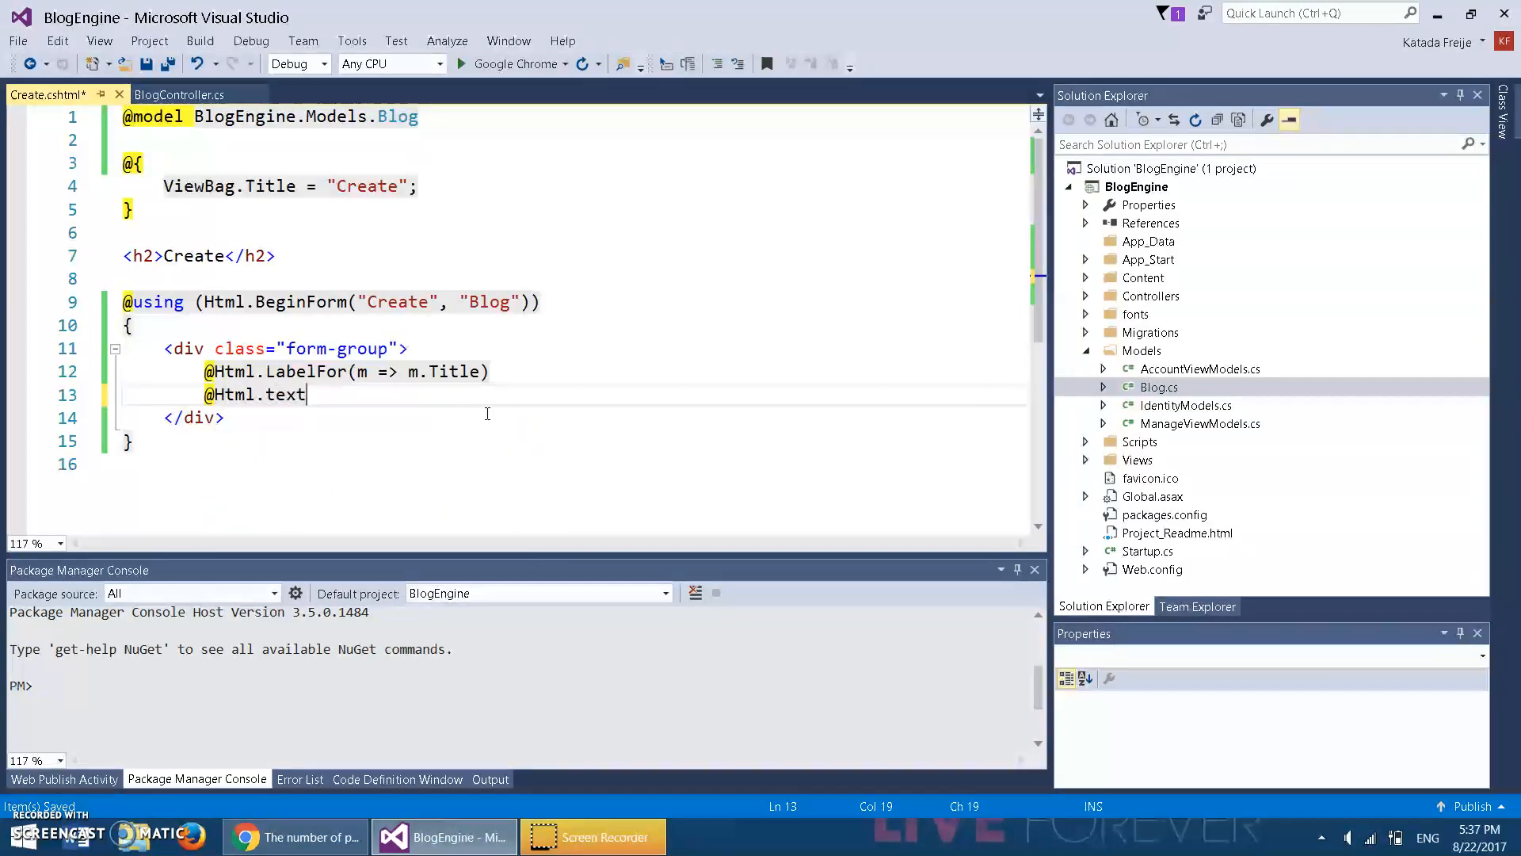
key("BackSpace")
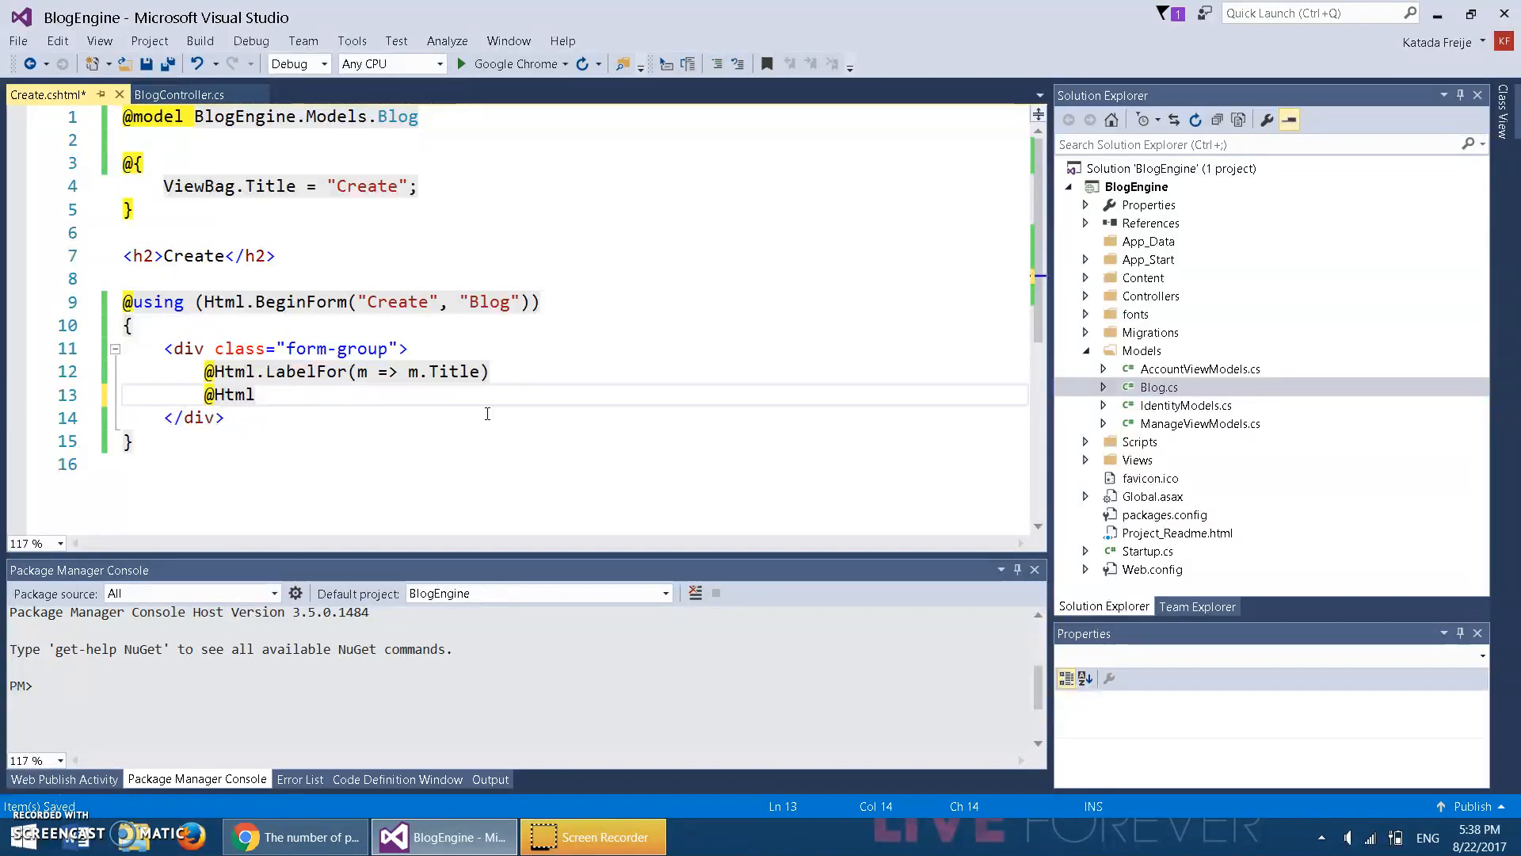
type(".TextBoxFor(m =>")
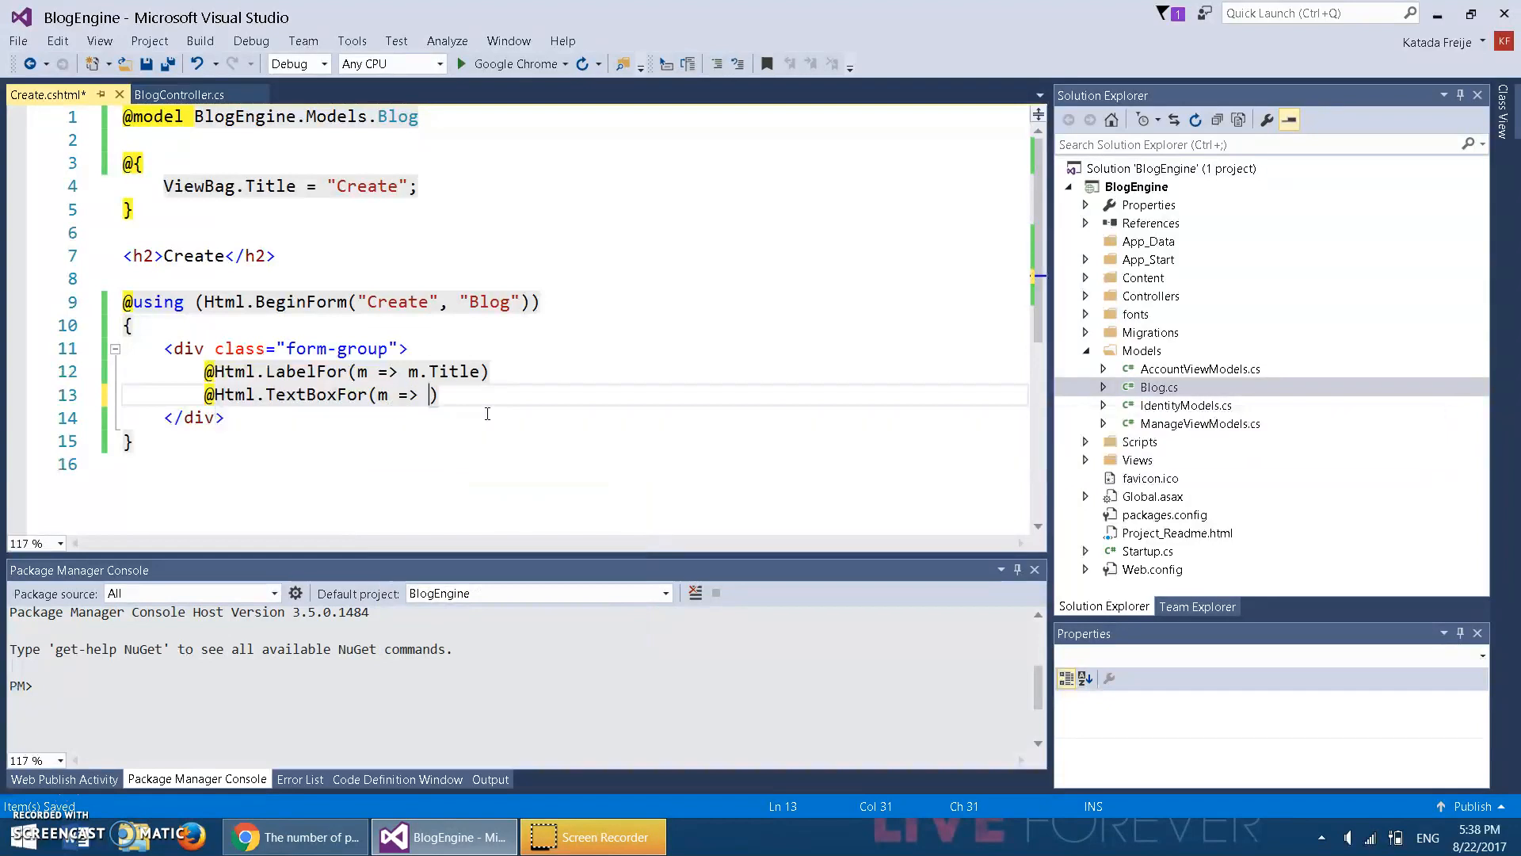
type("m.Title)")
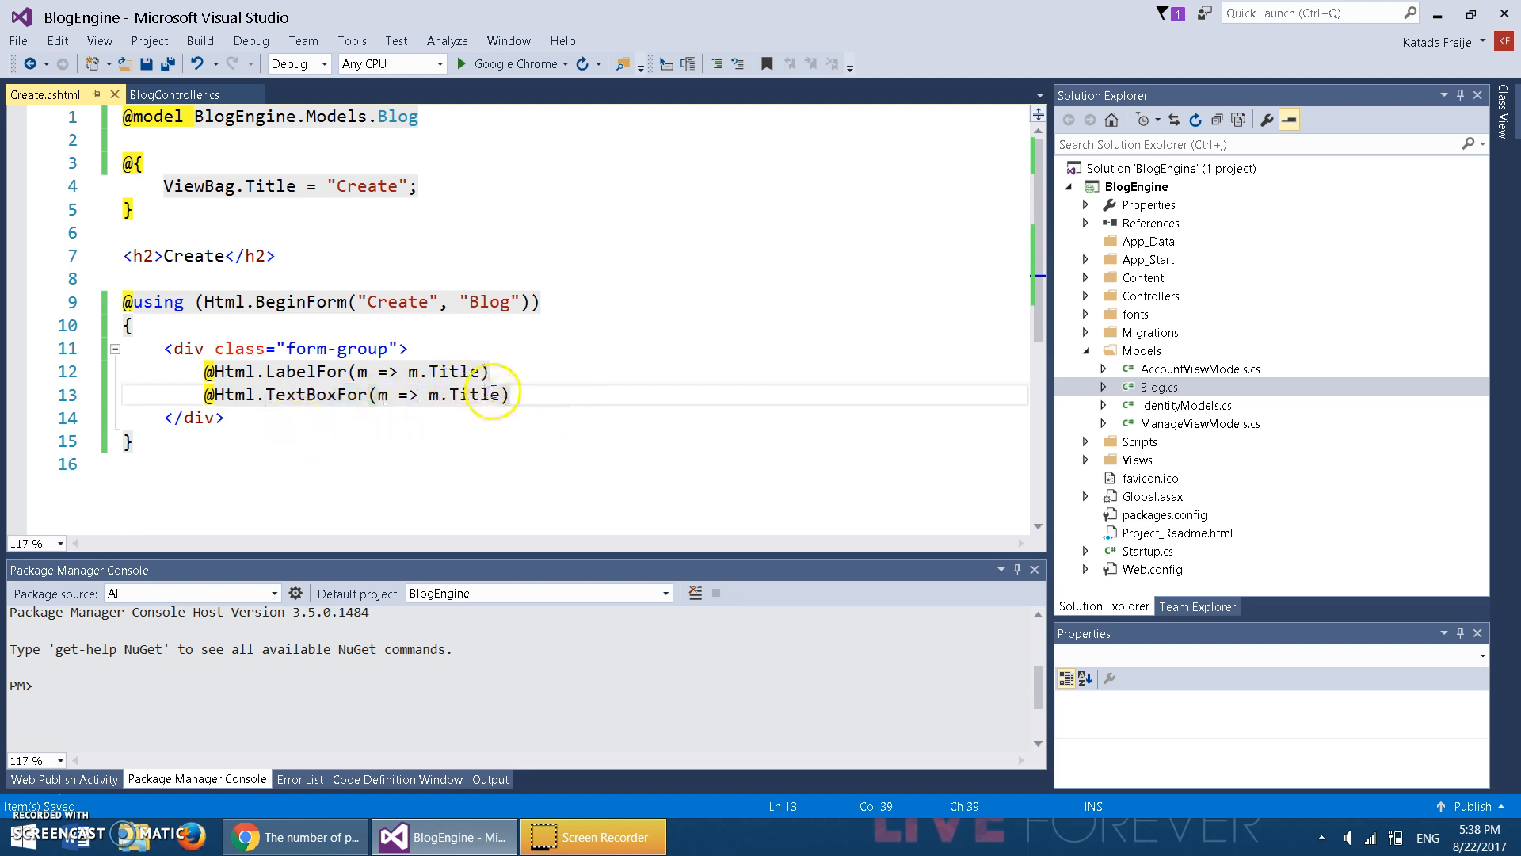
type(",")
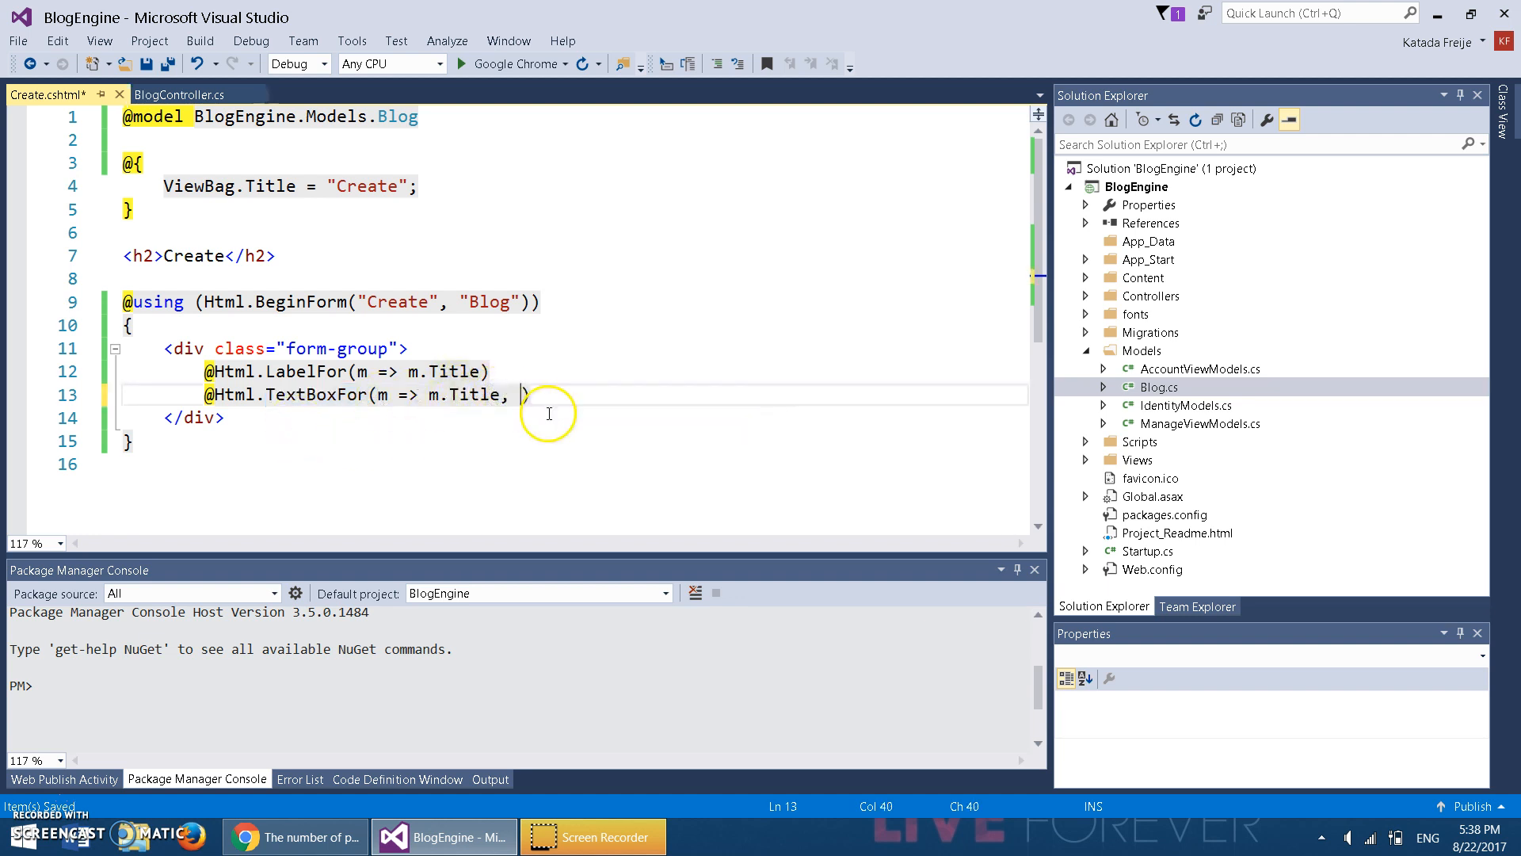
type("new { }")
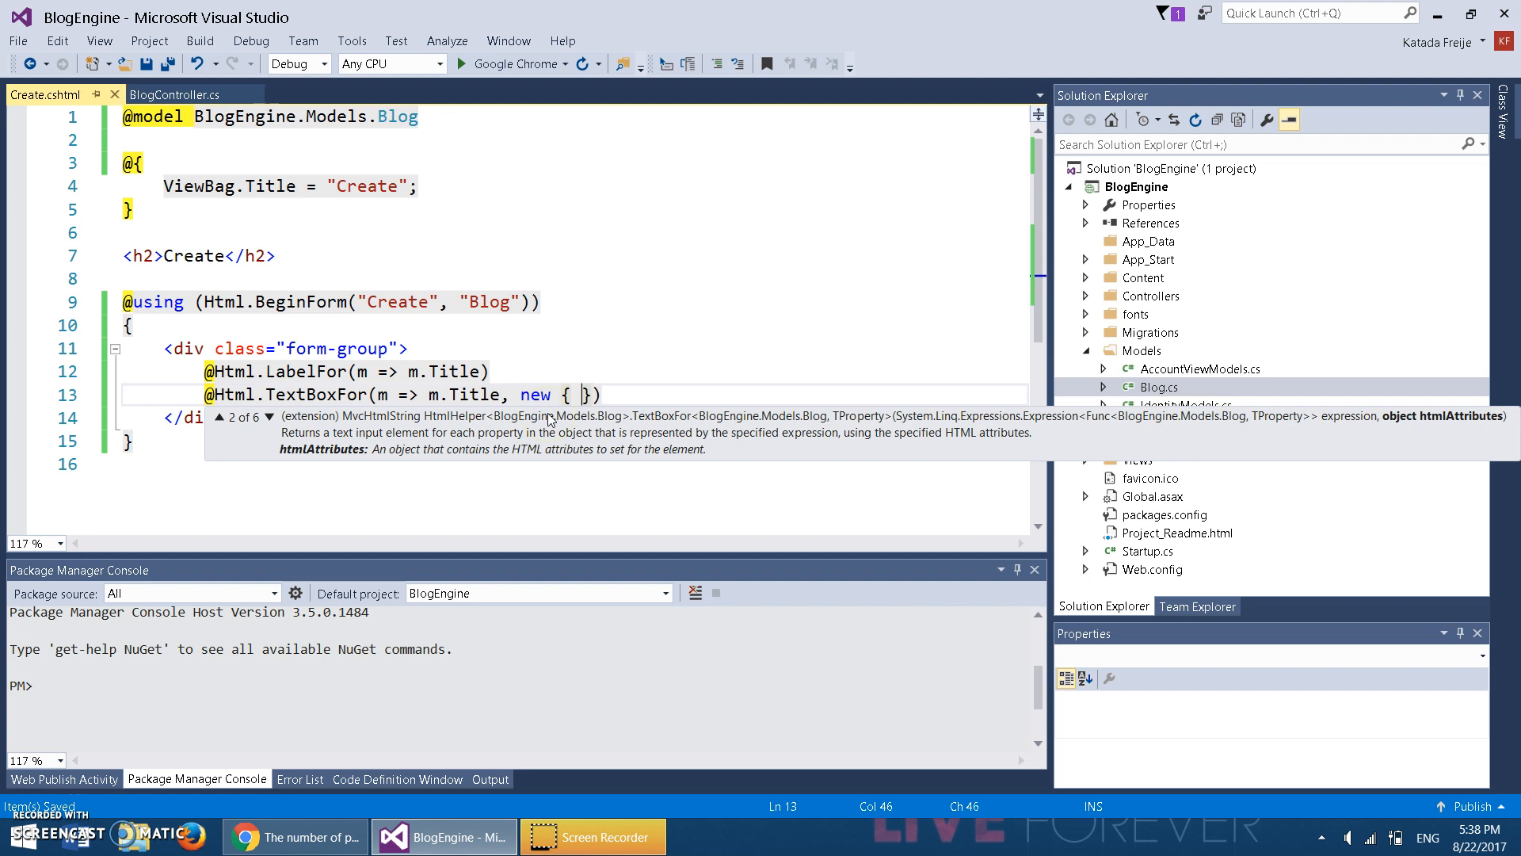
type("@cl")
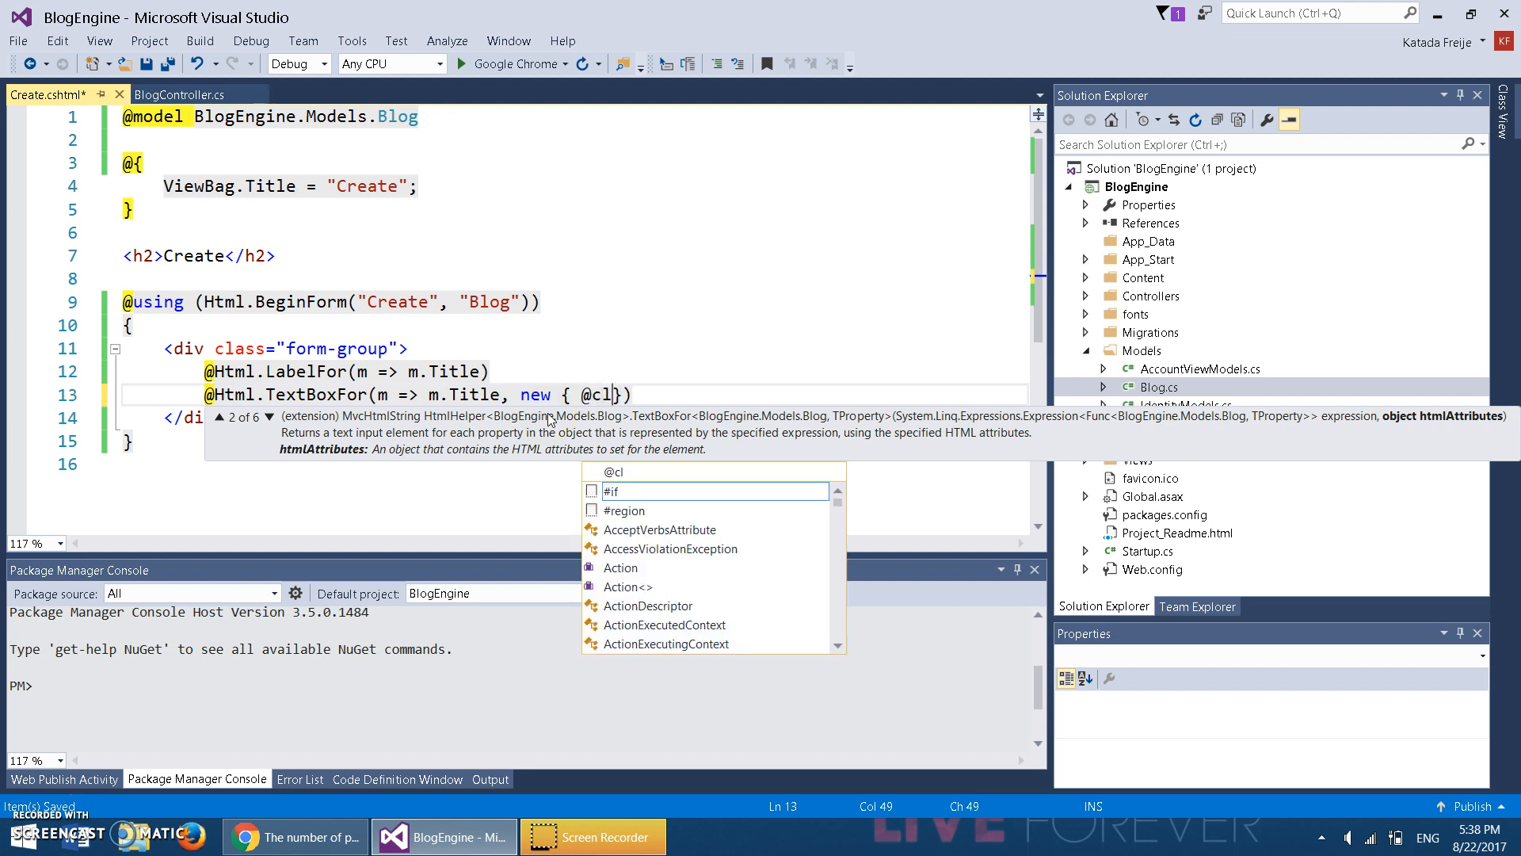
type("ass=\"")
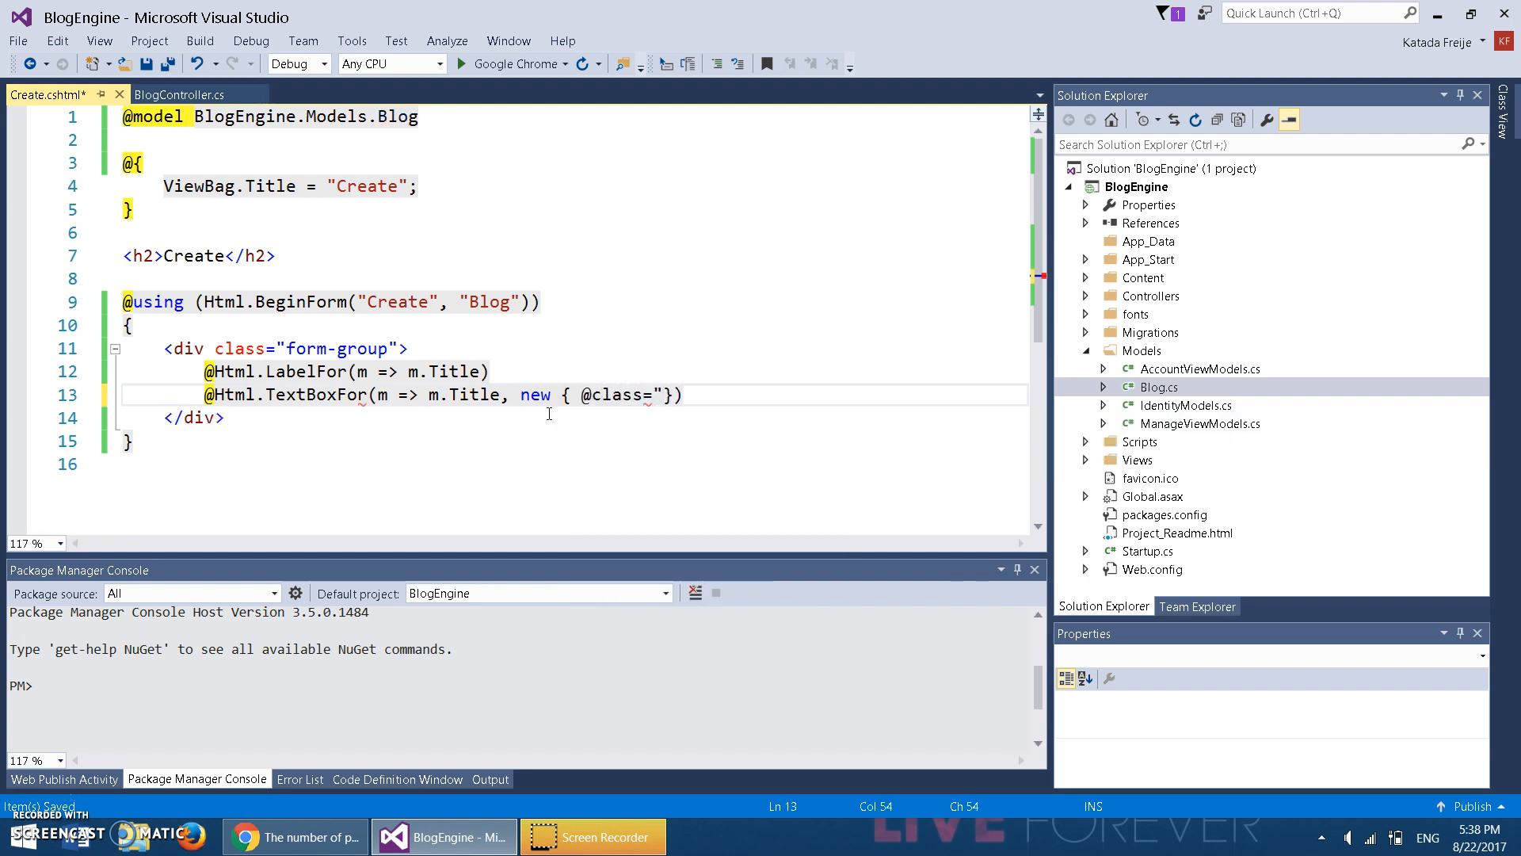
type("form-c")
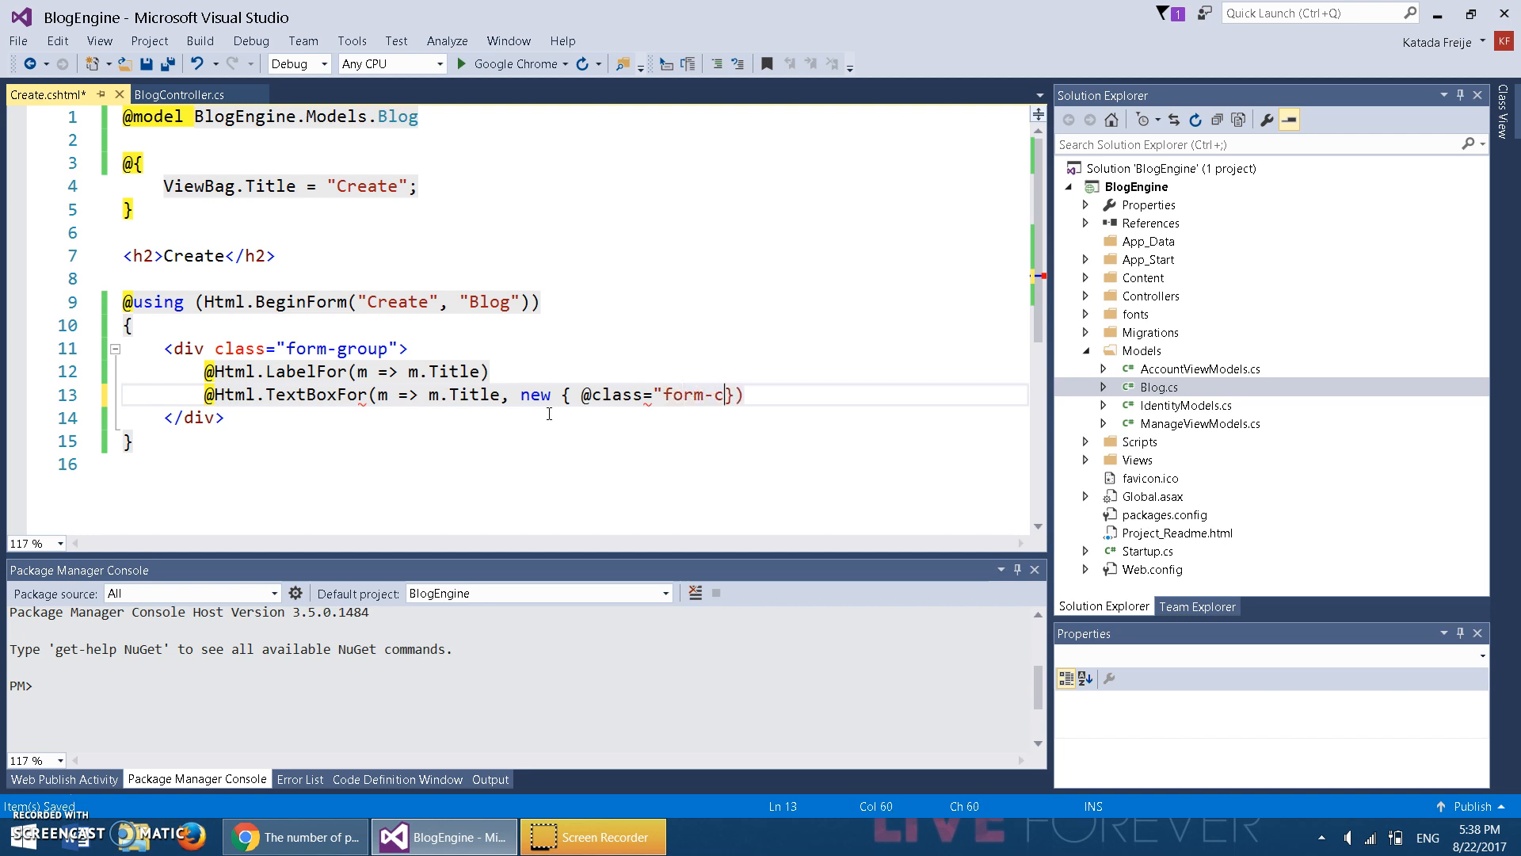
type("ontrol")
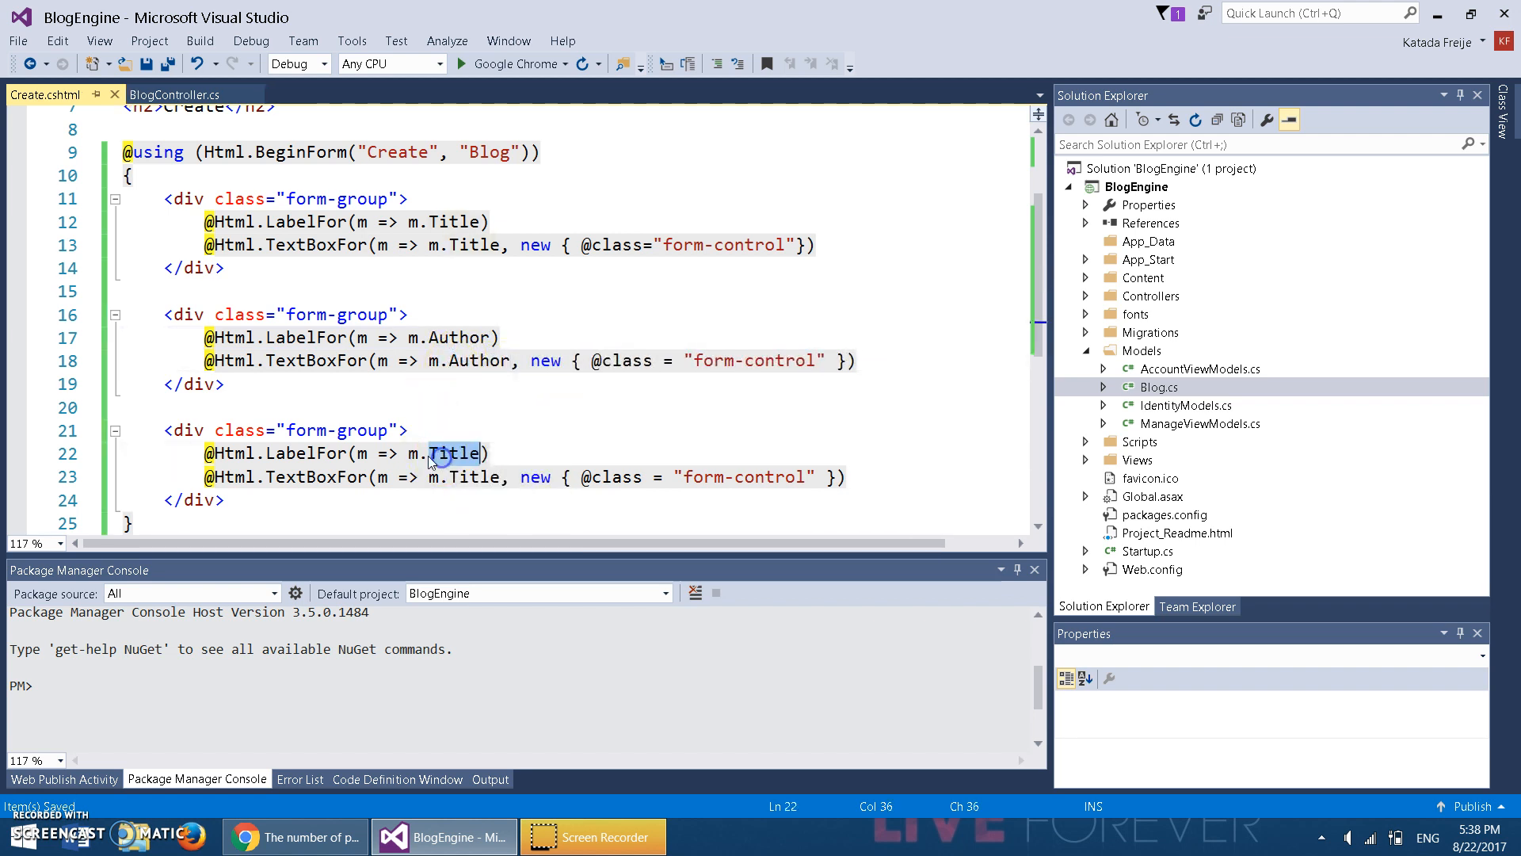
- Change the third form group to Content with a form-control TextAreaFor, removing stray <form text
type("Cont")
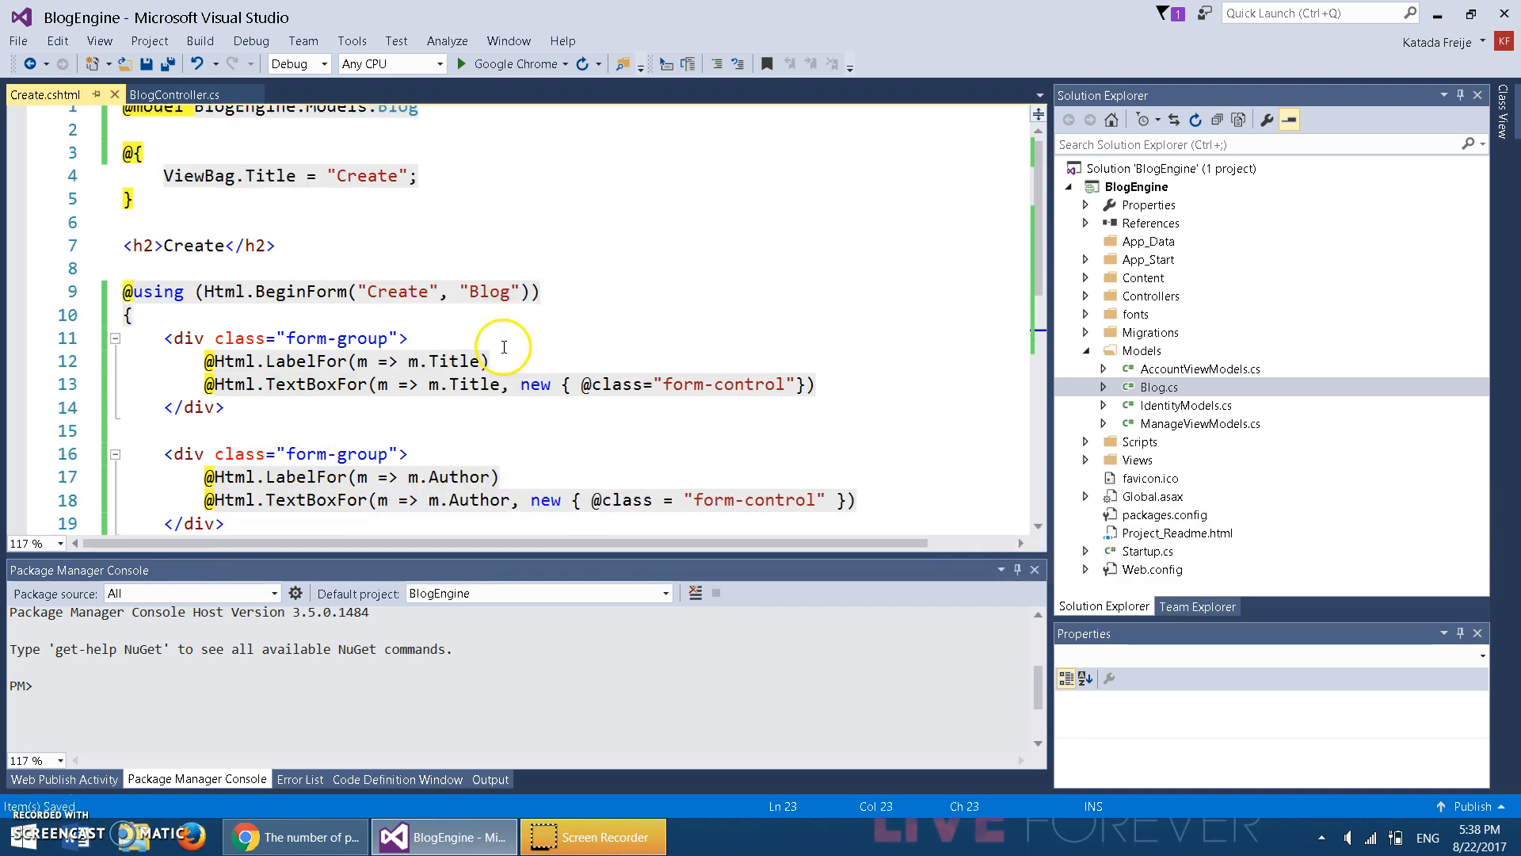
scroll("down", 3)
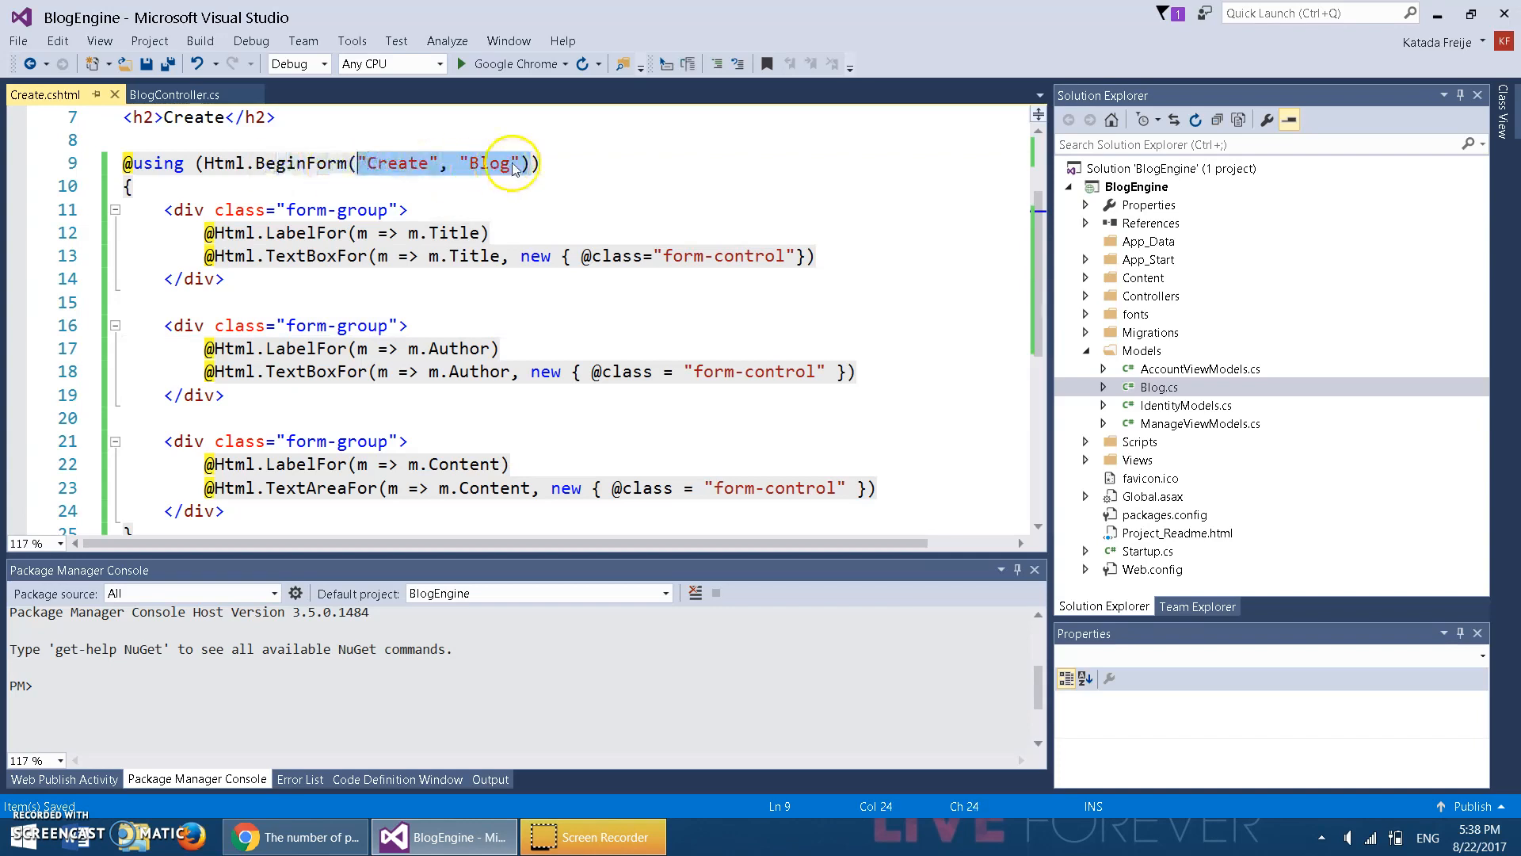
type("<form a")
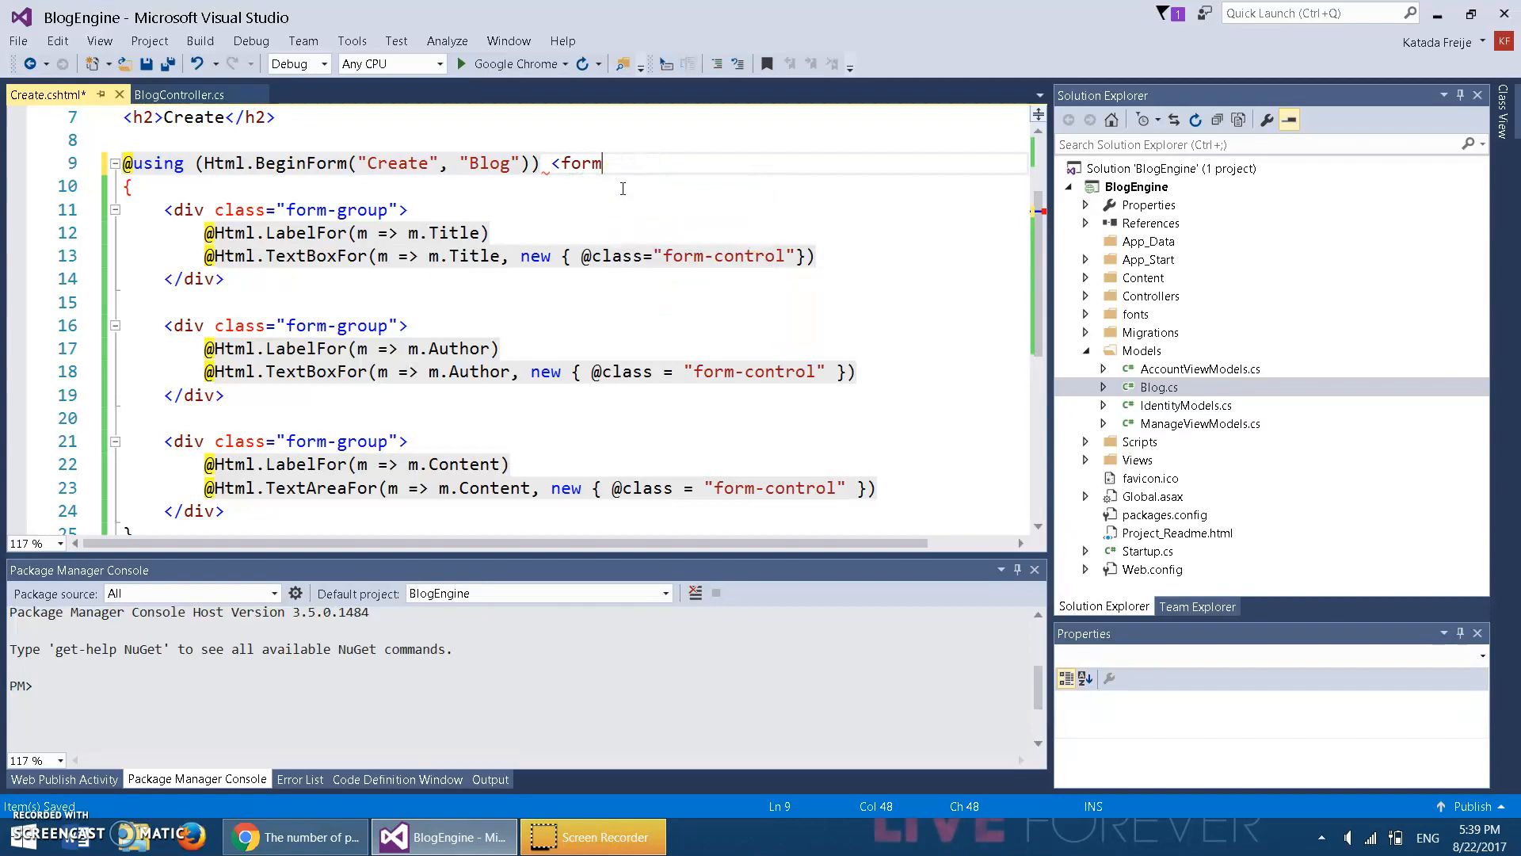
key("BackSpace")
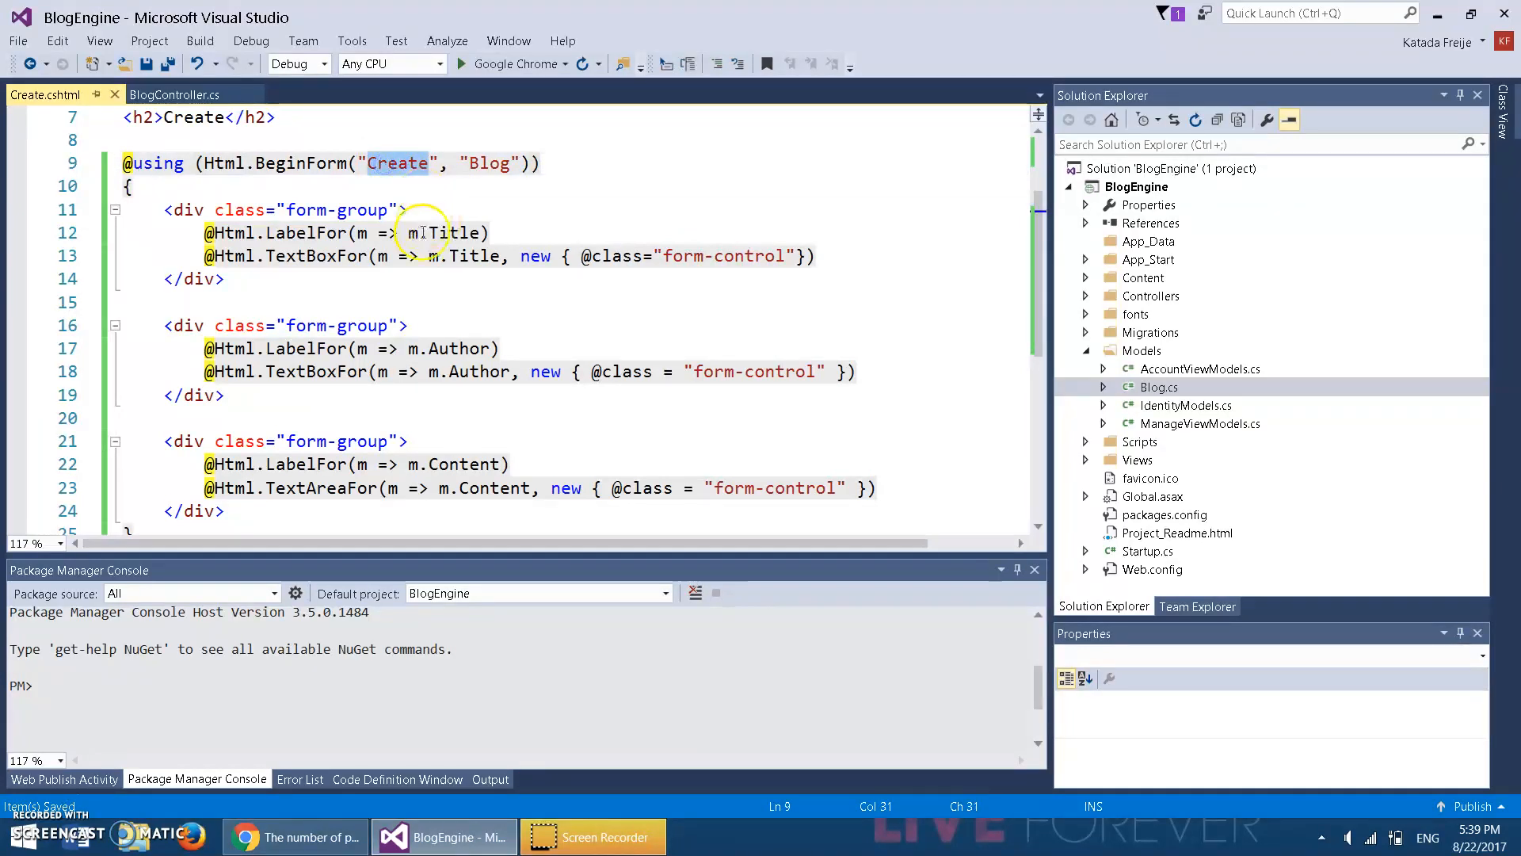
scroll("down", 3)
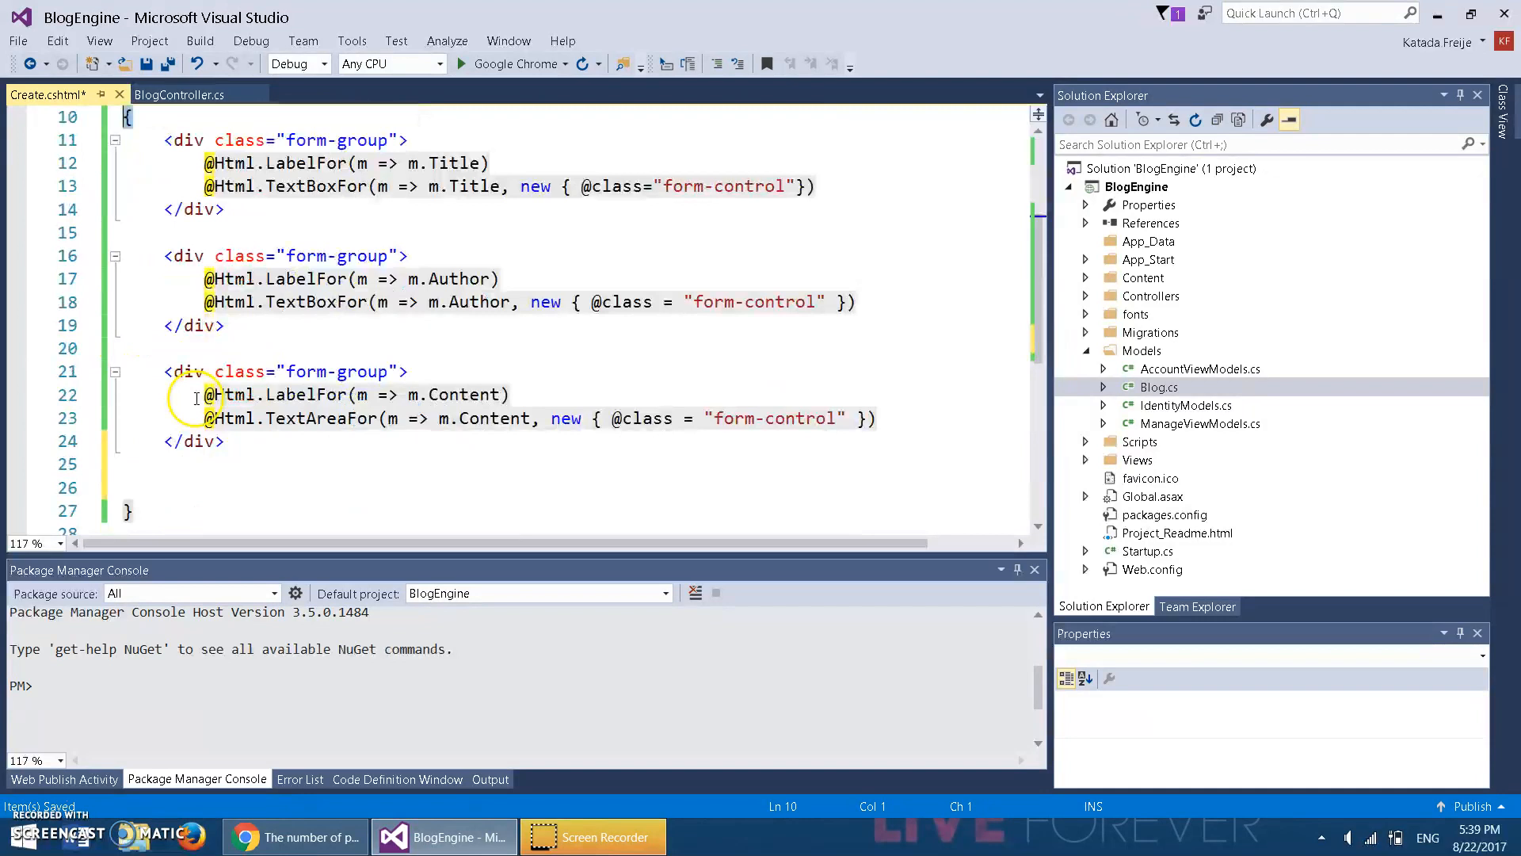
- Add a Submit button with type submit and class btn btn-primary after the form groups
type("<n")
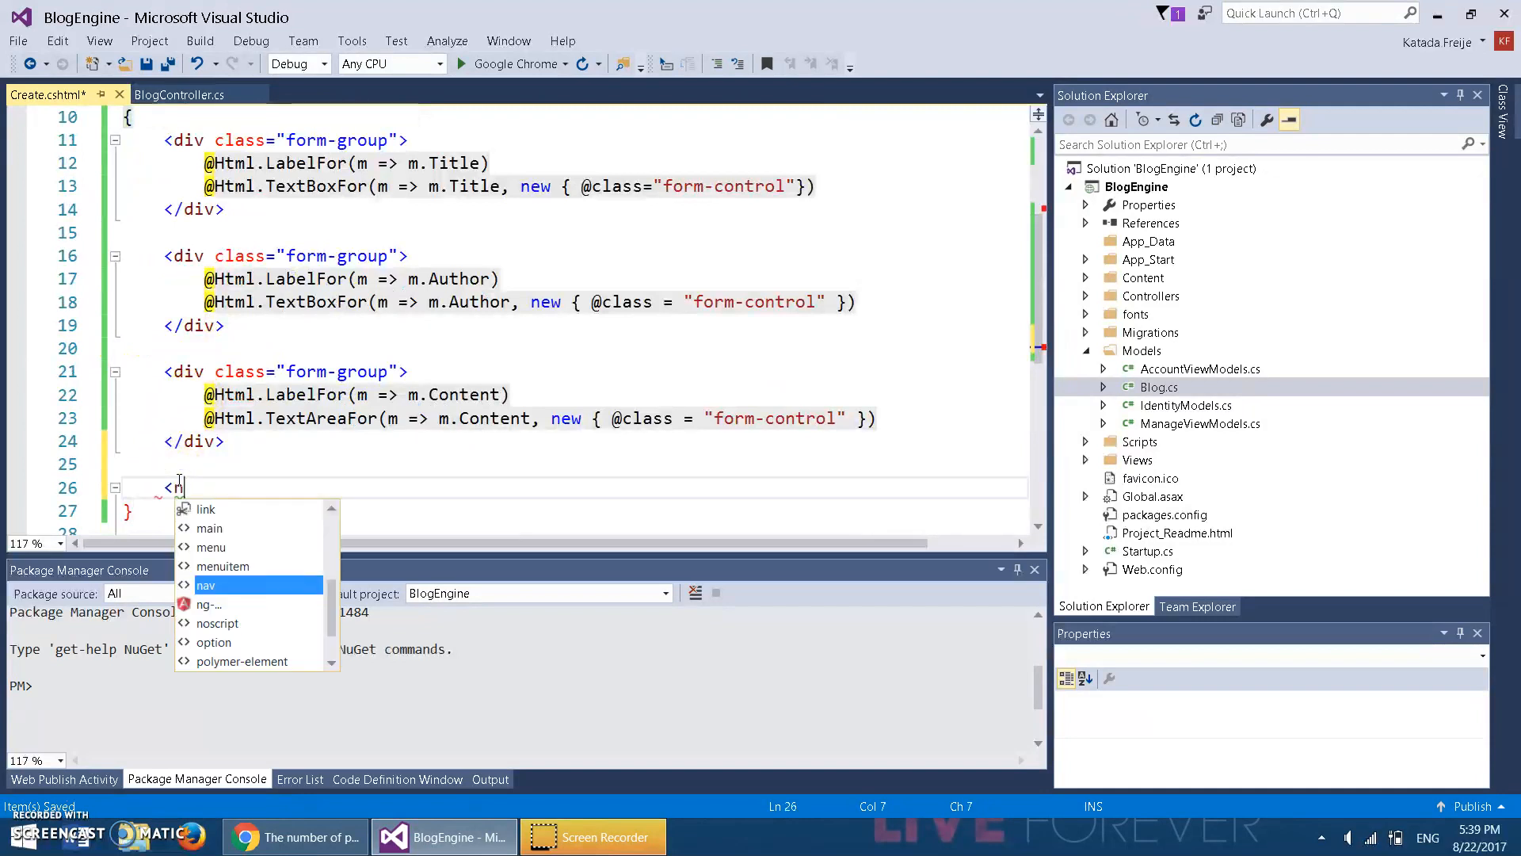
type("but")
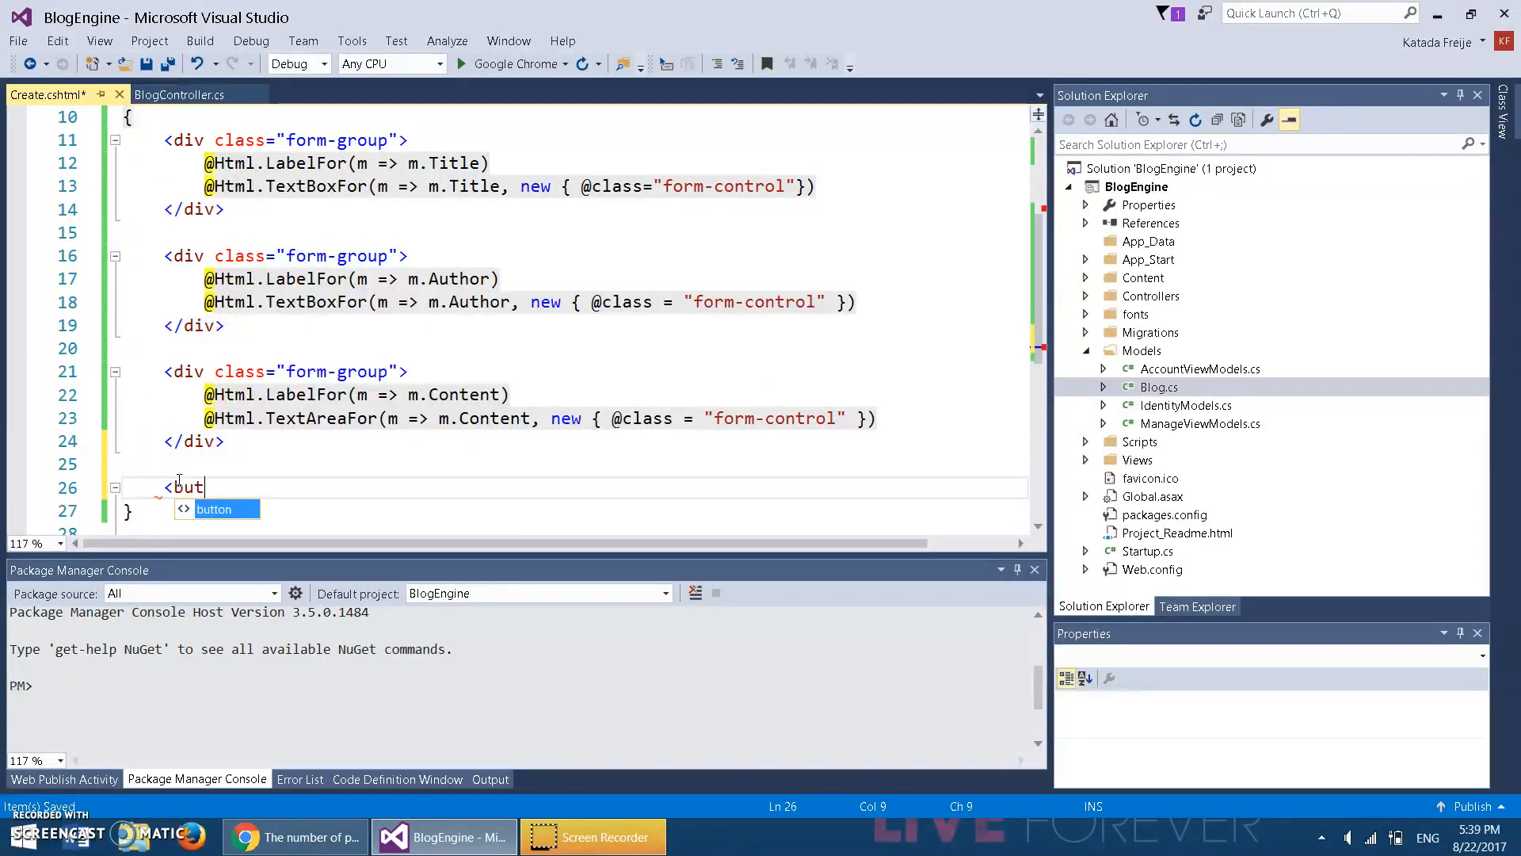
key("backspace")
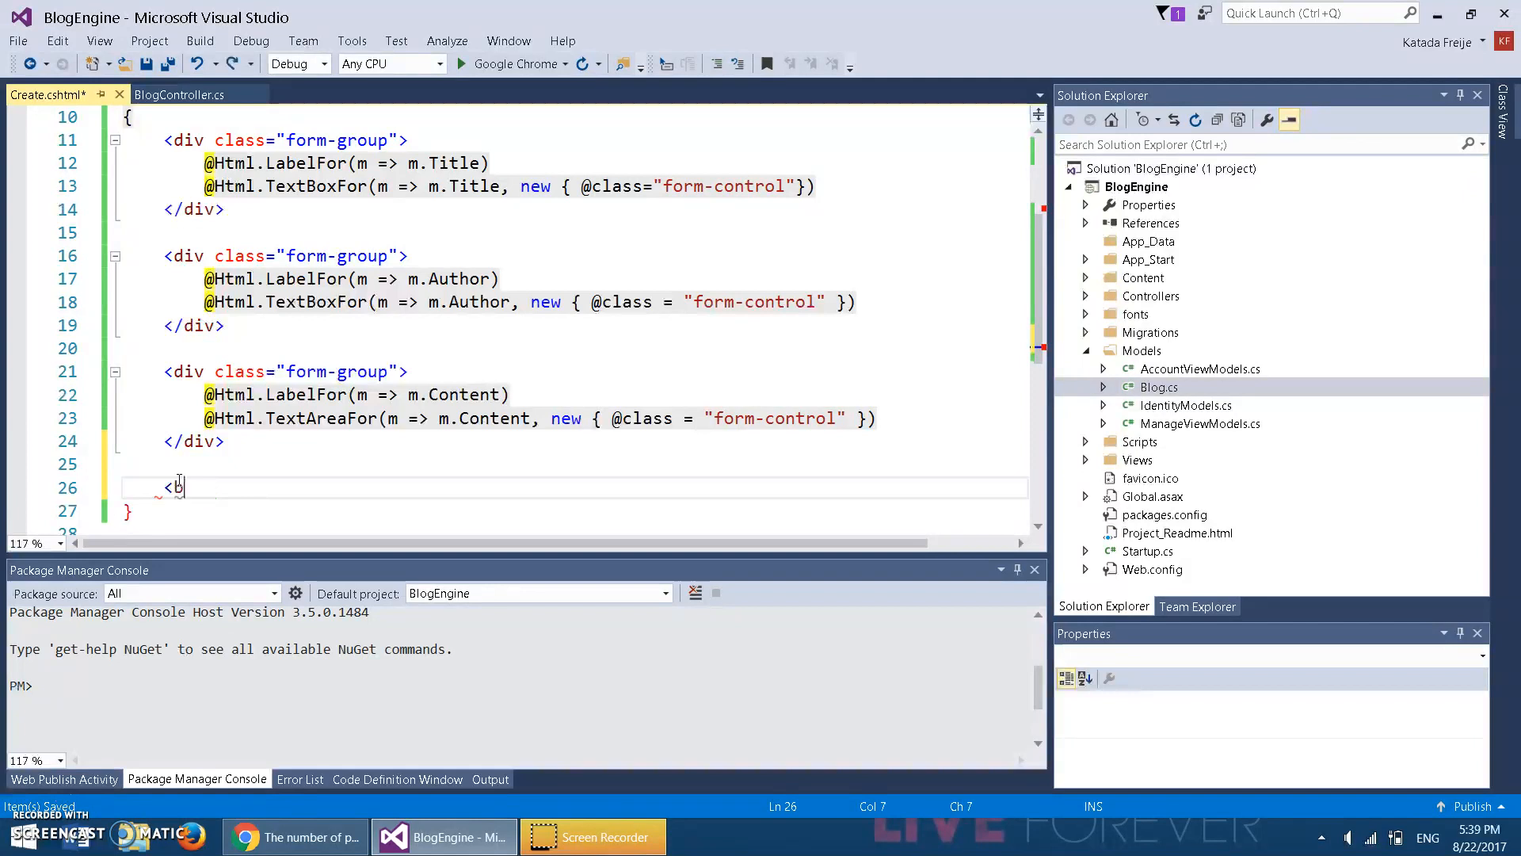
type("button type=\"submit")
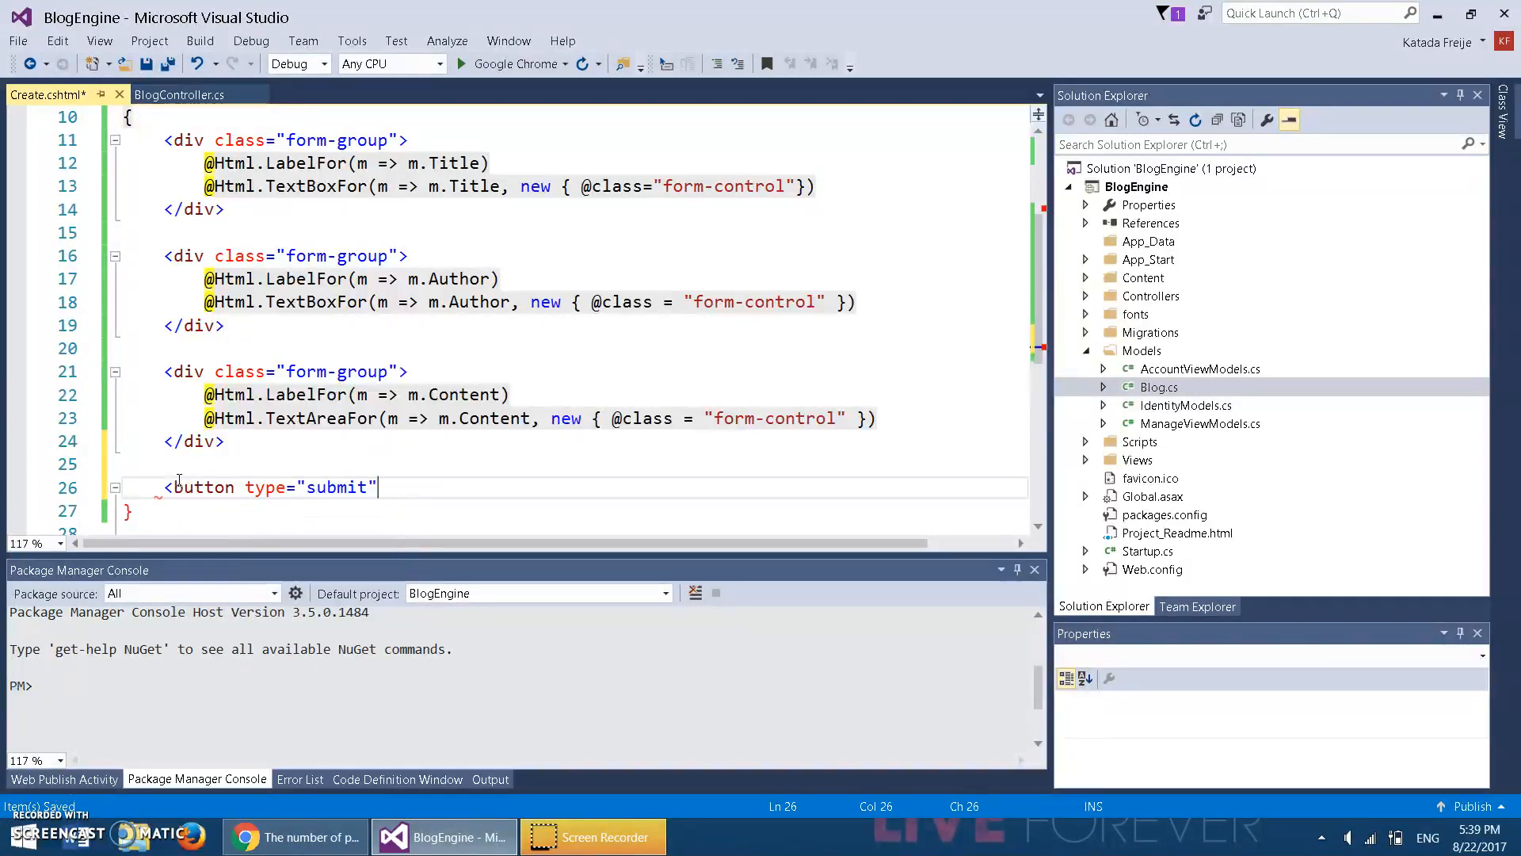
type("class=\"b")
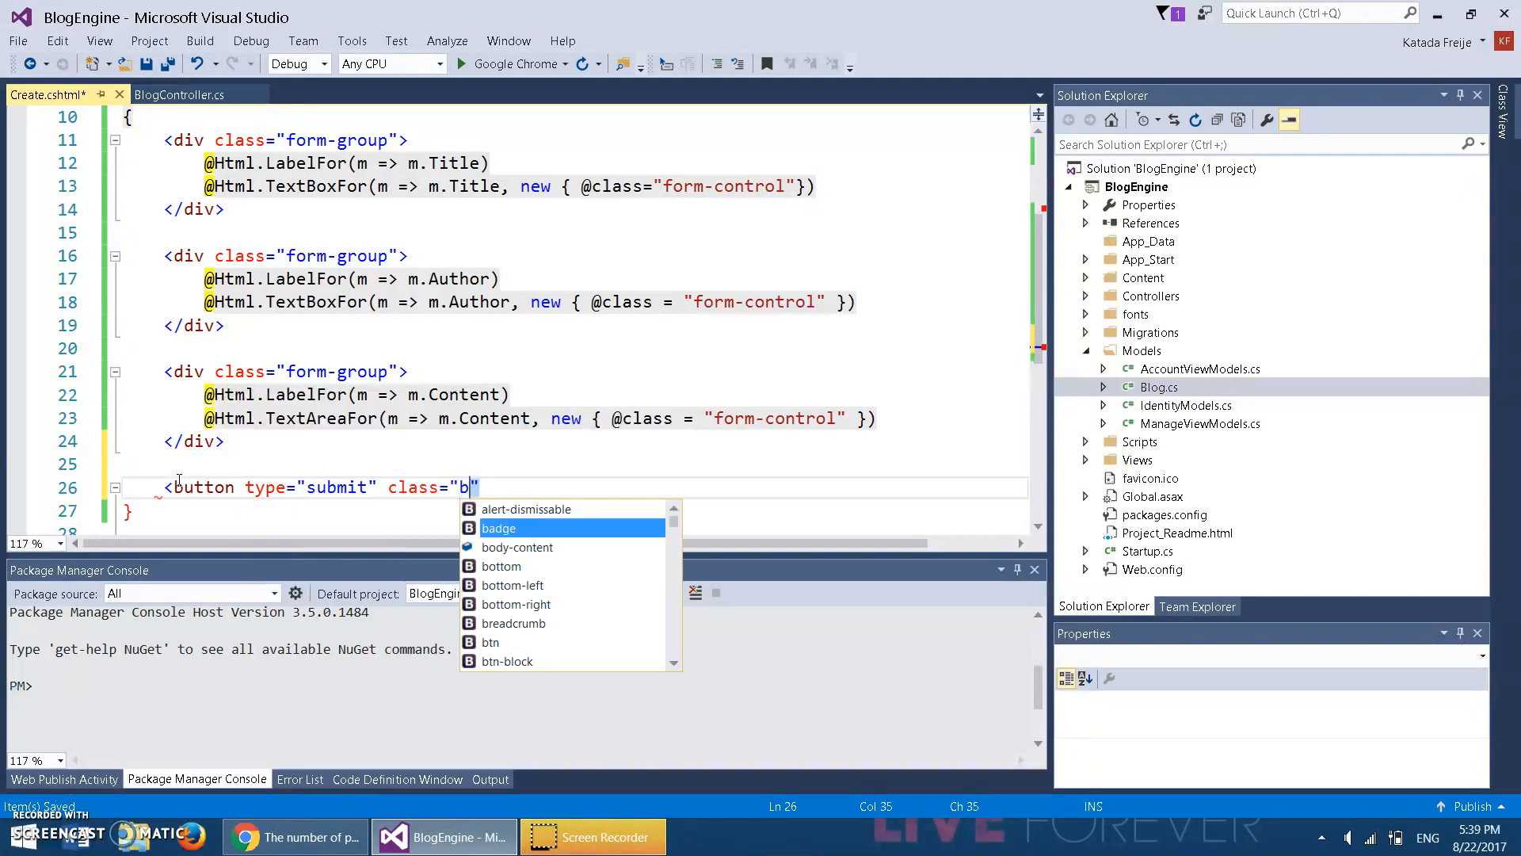
type("tn btn-r")
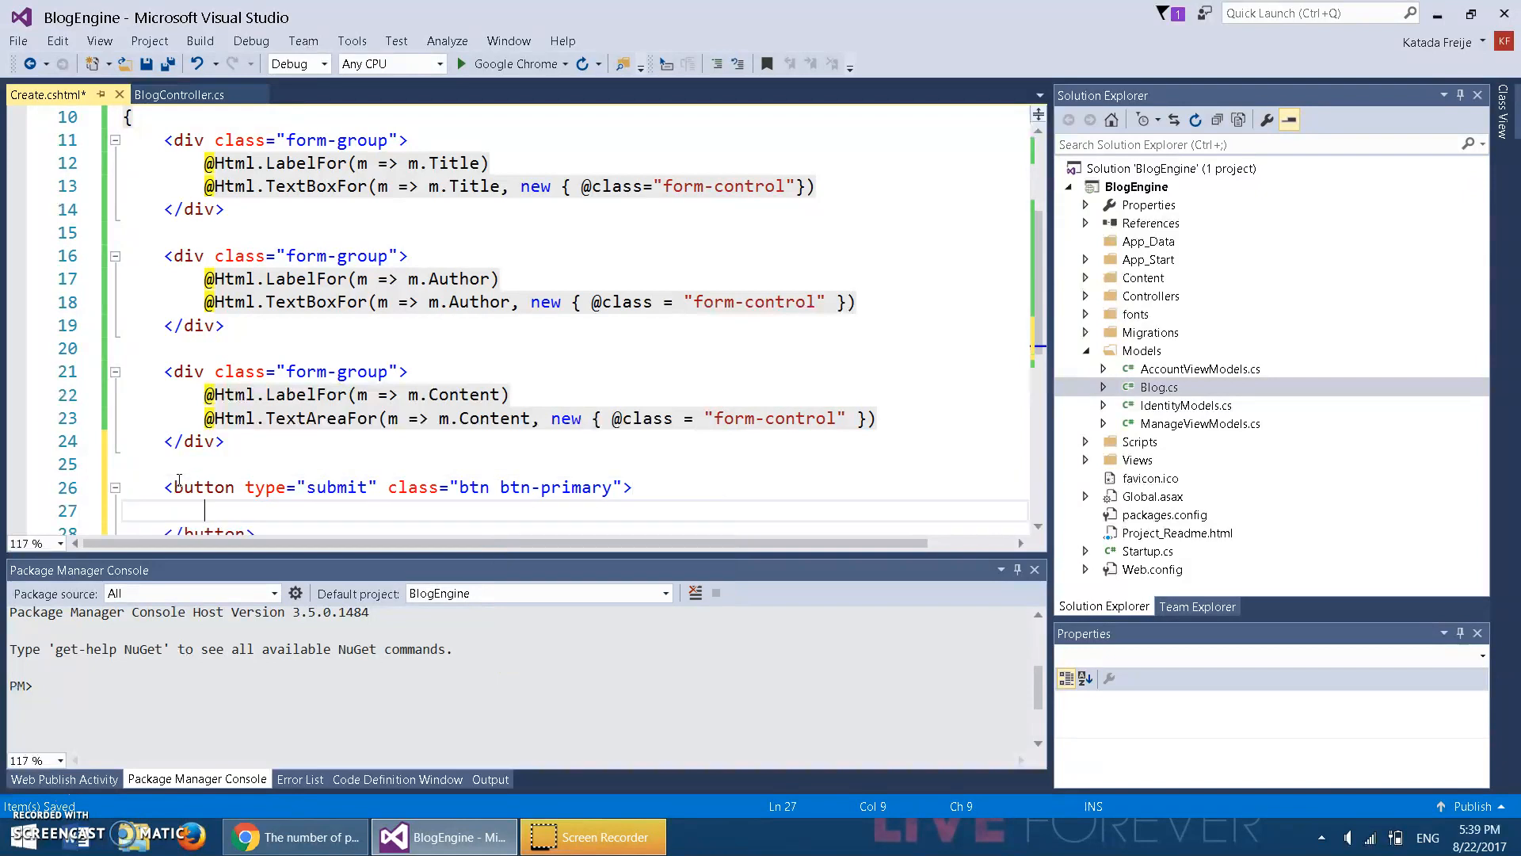
type("Submit")
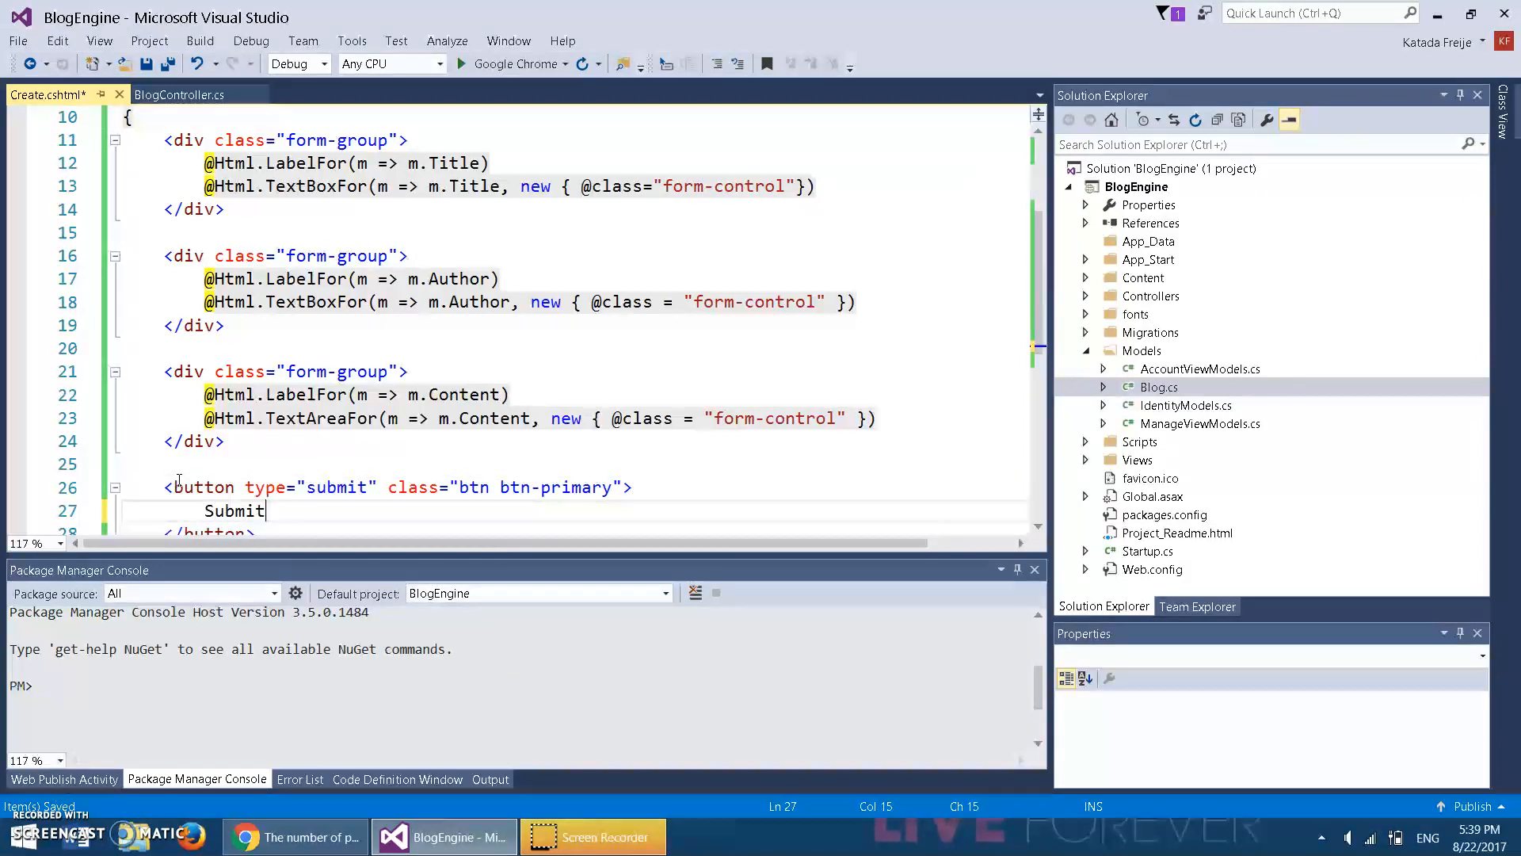
double_click(336, 486)
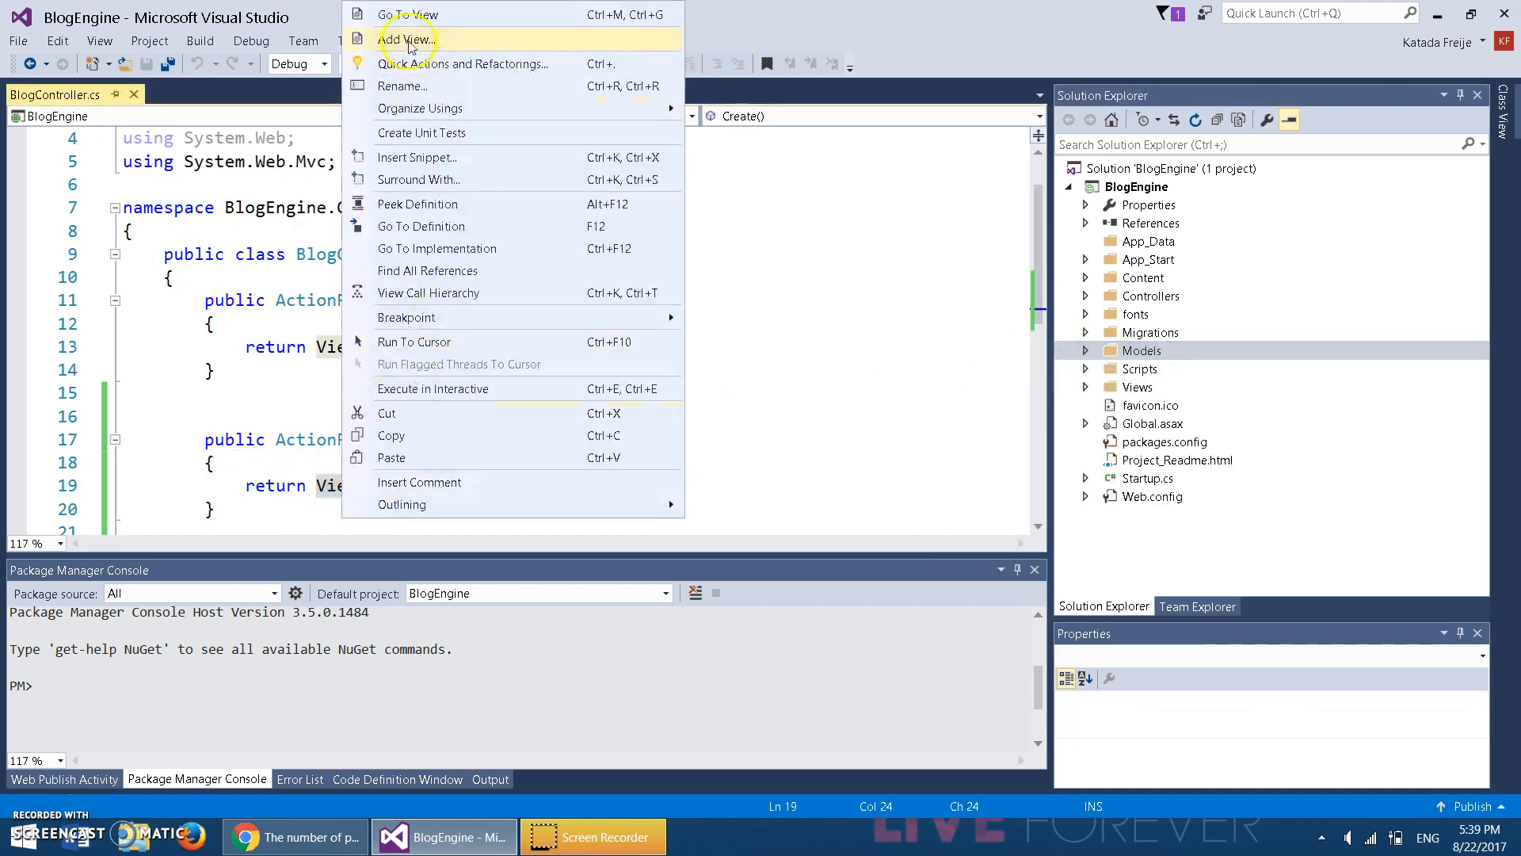
- Add a second public ActionResult Create() marked [HttpPost] with an empty body to BlogController
left_click(406, 39)
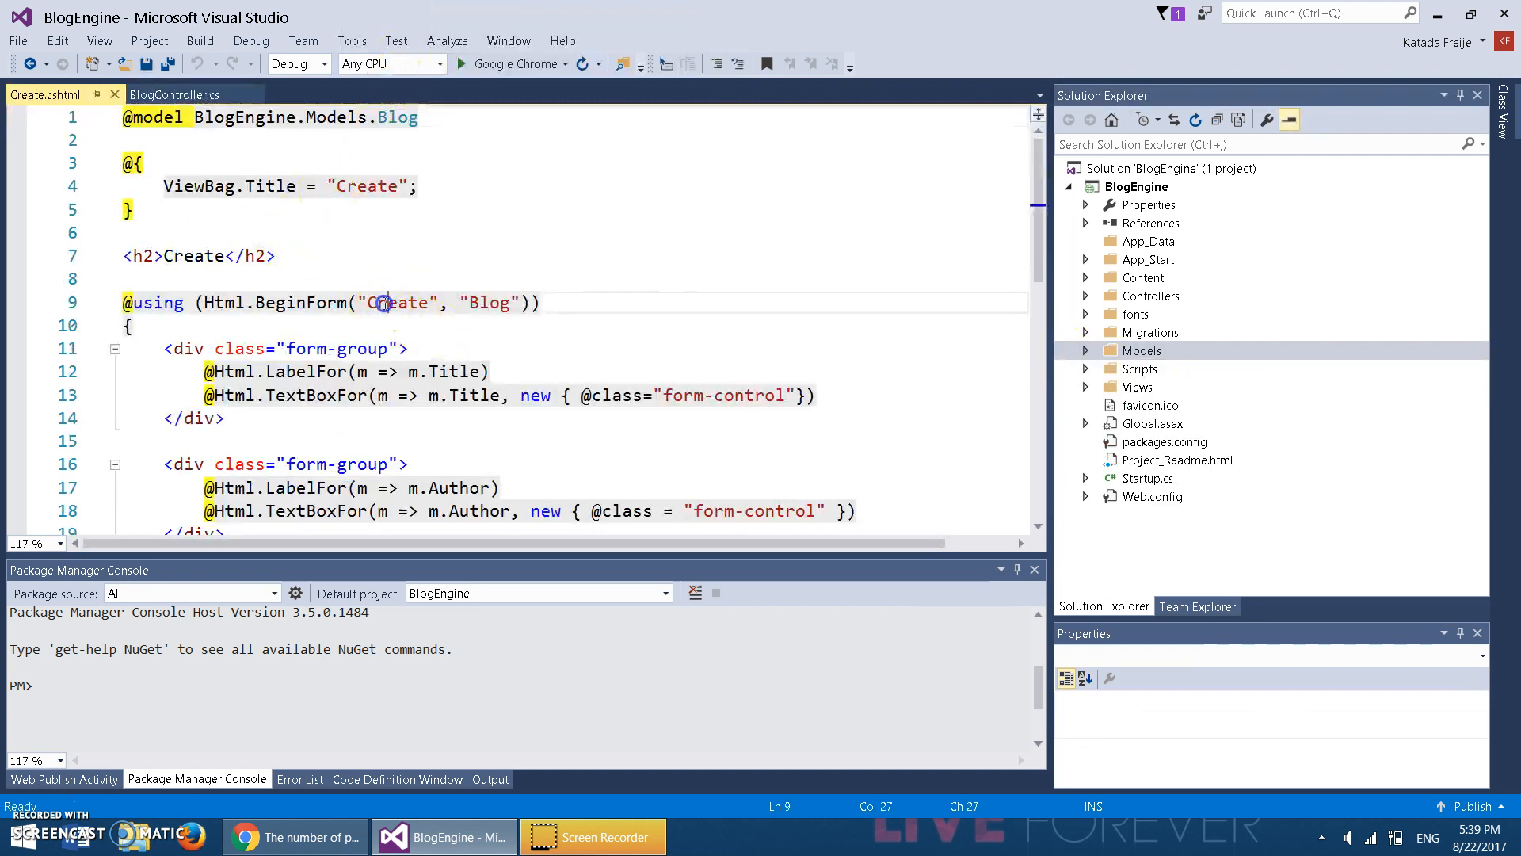
left_click(174, 93)
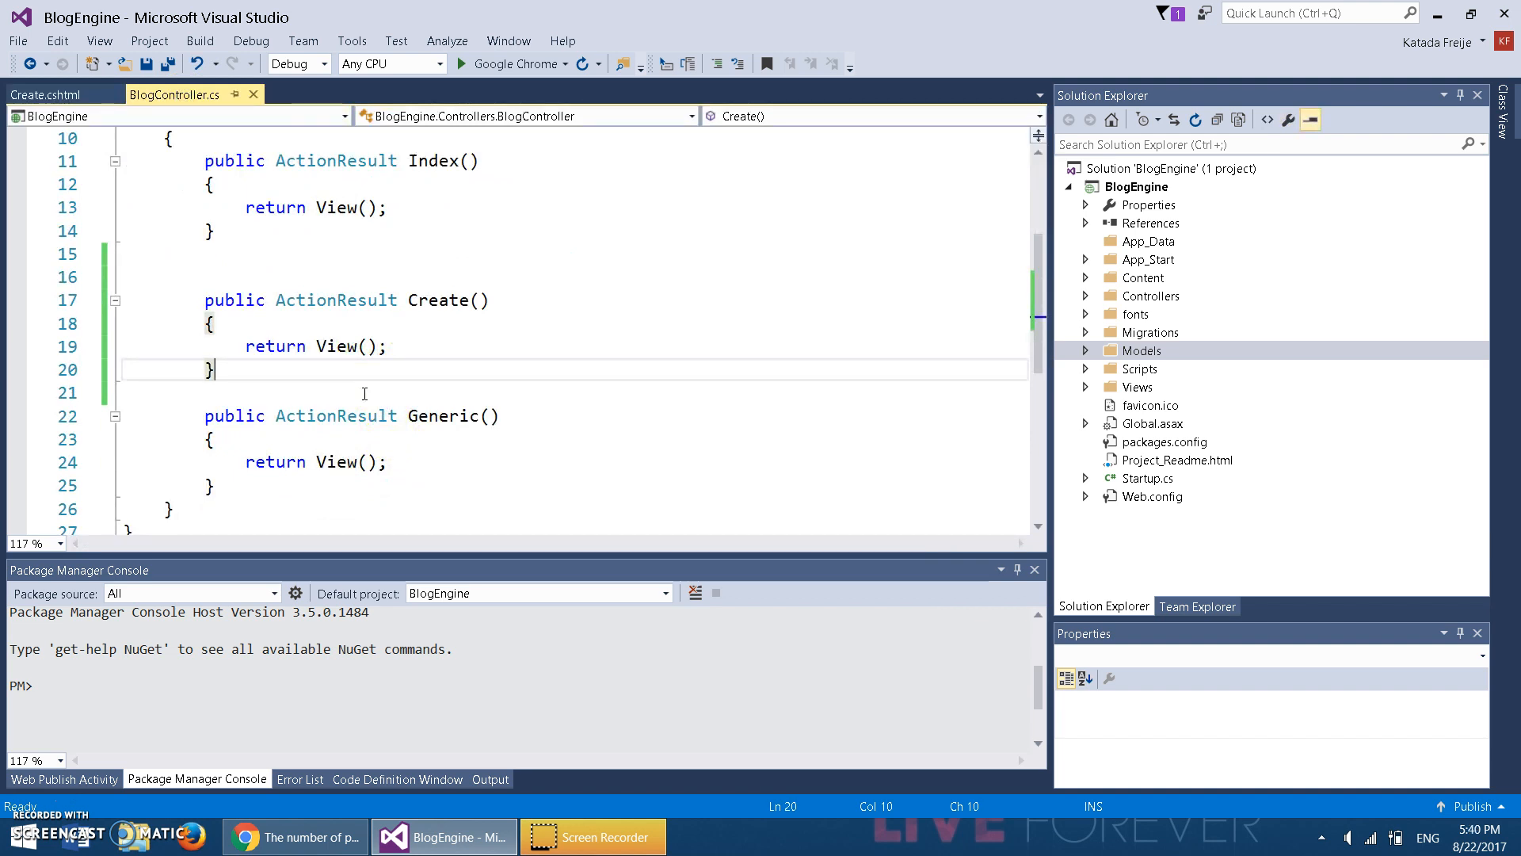
type("p")
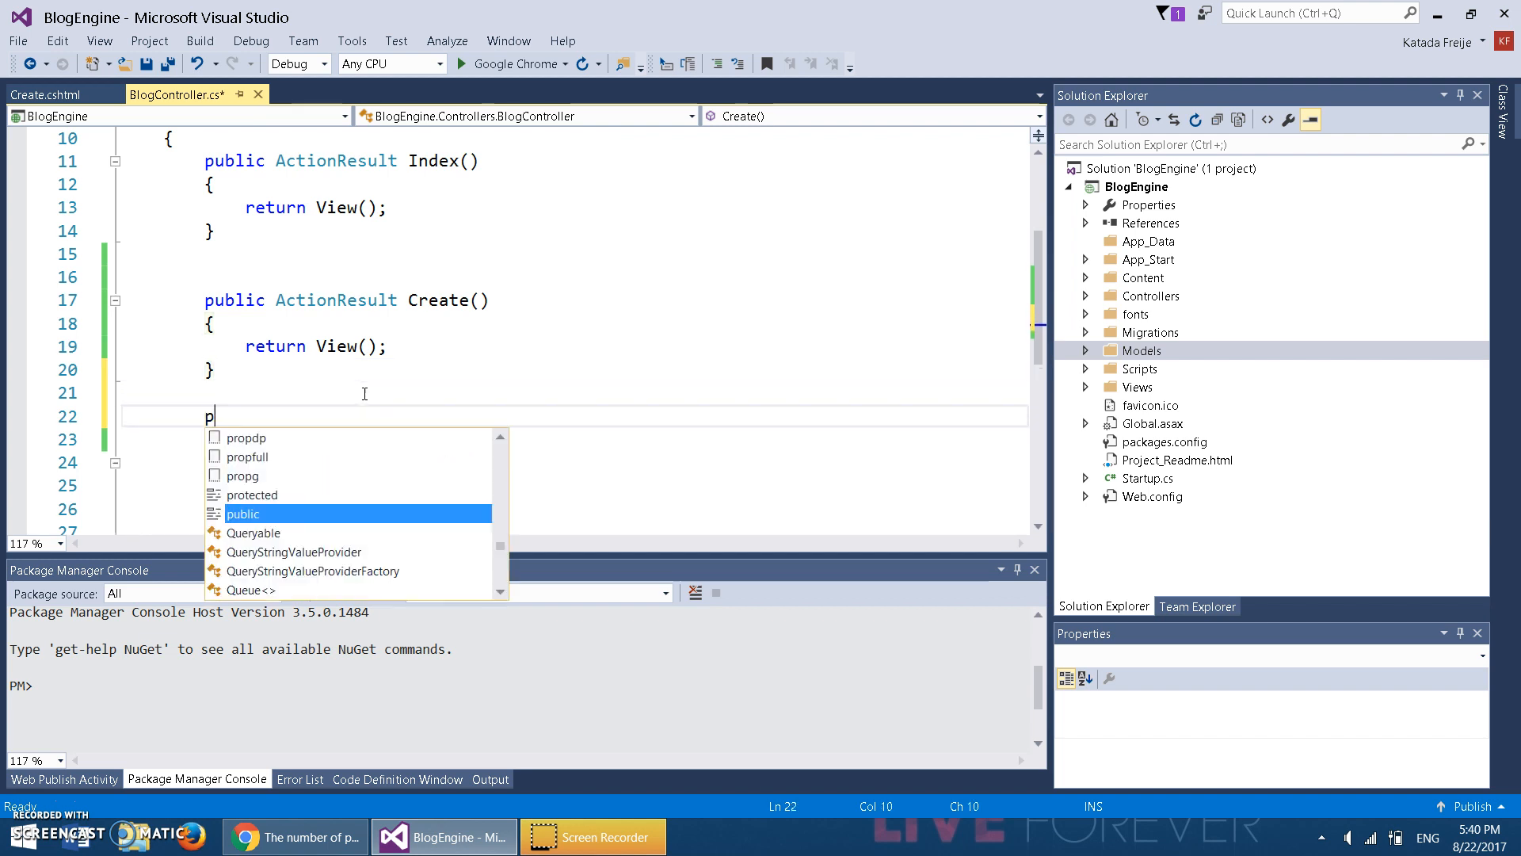
type("ublic ActionResult Create(")
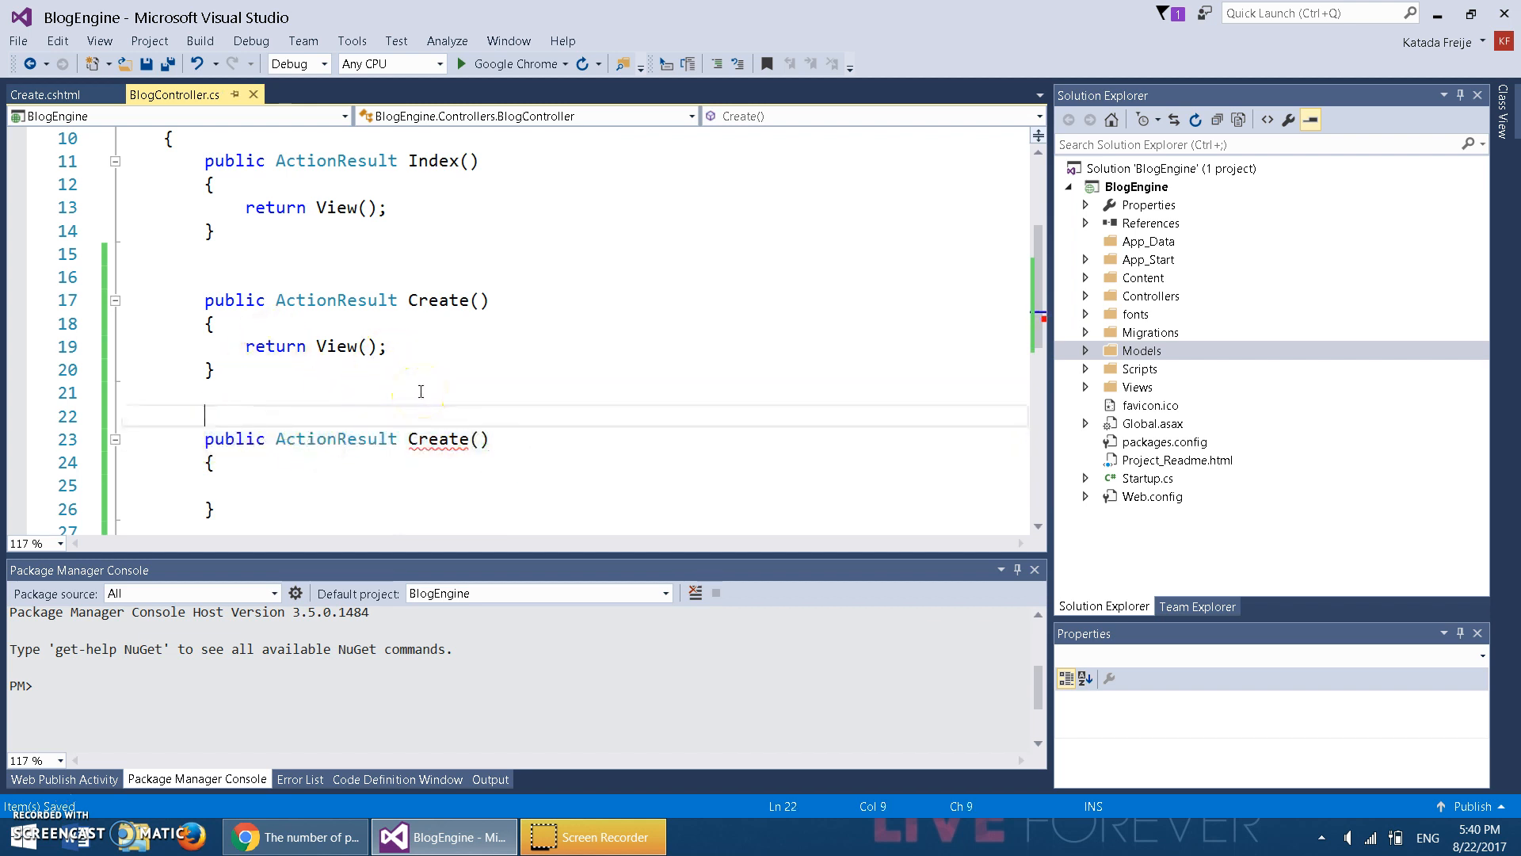
type("[H")
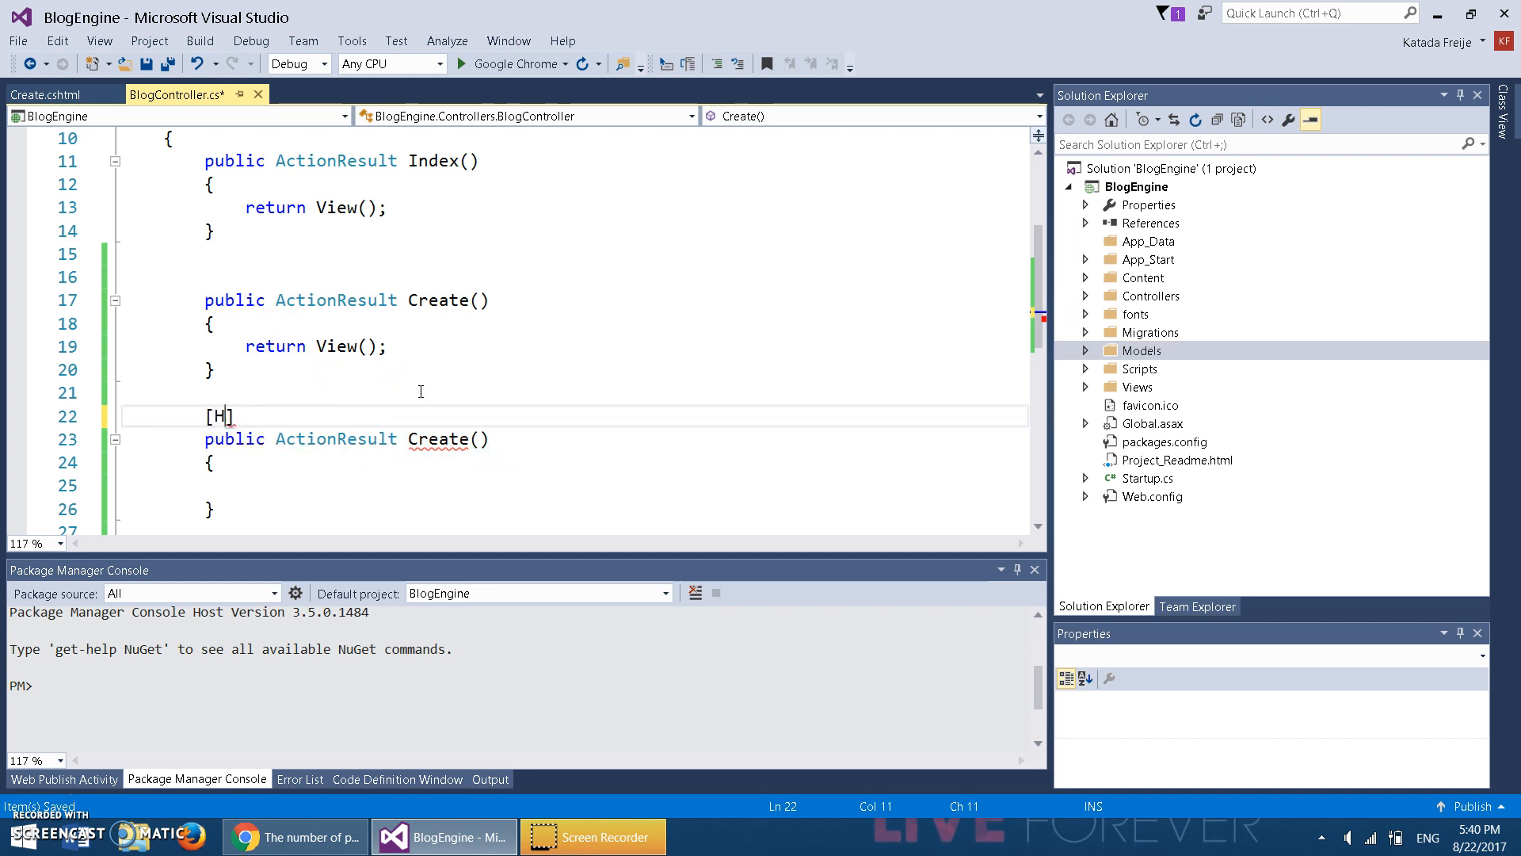
type("ttpPost")
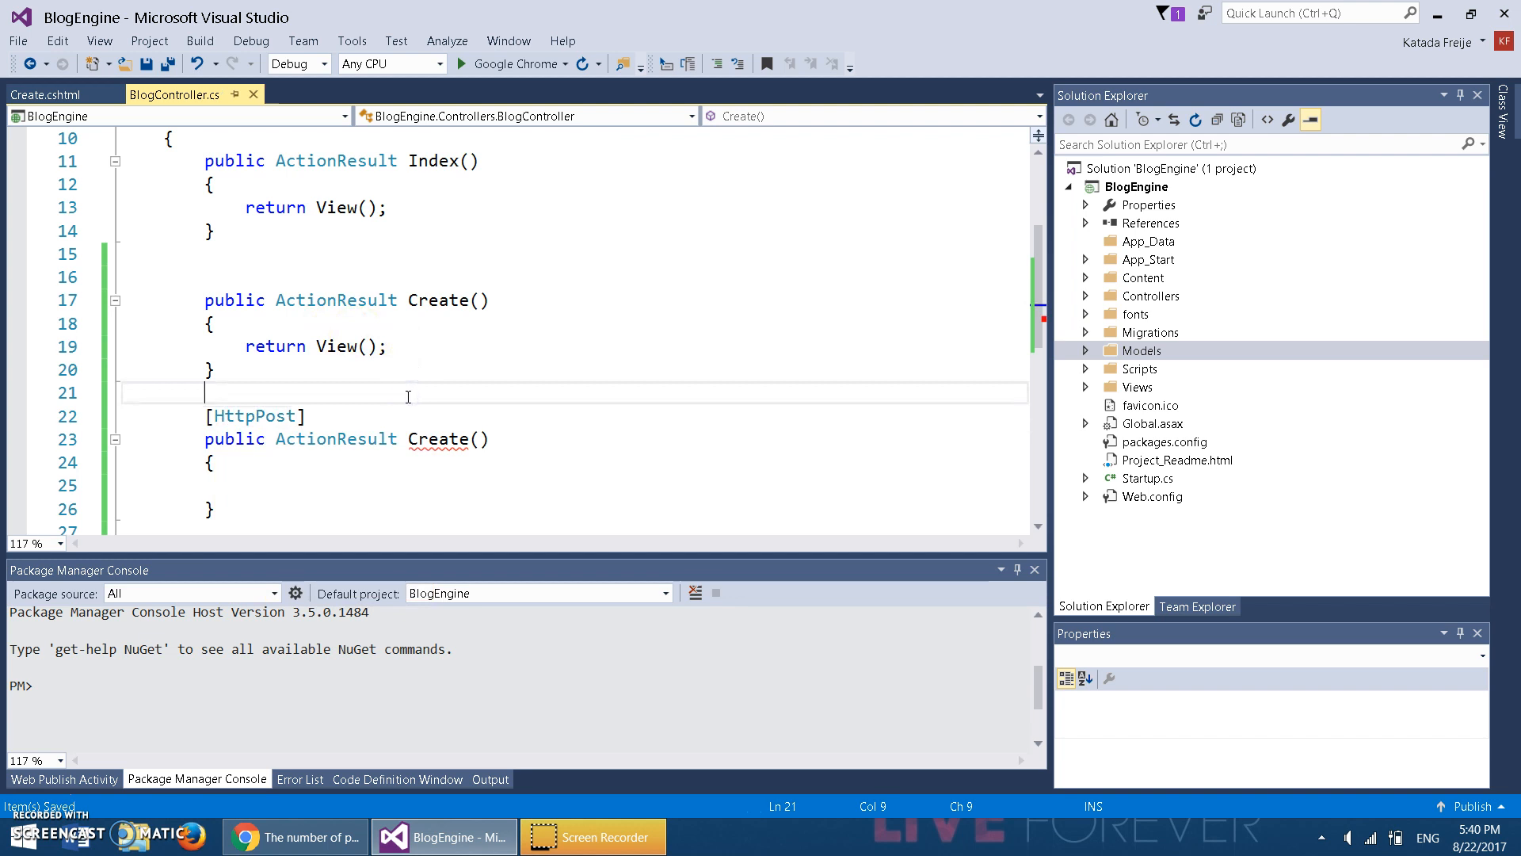
left_click(46, 93)
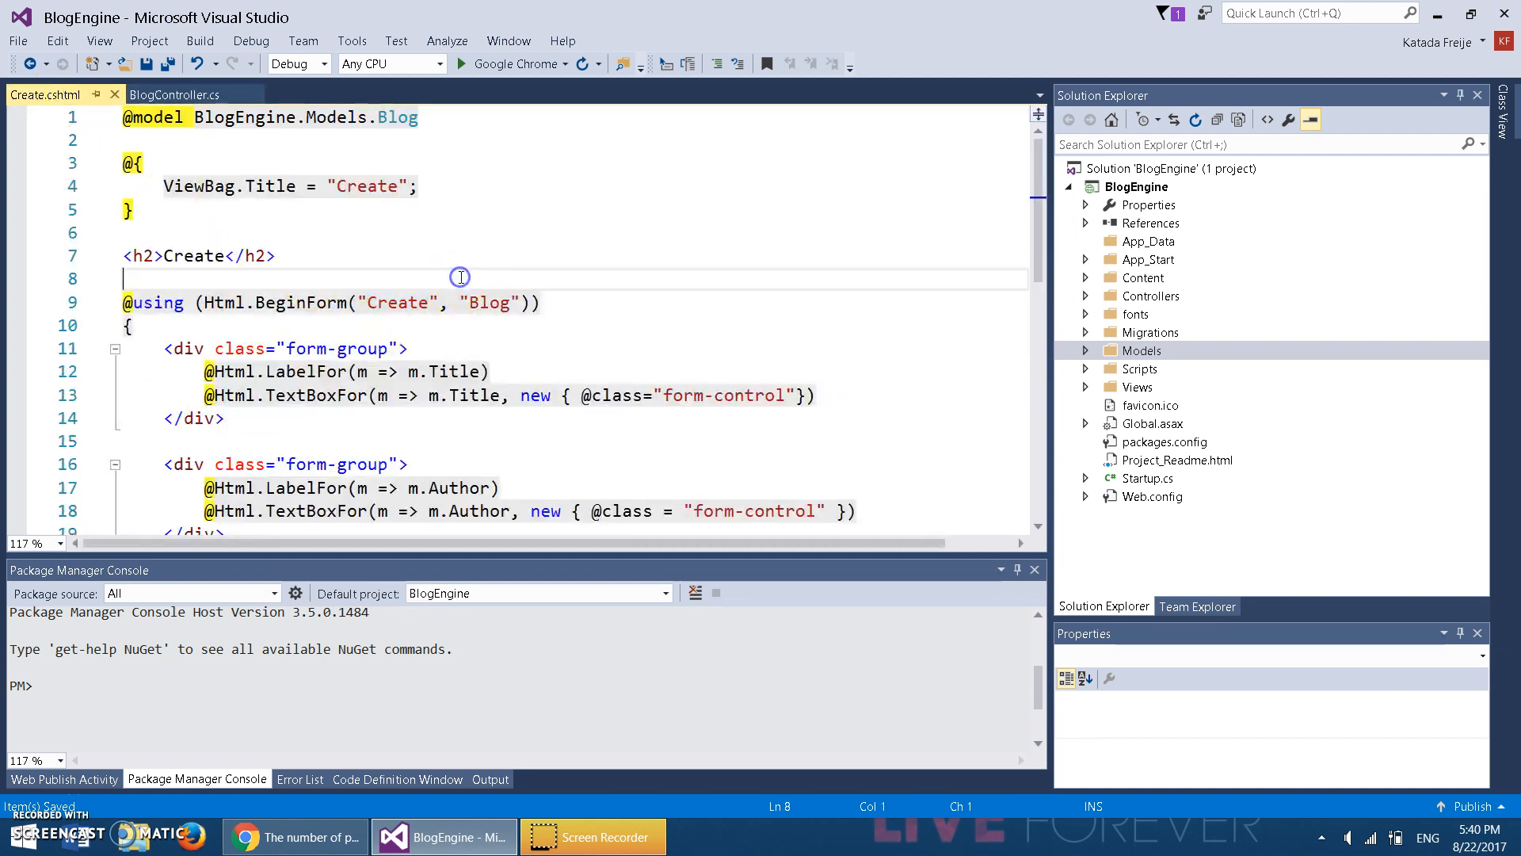
- Type a plain <form action="..." meth tag on line 9, erase it, and return to BlogController.cs
type("<form ac")
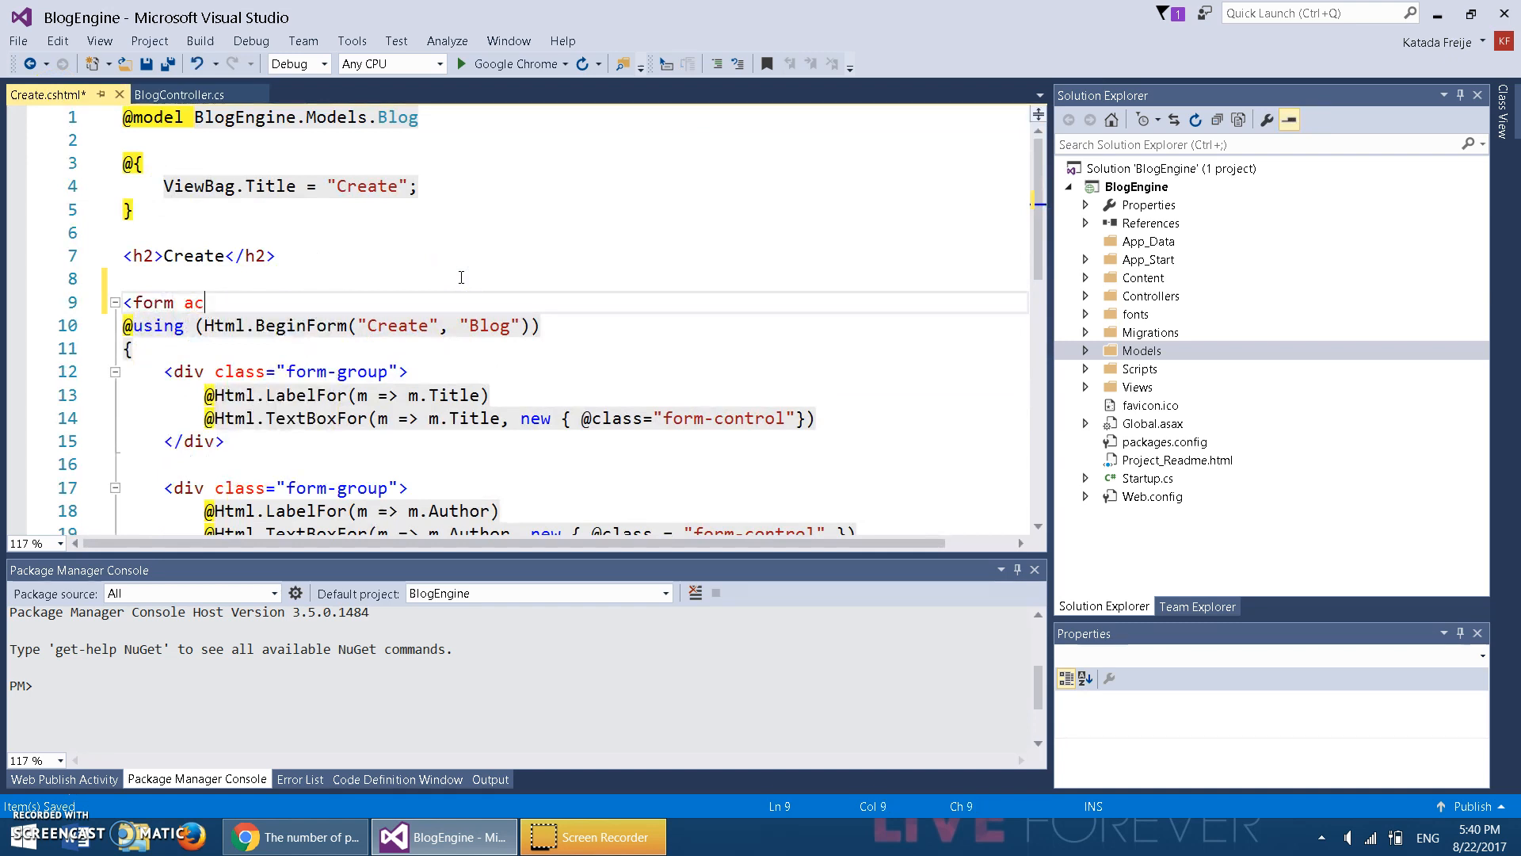
type("tion=\"")
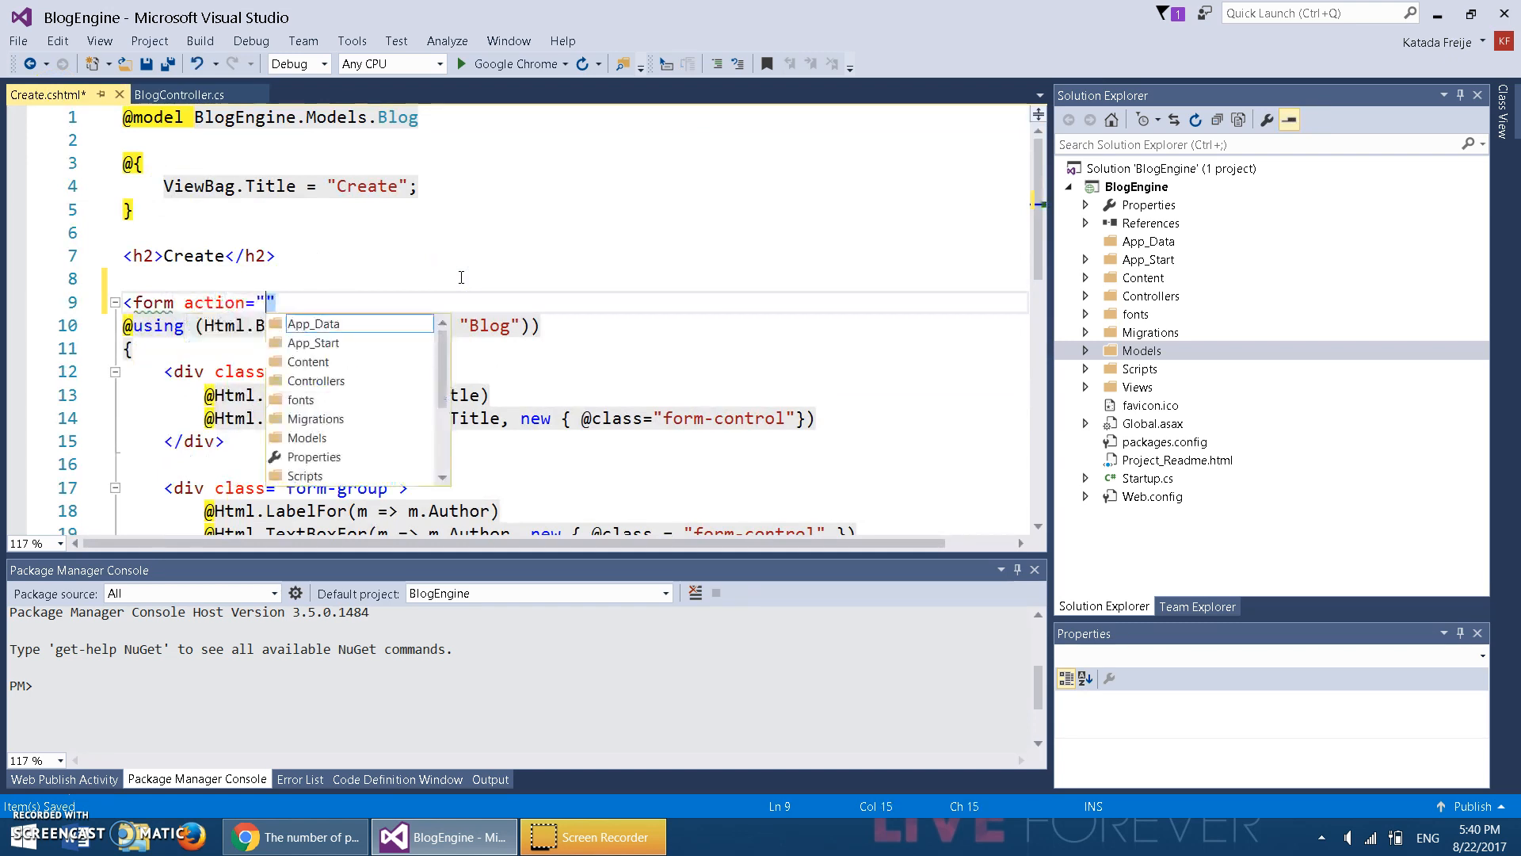
type("scipt.")
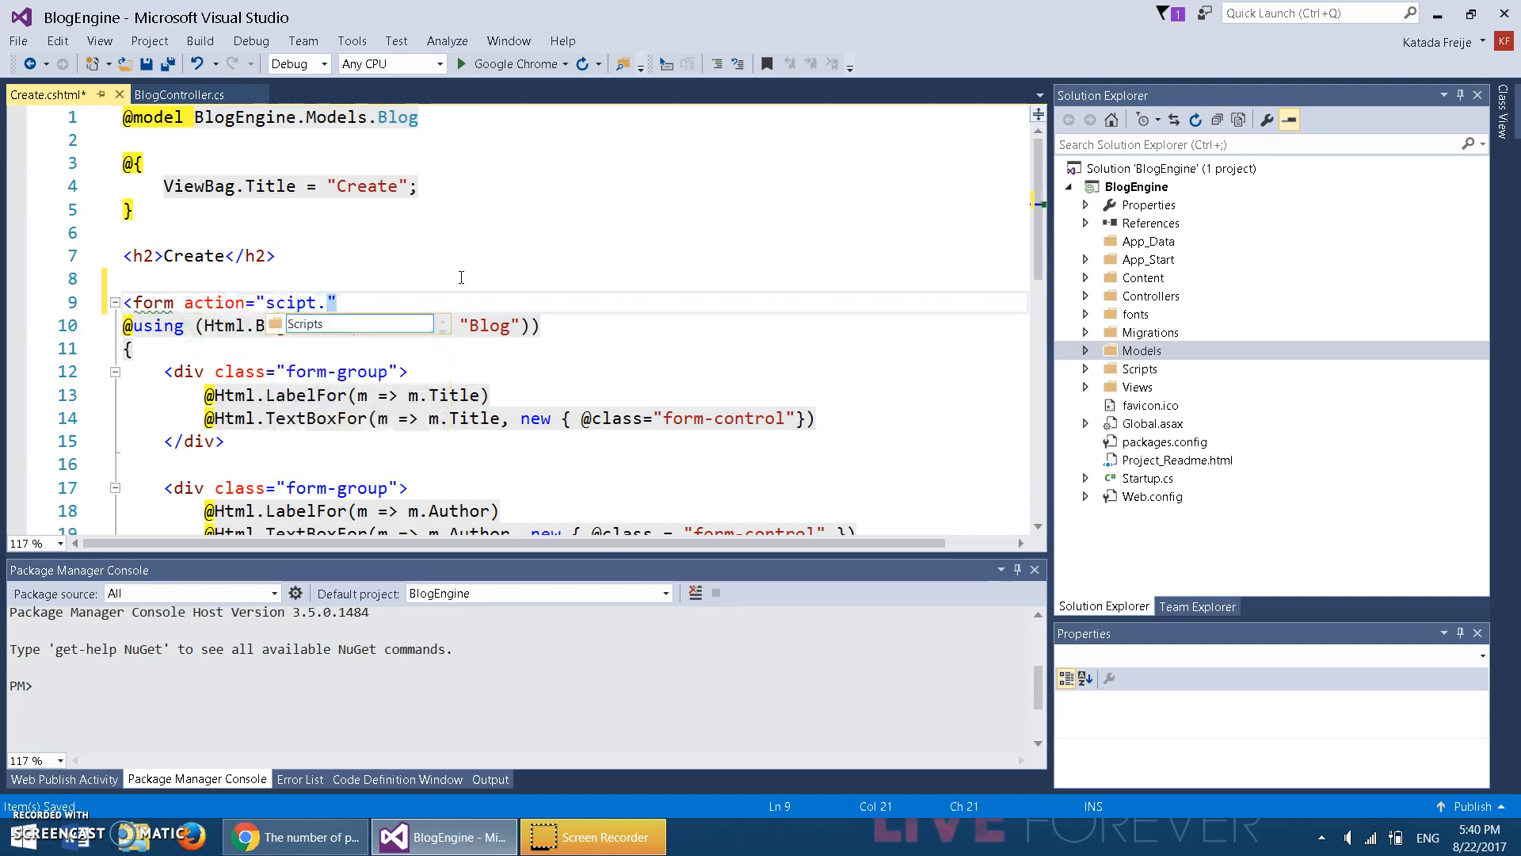
type("fa")
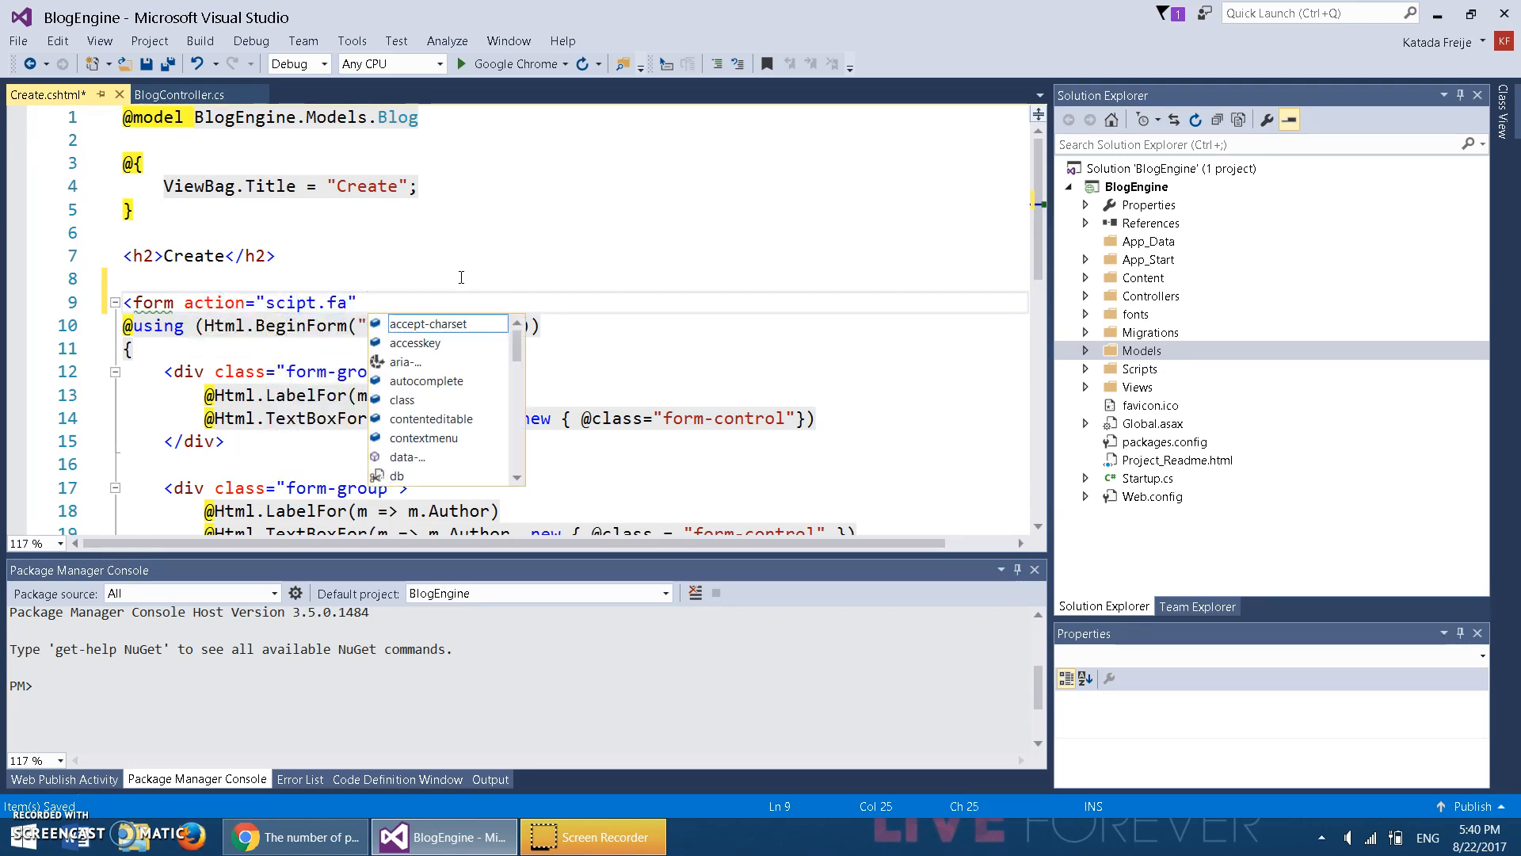
type("meth")
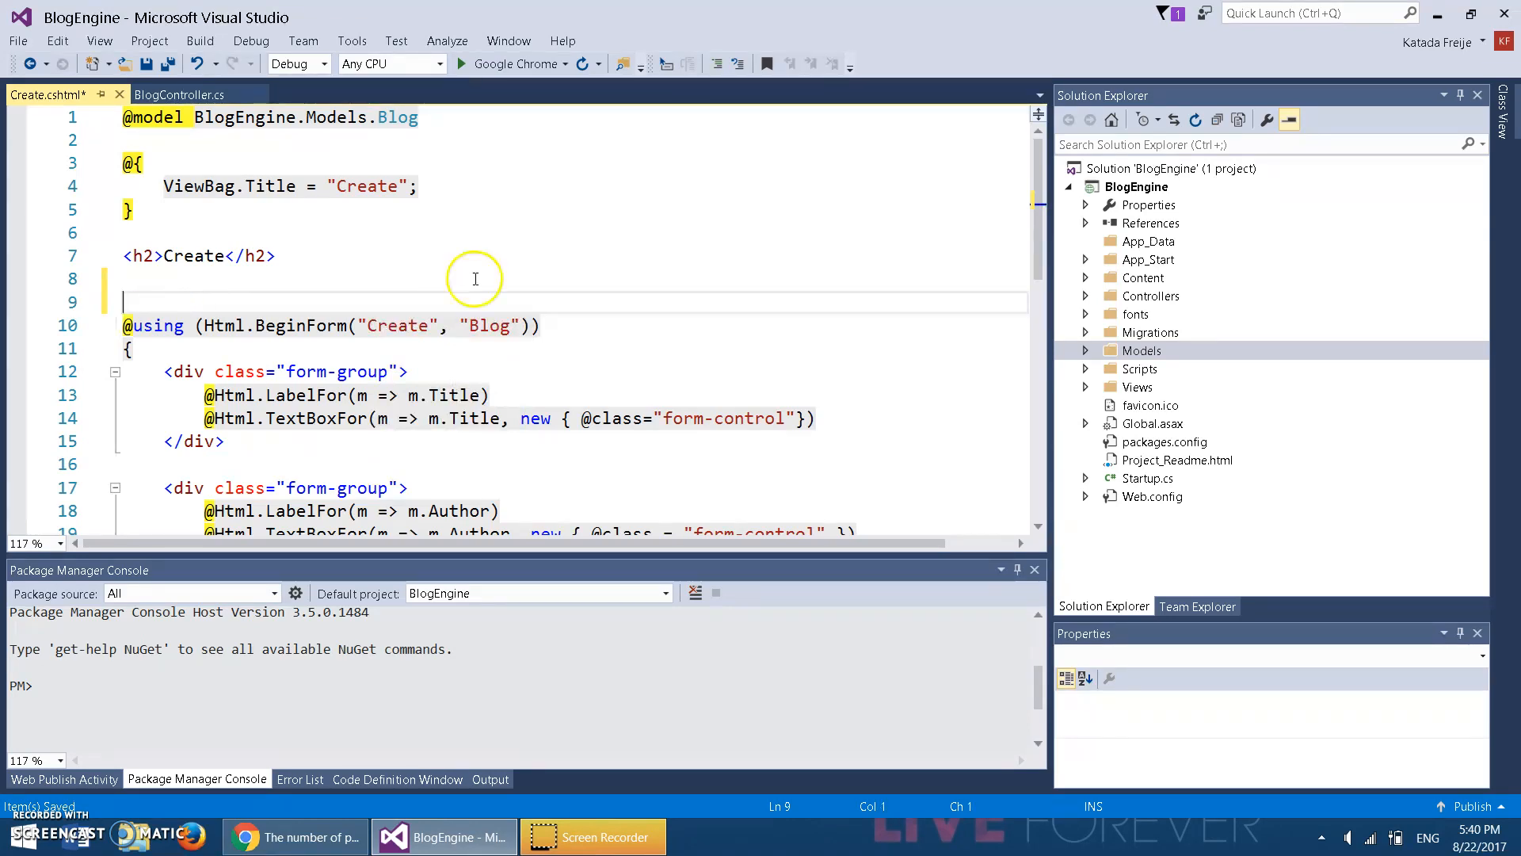
left_click(179, 93)
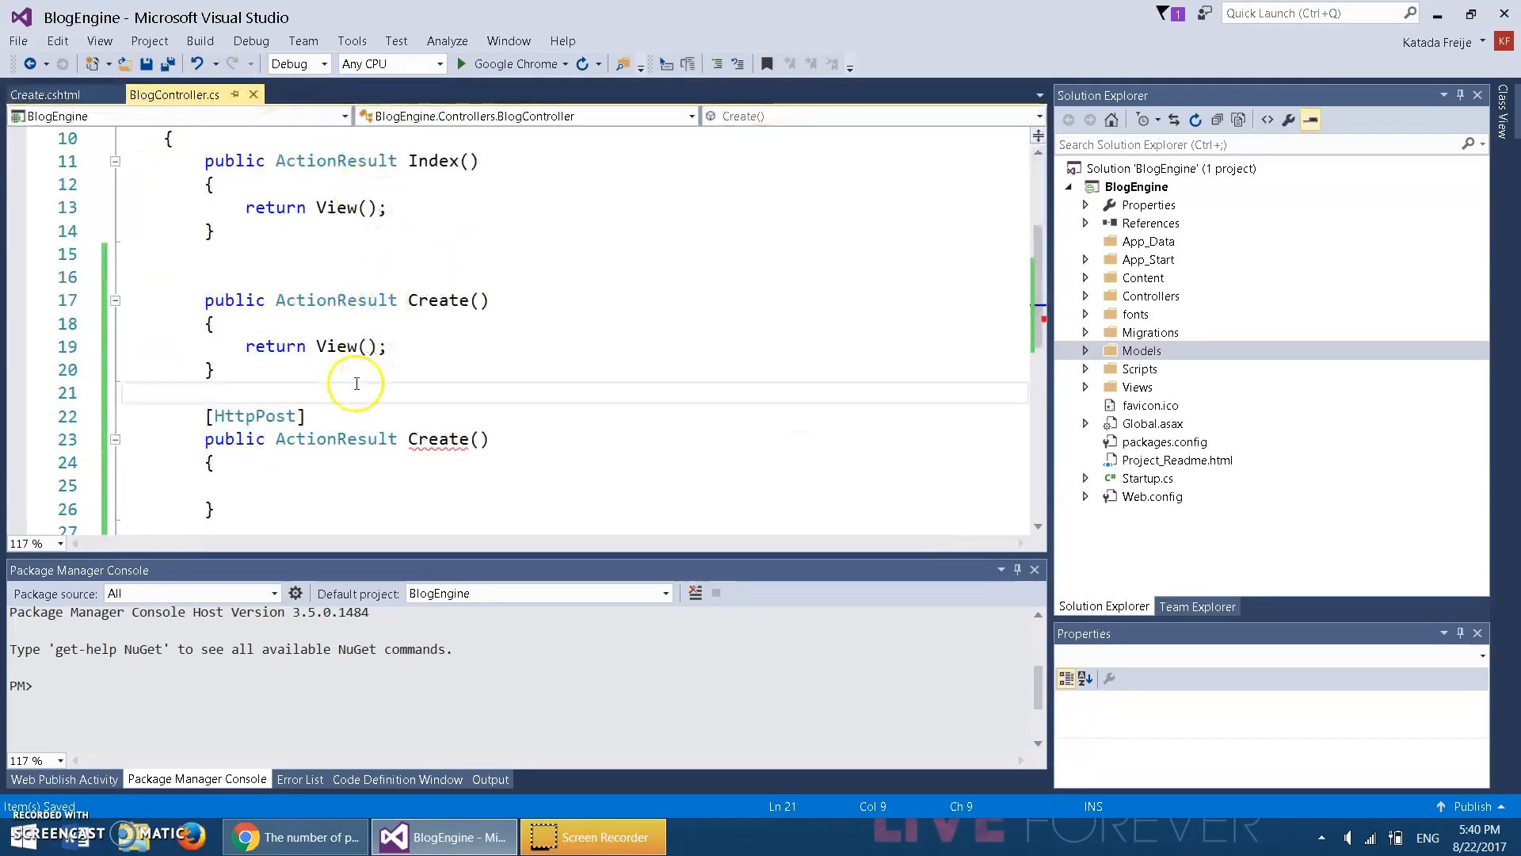
- Compare the [HttpPost] Create action with Html.BeginForm("Create", "Blog") by flipping tabs, ending on Create.cshtml
left_click(214, 370)
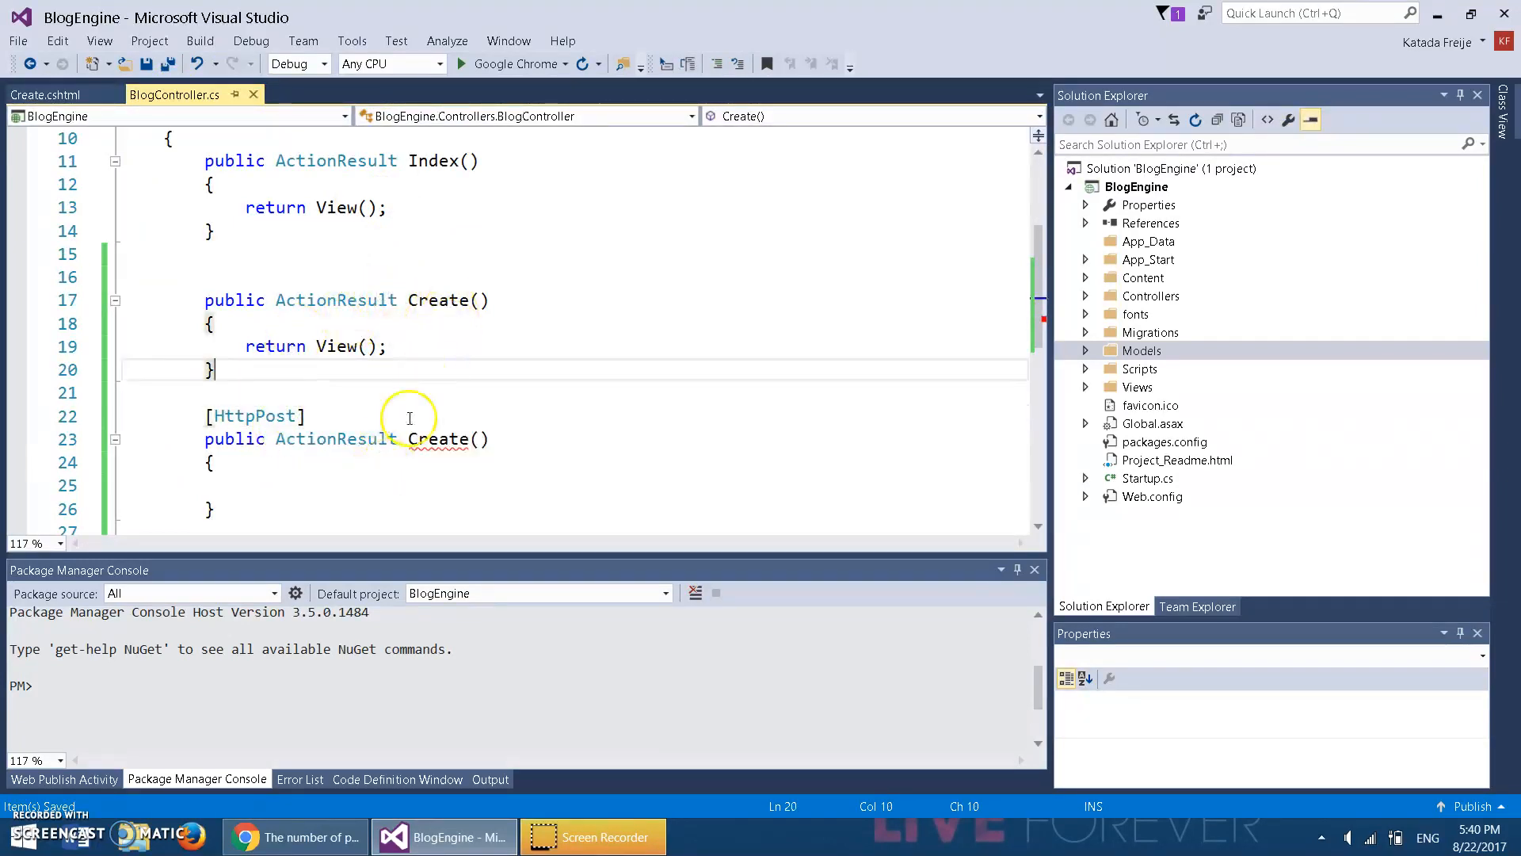
mouse_move(205, 299)
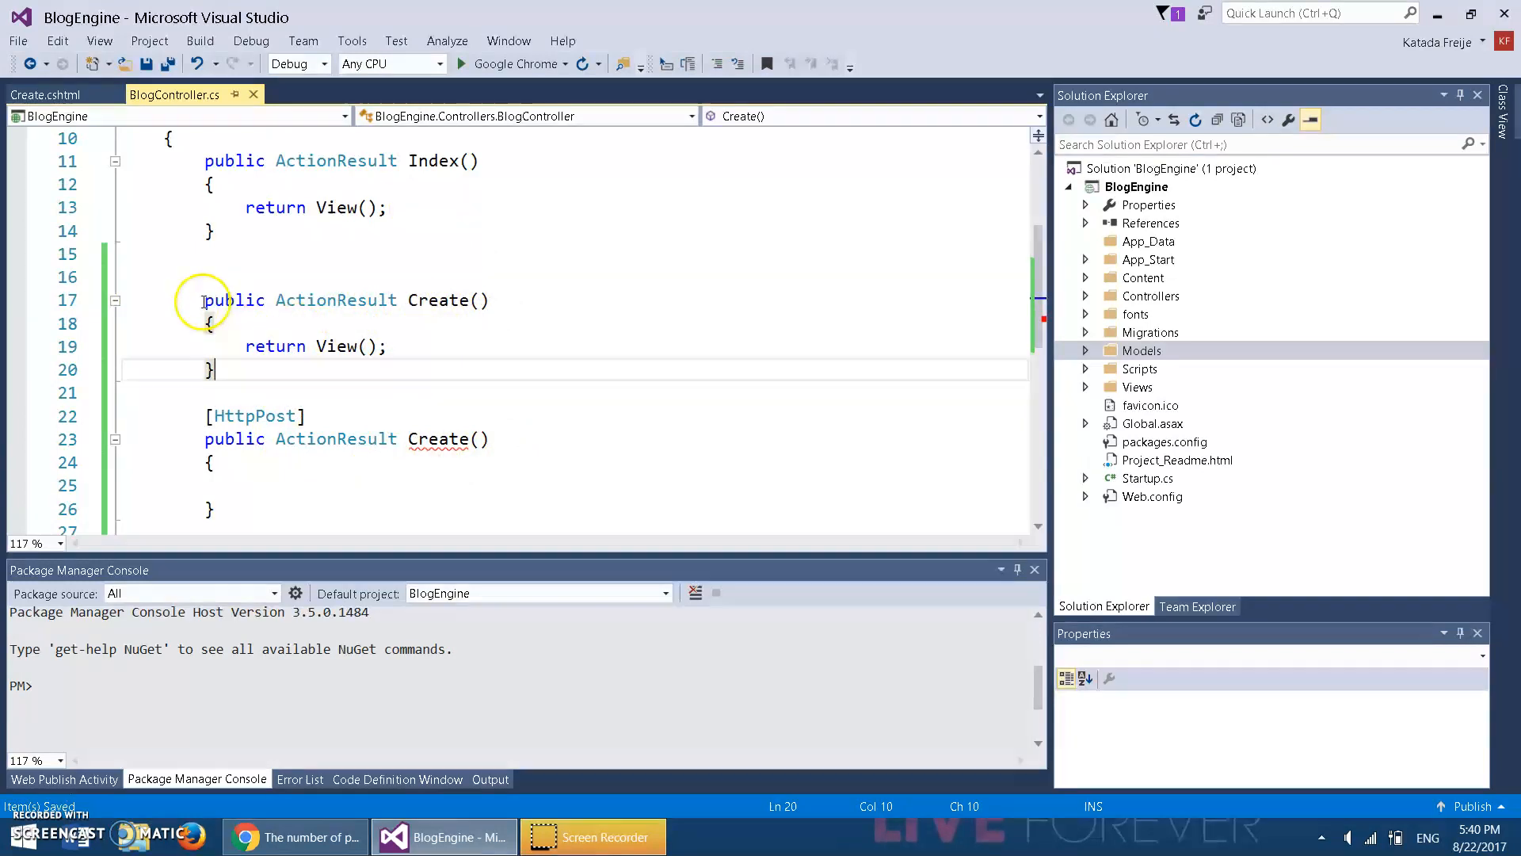
mouse_move(38, 83)
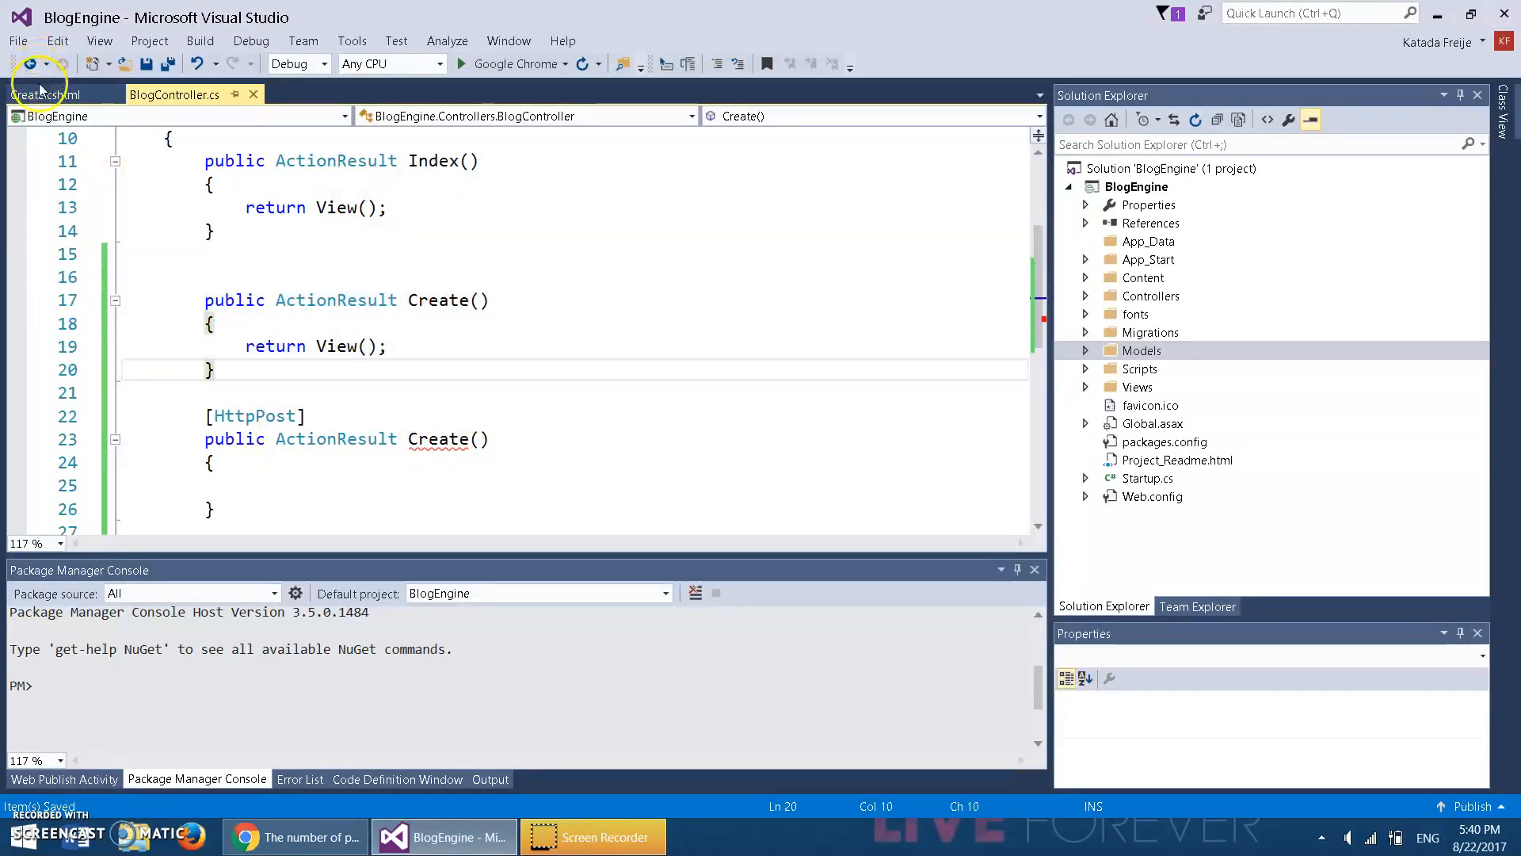
left_click(46, 93)
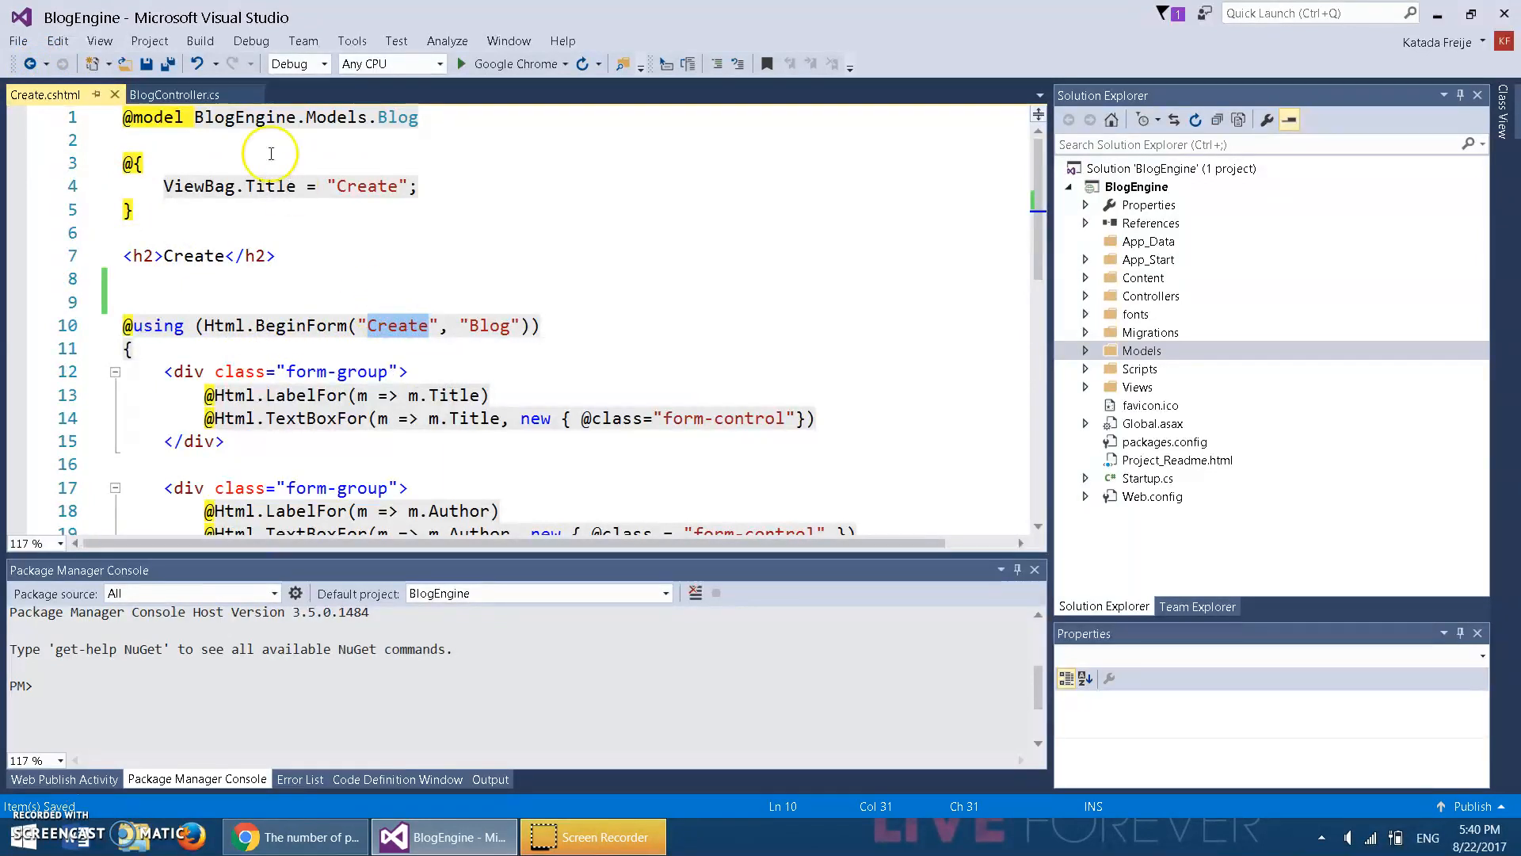
left_click(174, 94)
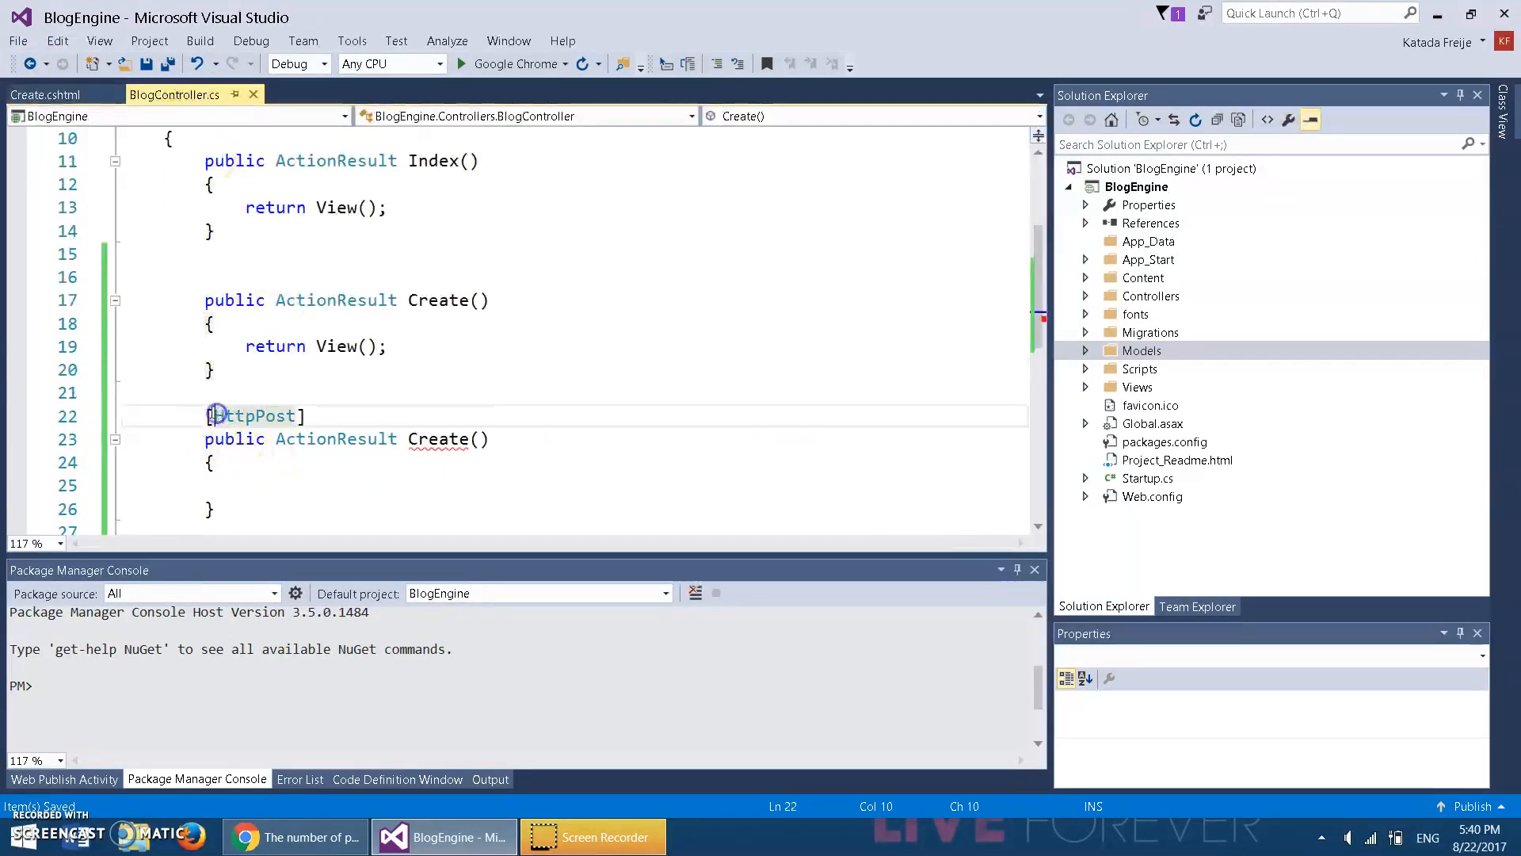
left_click(46, 94)
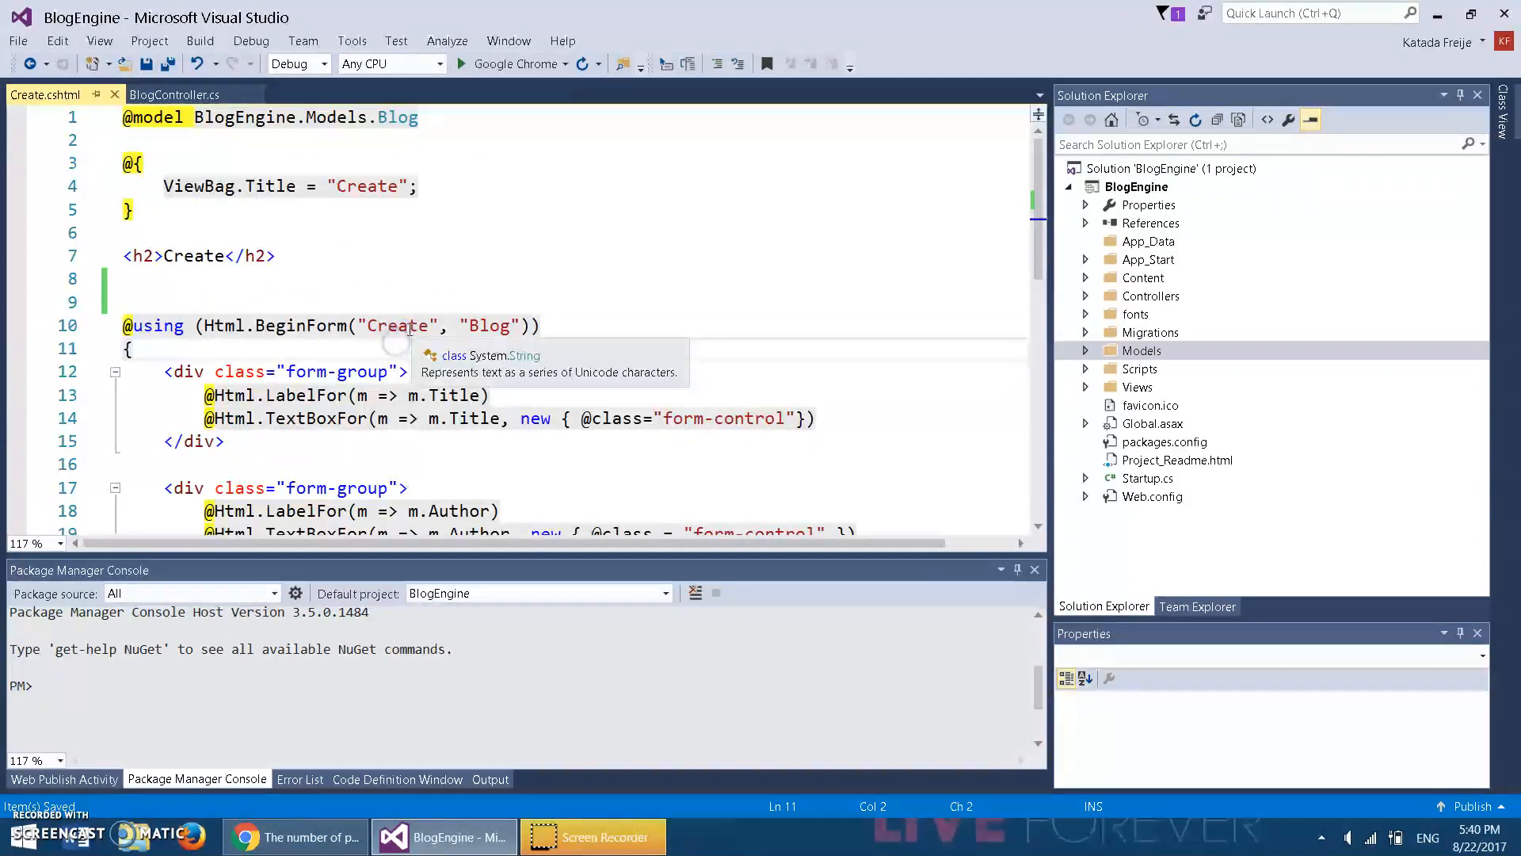